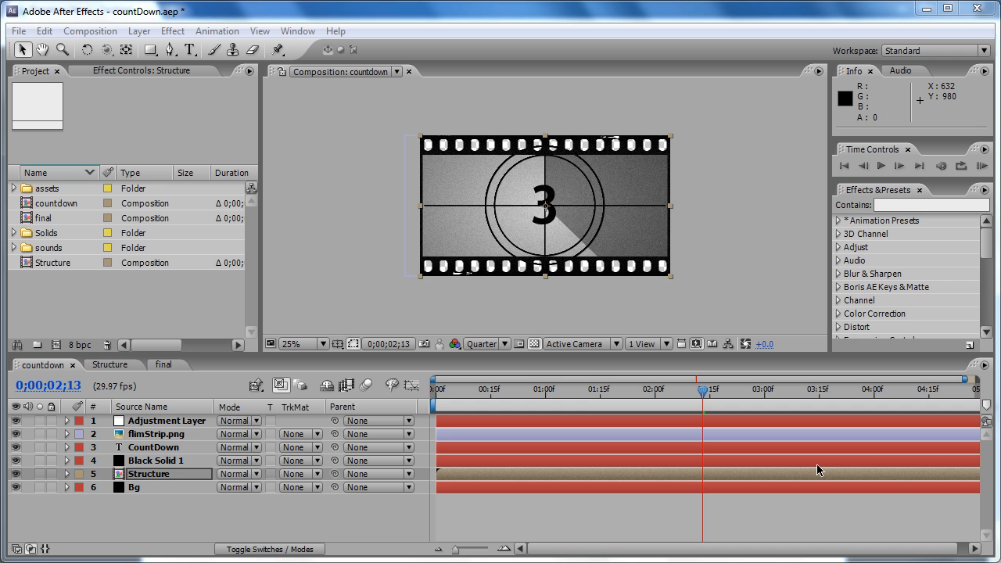
mouse_move(350, 356)
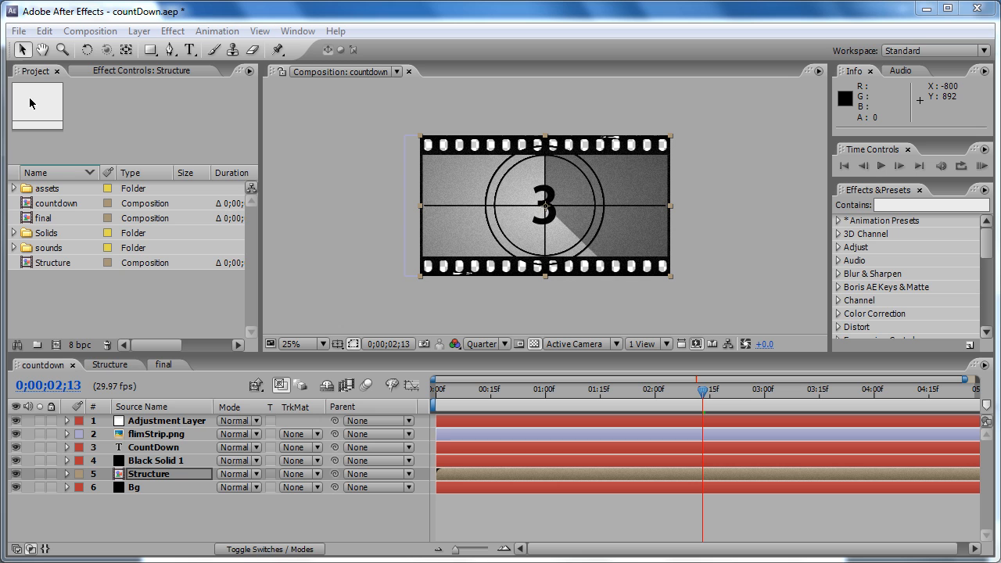
mouse_move(230, 209)
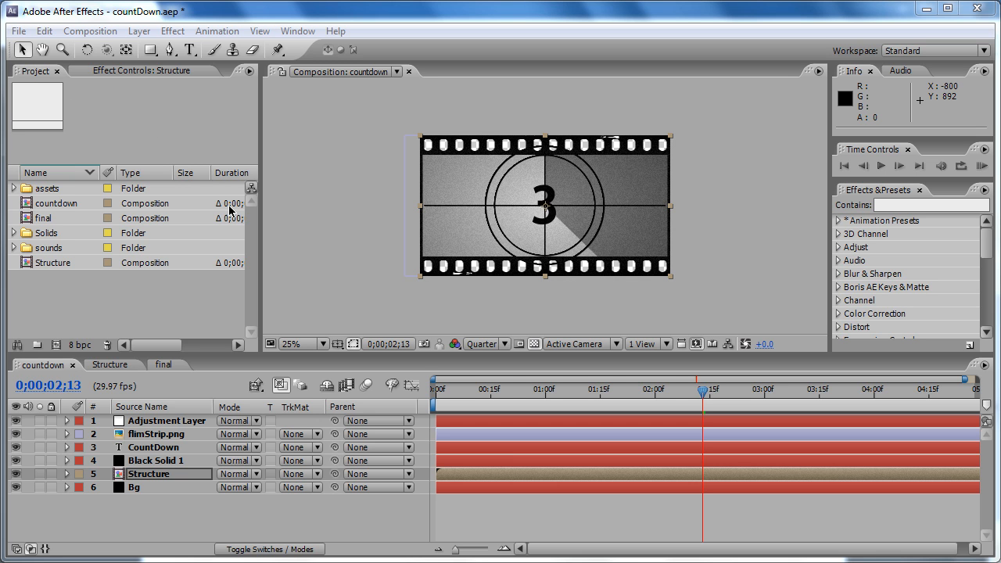
mouse_move(238, 213)
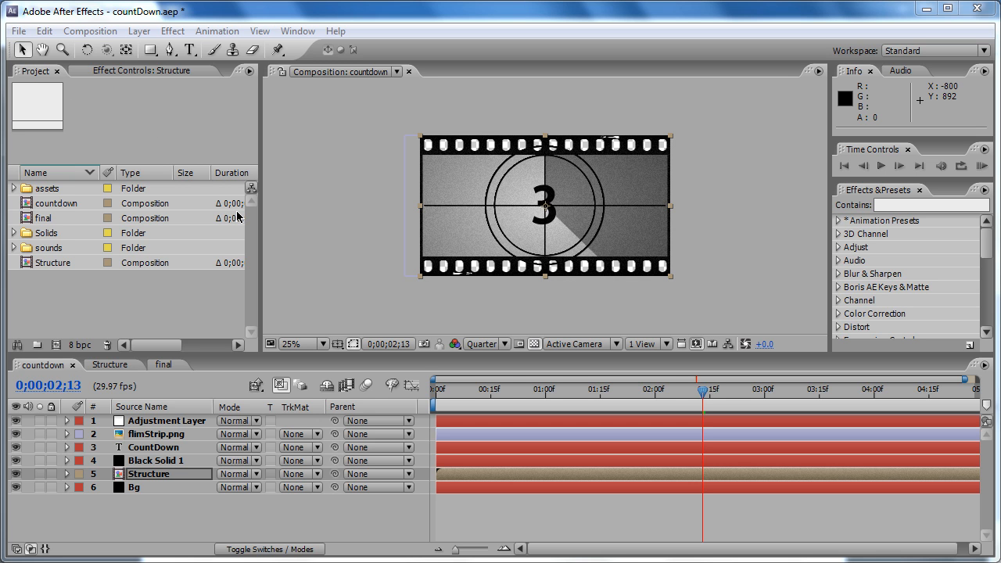
mouse_move(19, 31)
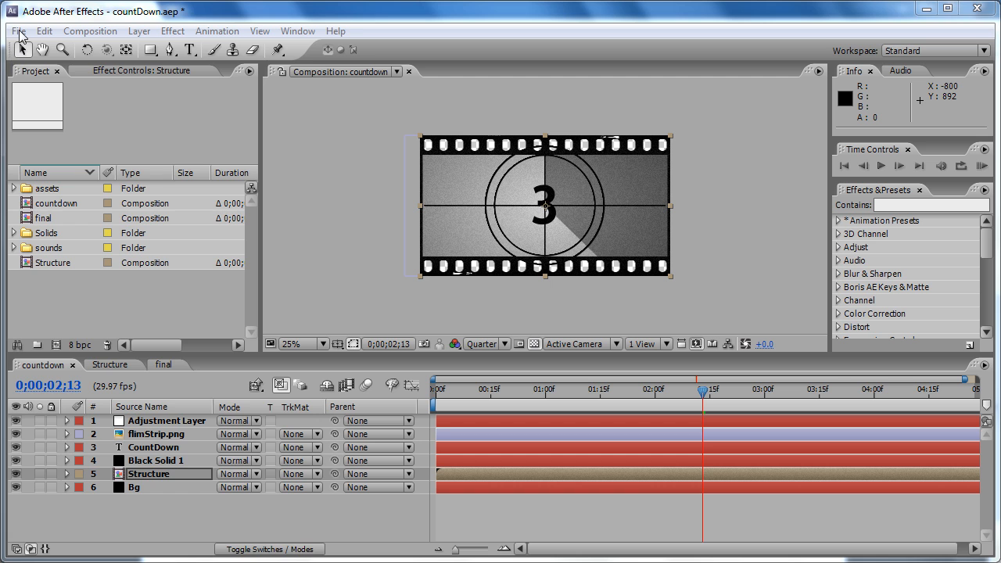
- Close the countDown project, saving countDown.aep when prompted
left_click(28, 31)
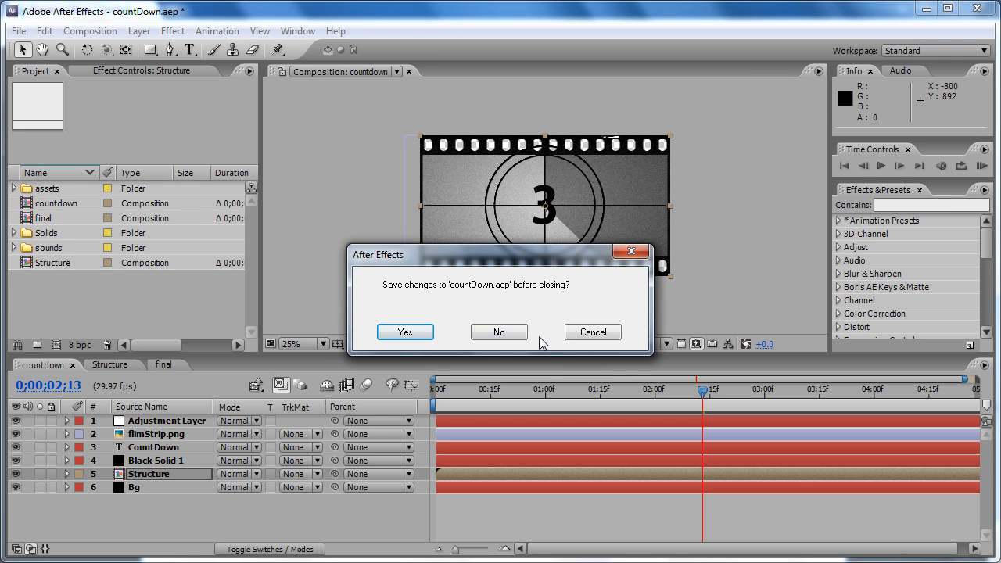
mouse_move(438, 305)
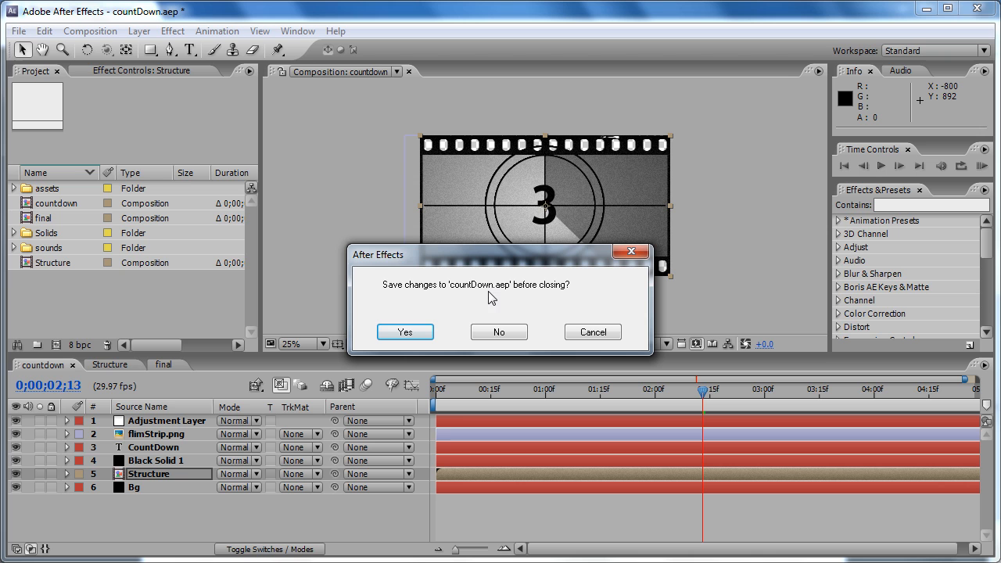
mouse_move(505, 297)
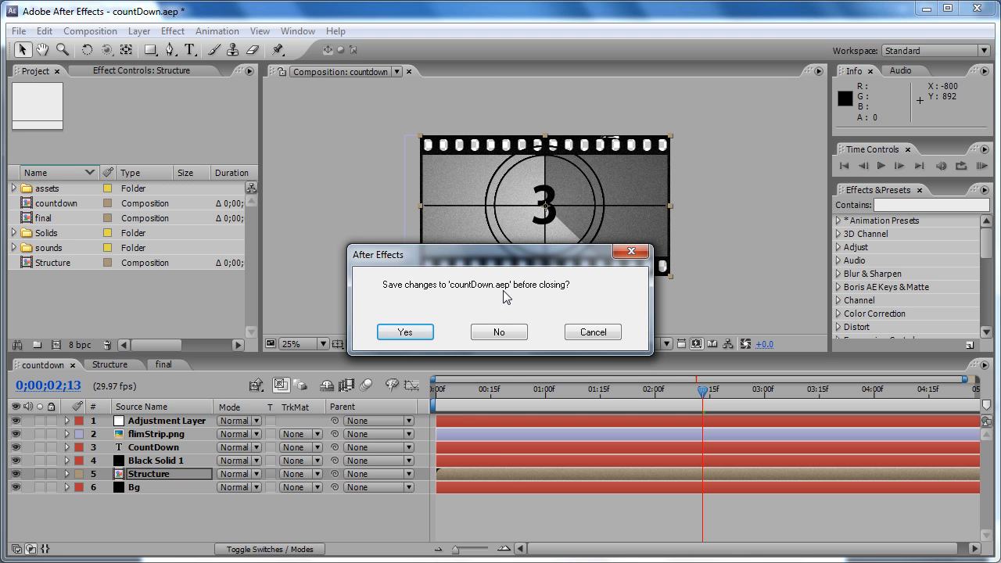
mouse_move(535, 299)
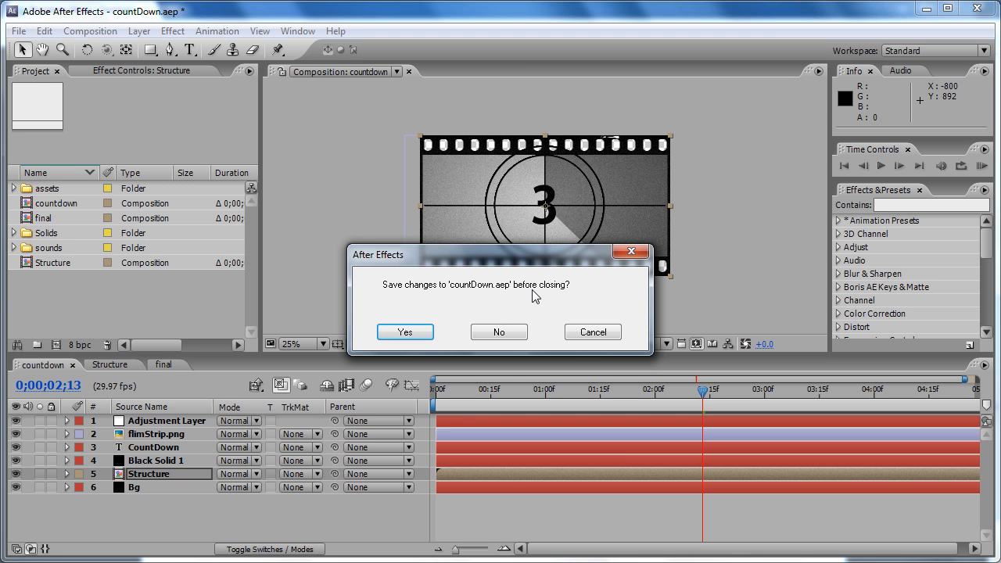
mouse_move(487, 293)
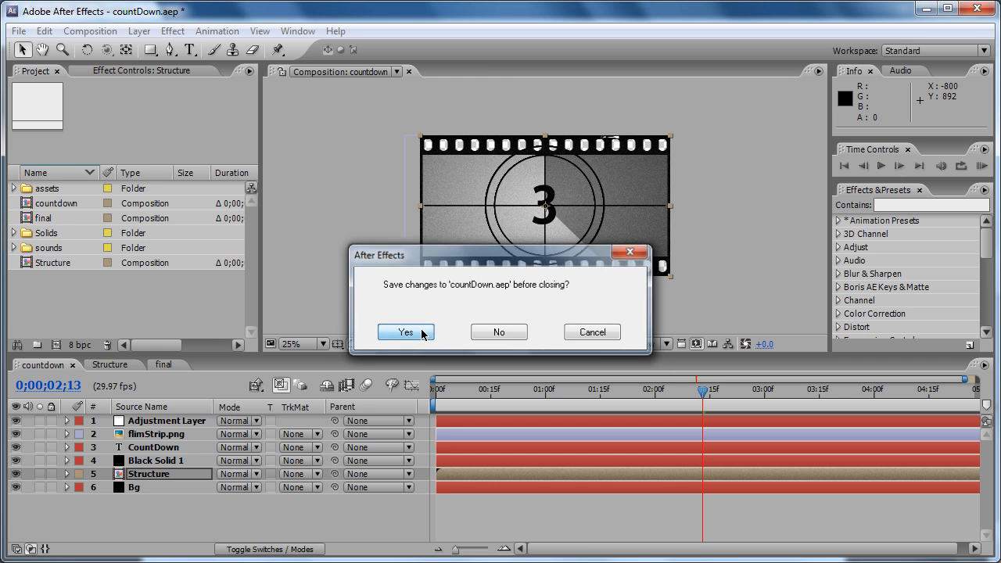
left_click(406, 332)
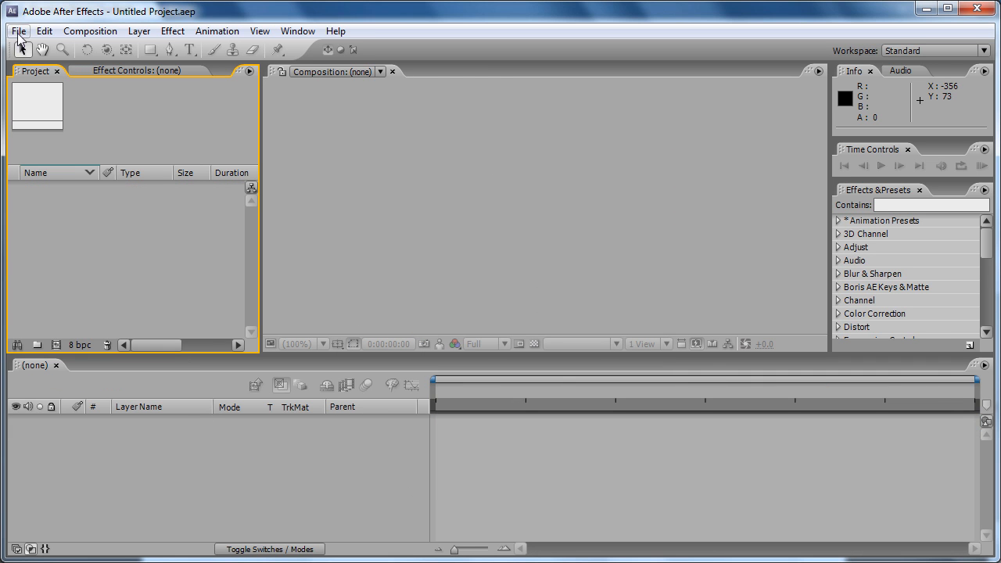
left_click(25, 31)
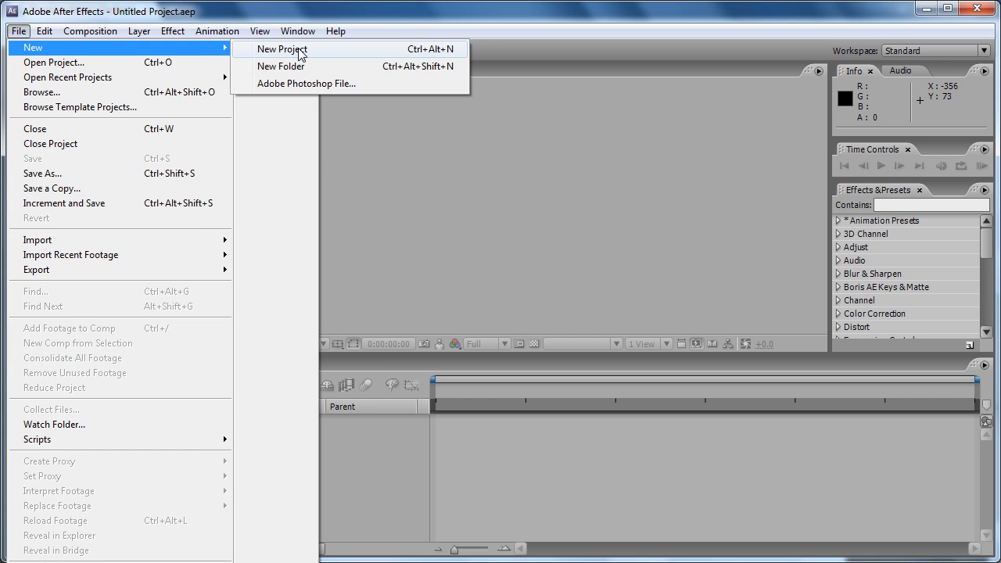
left_click(285, 49)
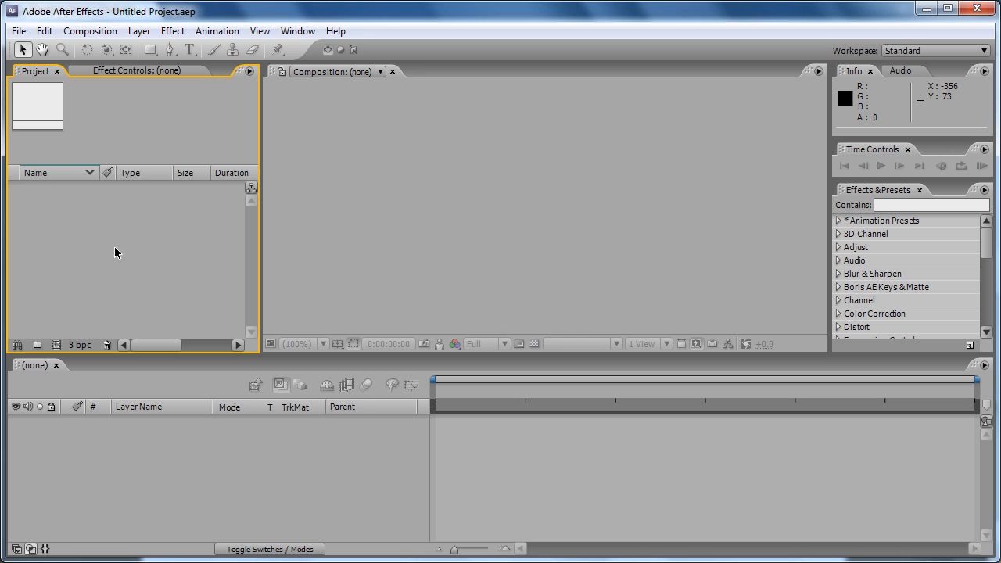
mouse_move(122, 264)
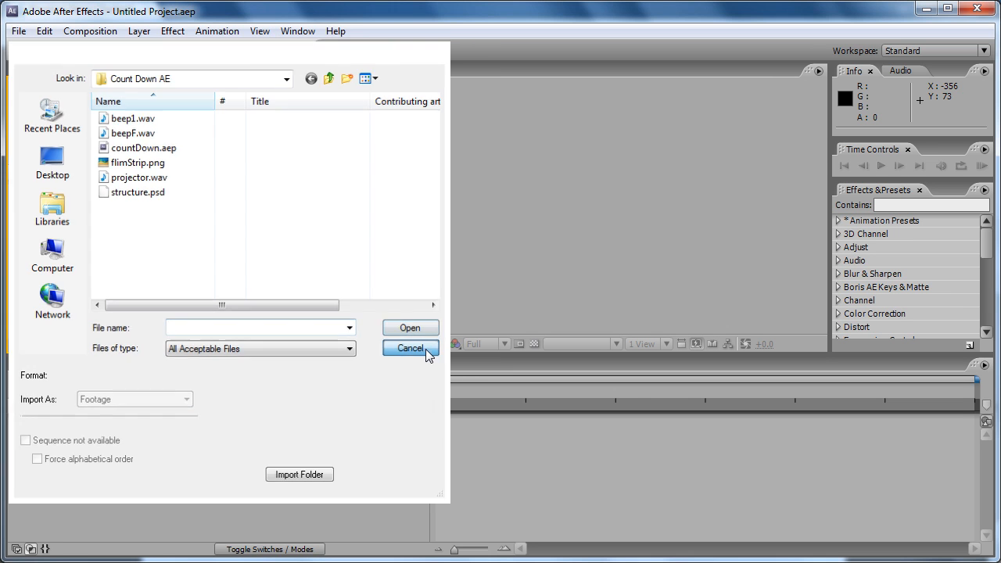
left_click(410, 349)
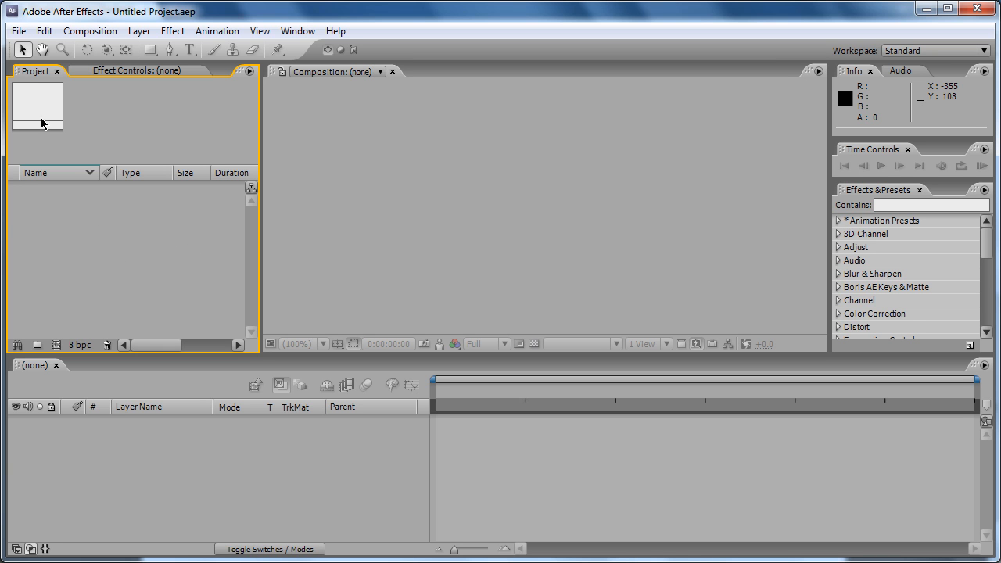
- Select beep1.wav, beepF.wav, filmStrip.png, projector.wav and structure.psd in the Import Multiple Files browser
left_click(18, 31)
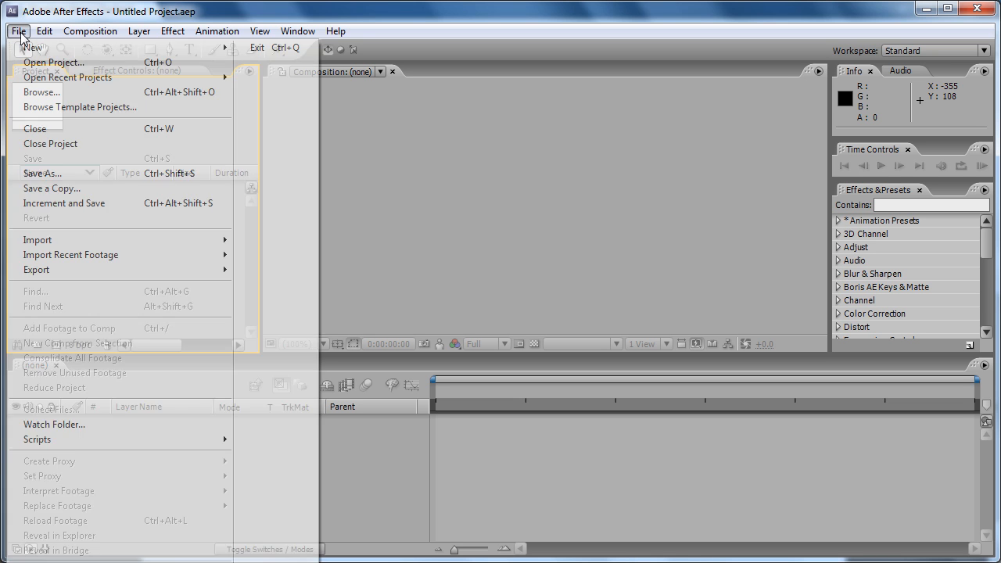
mouse_move(110, 270)
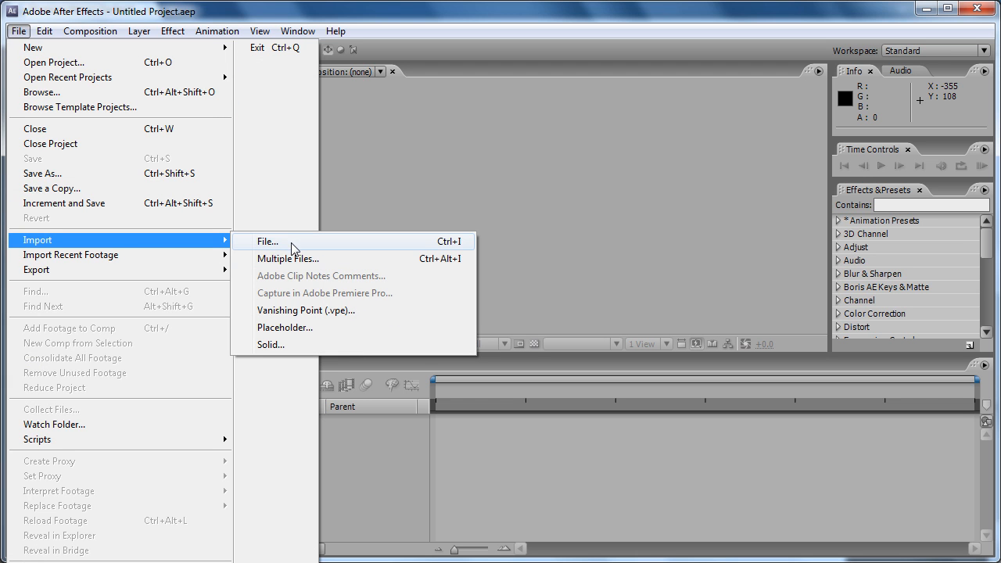
mouse_move(304, 262)
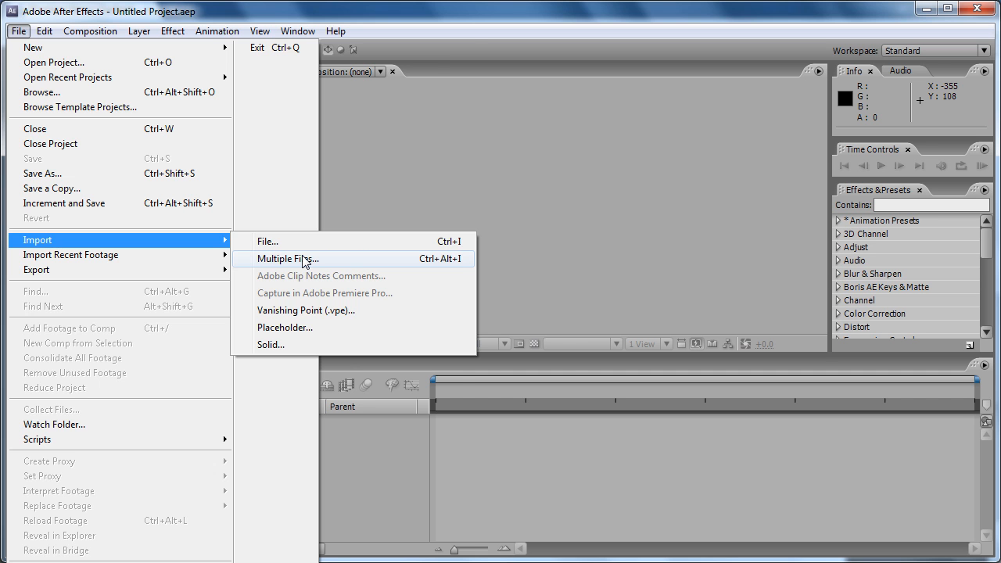
left_click(288, 258)
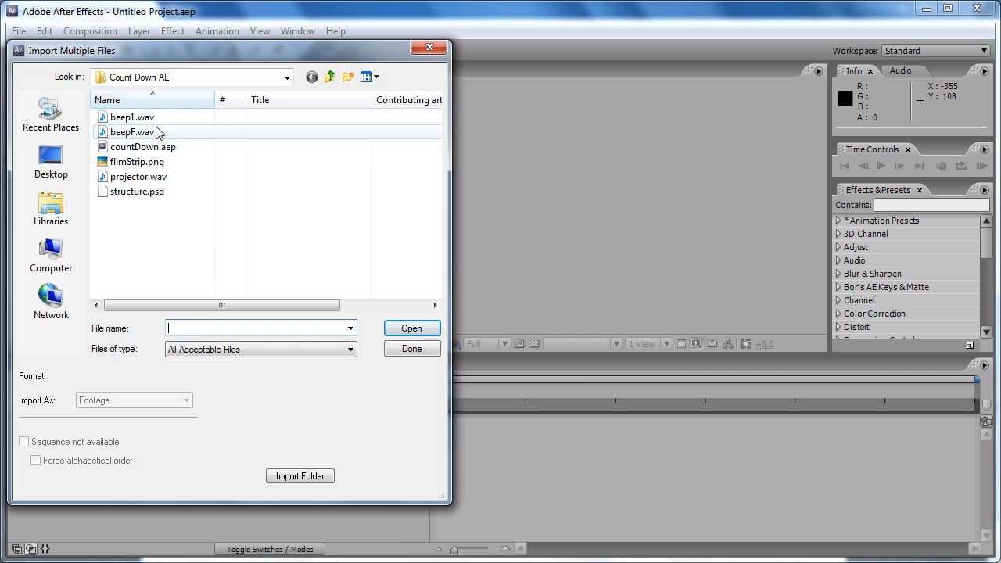
mouse_move(143, 117)
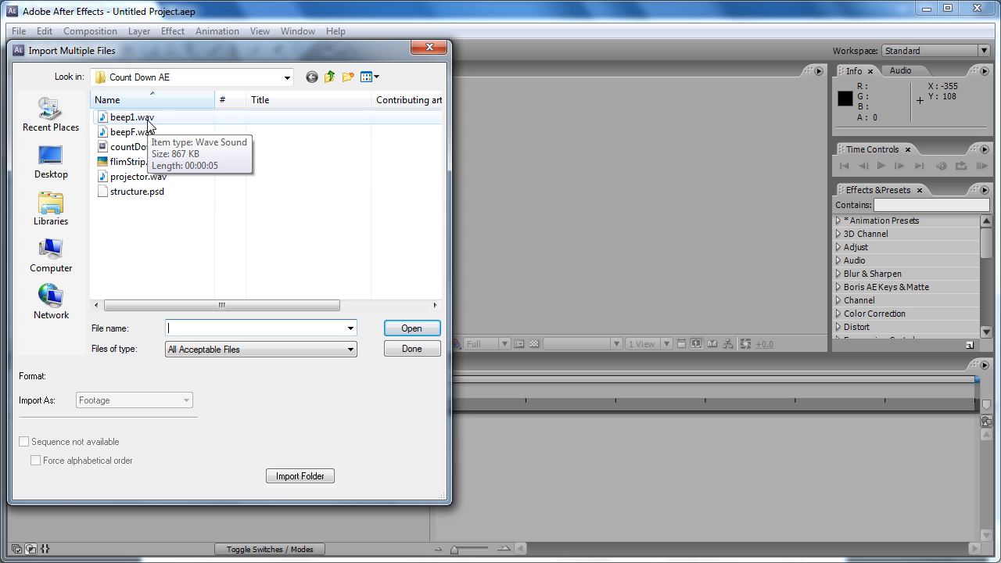
left_click(125, 116)
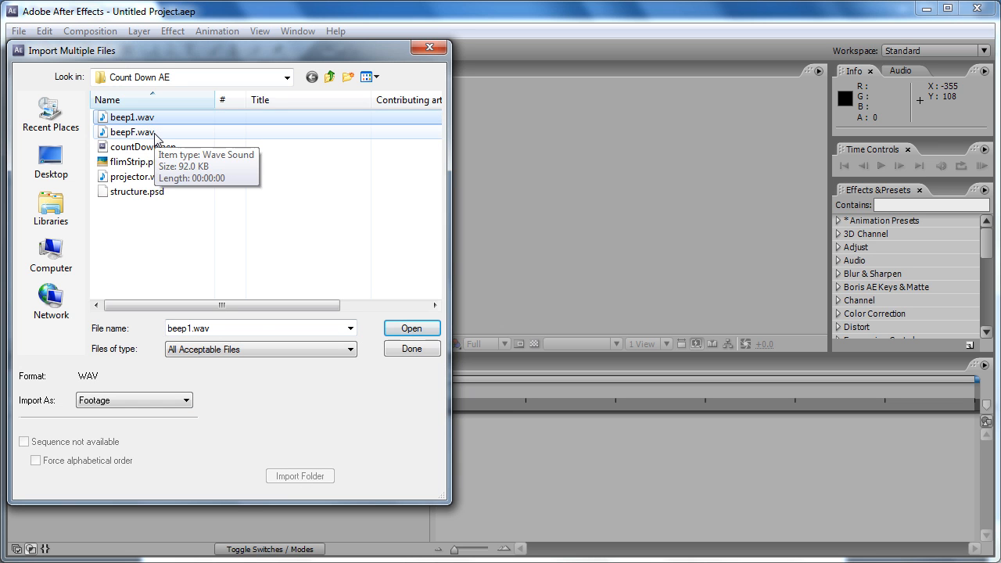
left_click(132, 131)
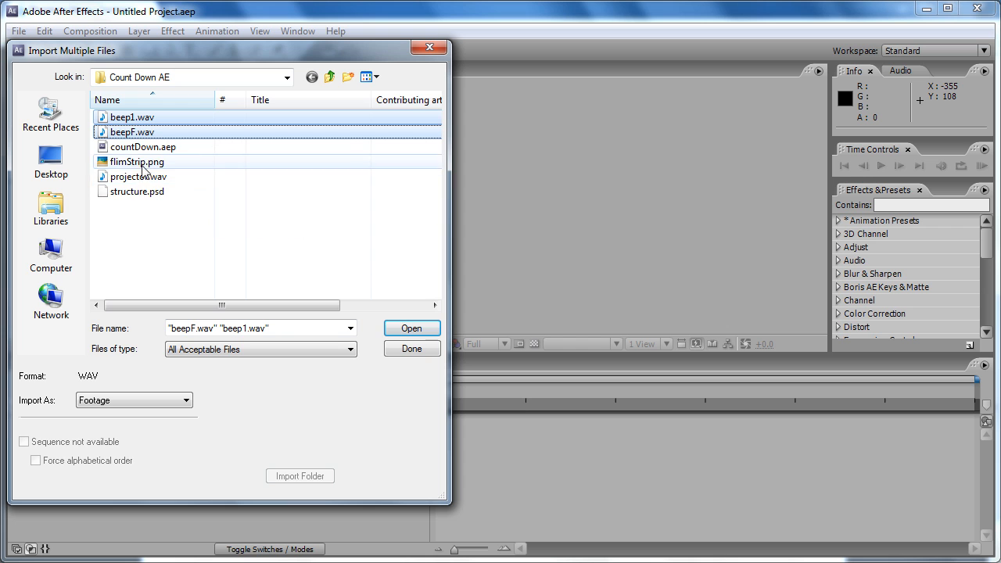
mouse_move(153, 175)
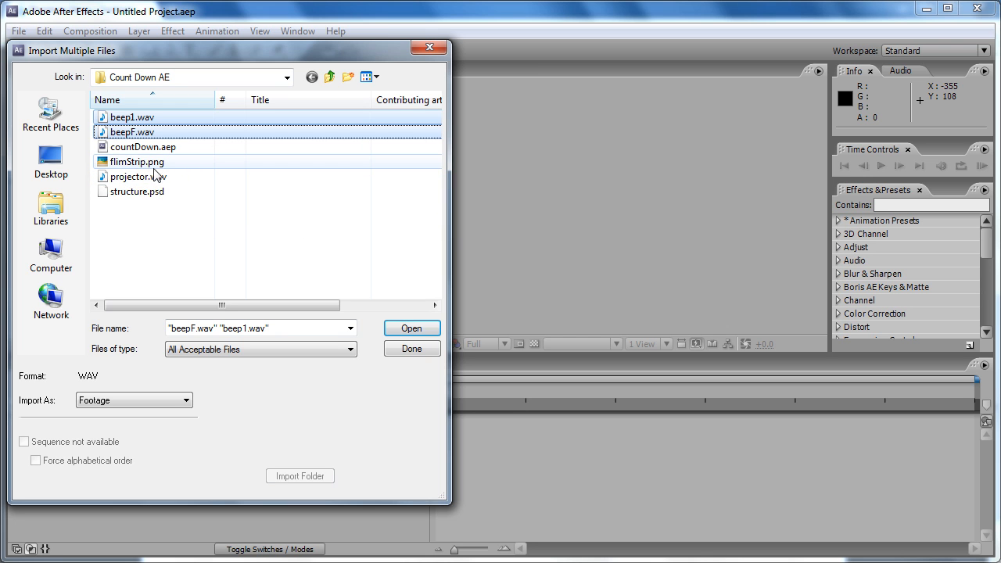
left_click(137, 162)
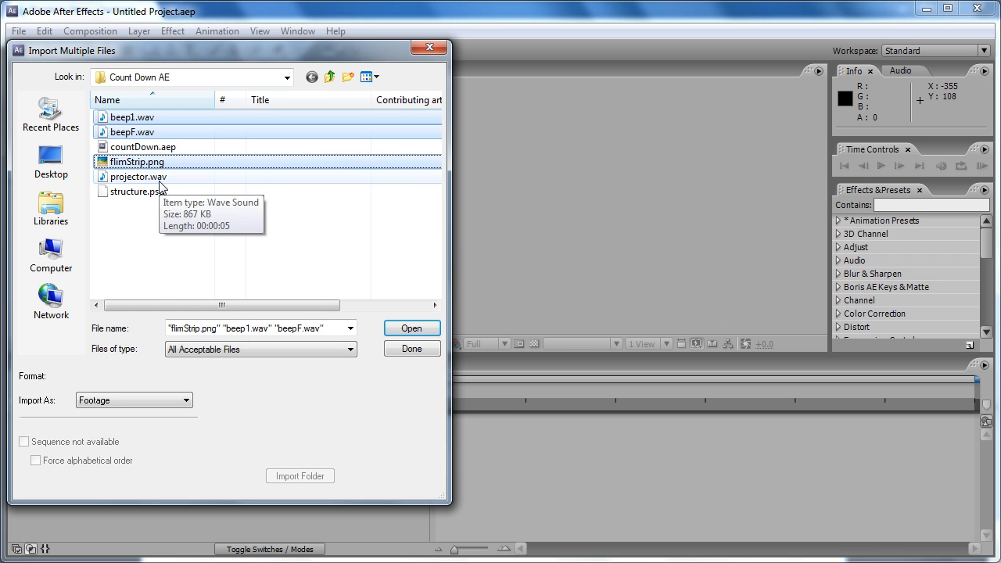
left_click(137, 176)
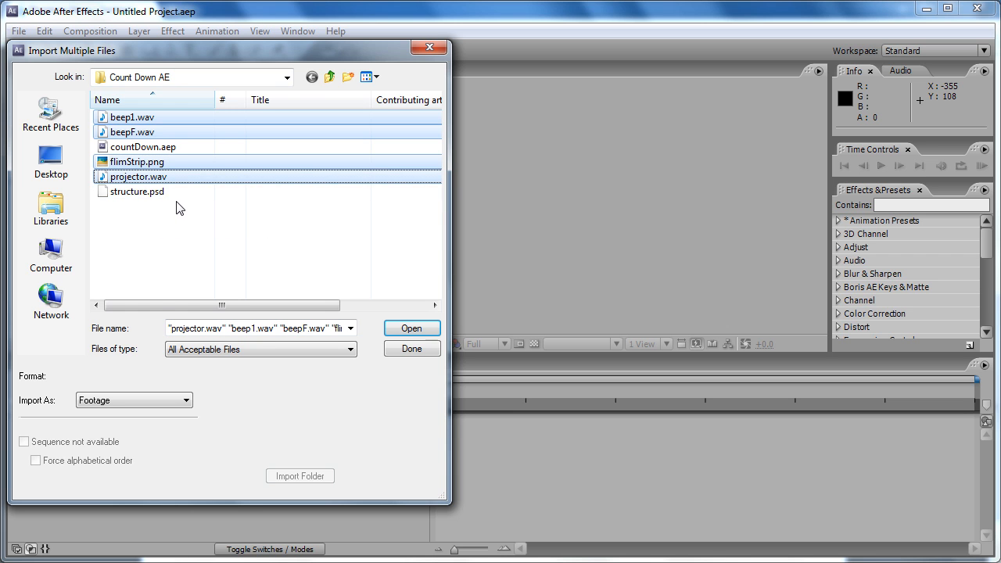
left_click(138, 191)
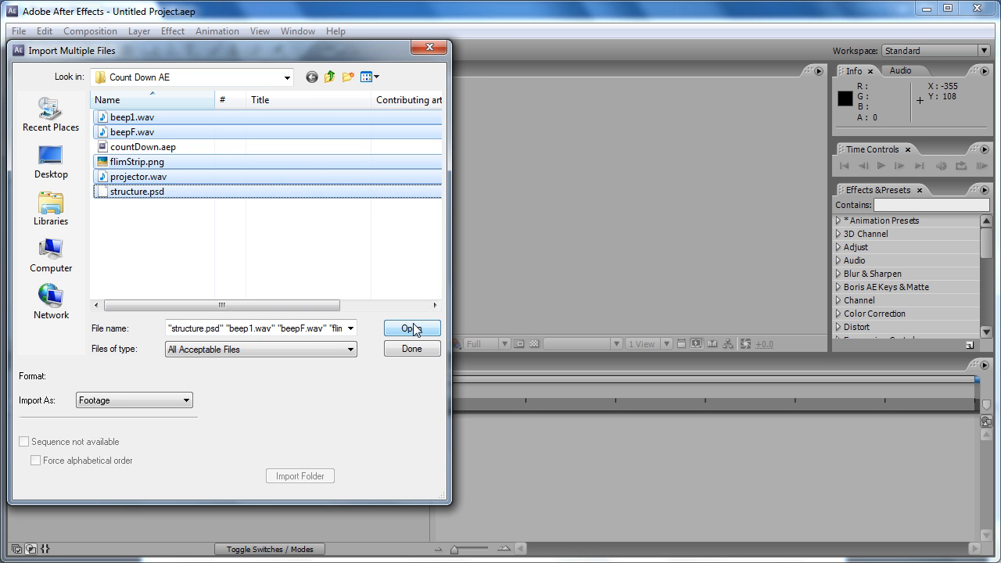
- Import the five files, accepting straight alpha for structure.psd, and finish
left_click(412, 329)
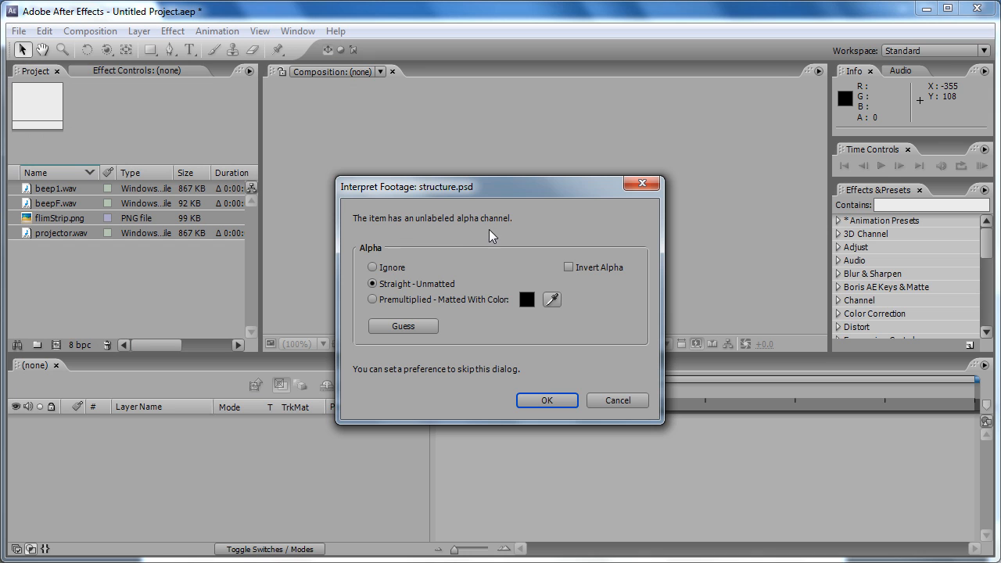
mouse_move(496, 248)
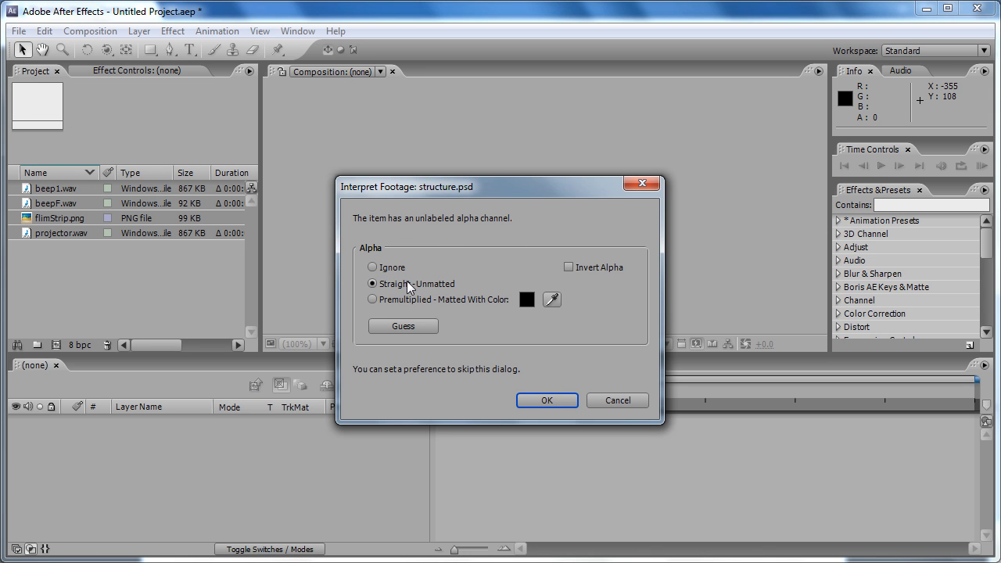
mouse_move(410, 275)
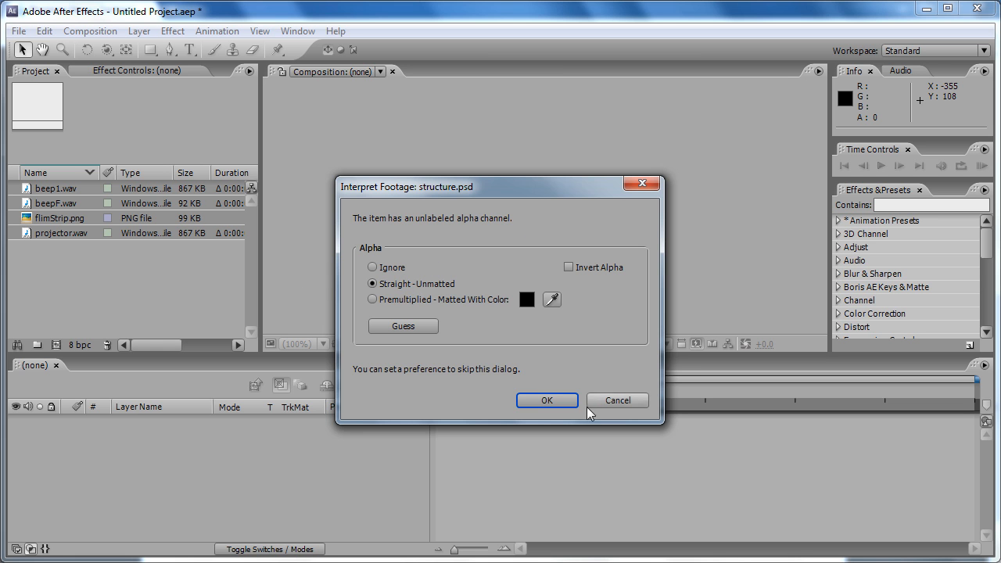
left_click(547, 401)
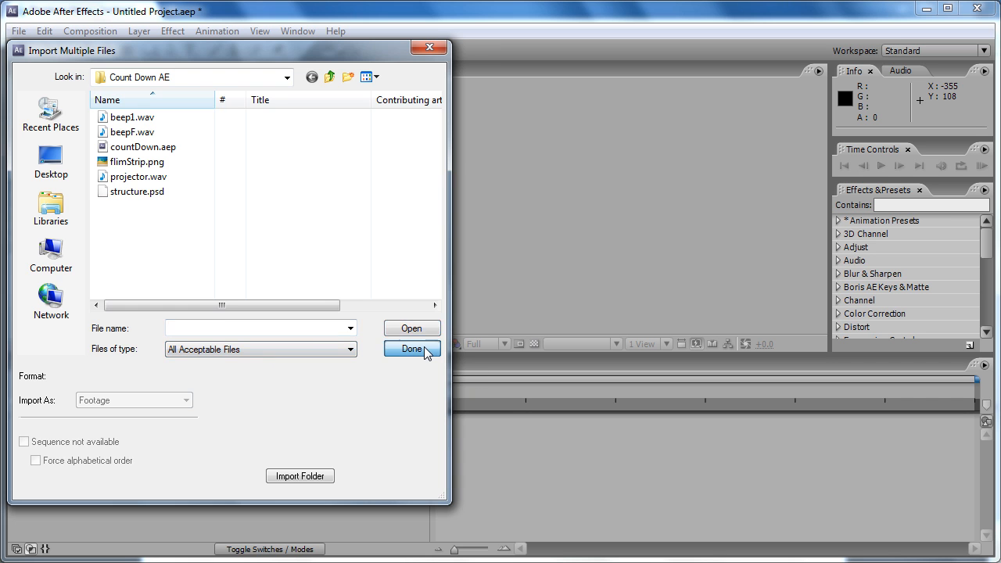
left_click(413, 349)
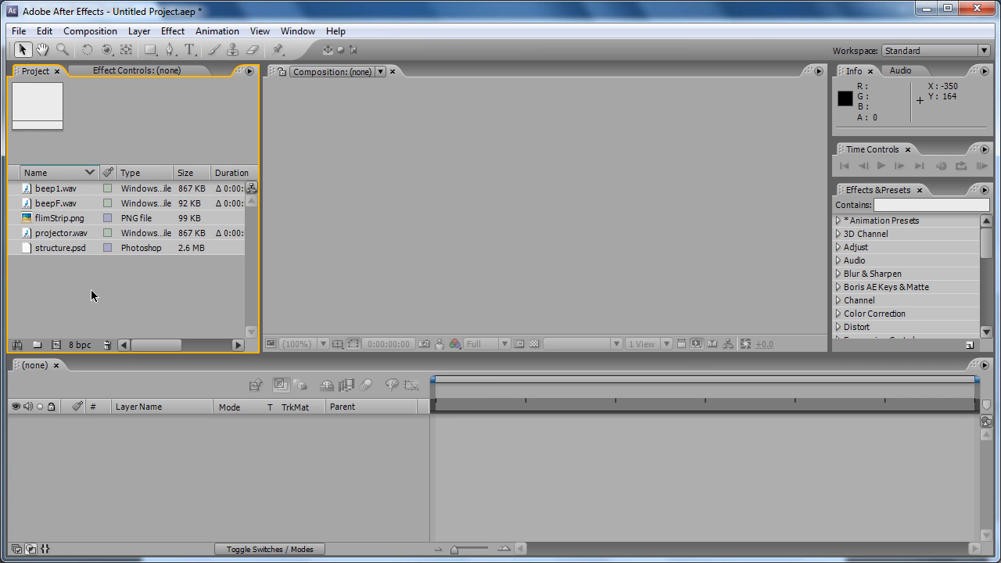
mouse_move(95, 327)
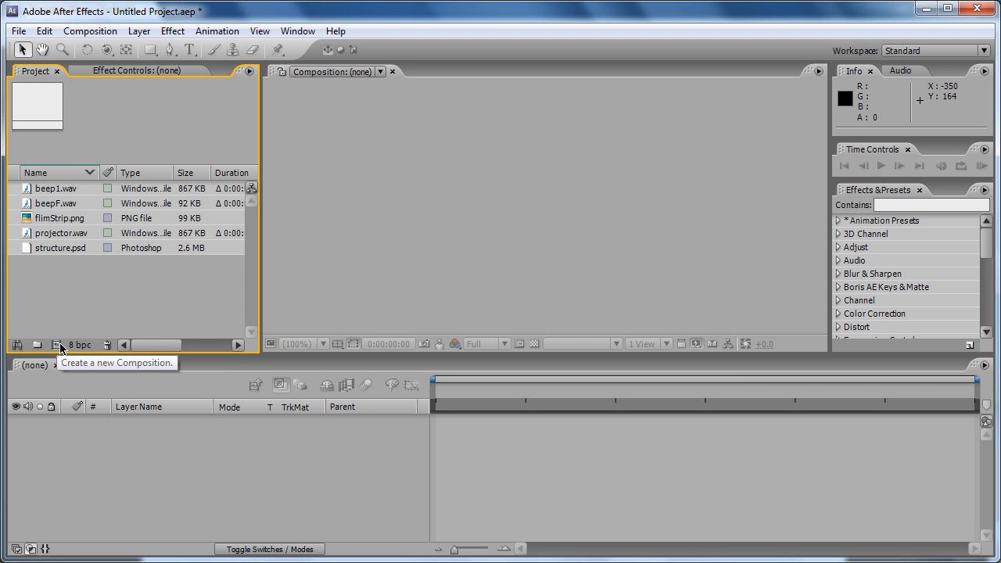
- Create a composition named countdown, 1280 wide (HDV/HDTV 720 29.97), duration 0;00;03;00
left_click(59, 341)
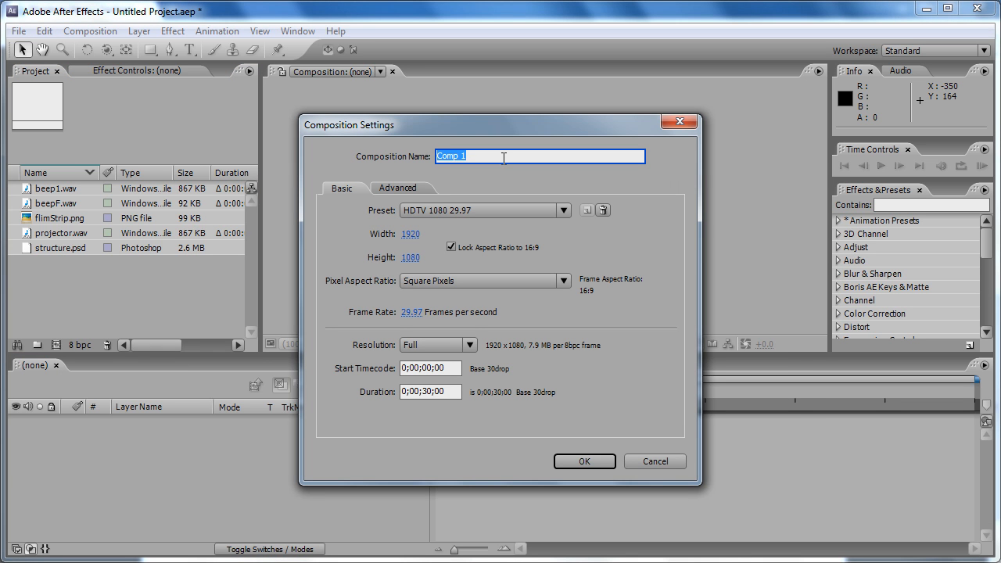
type("countdown")
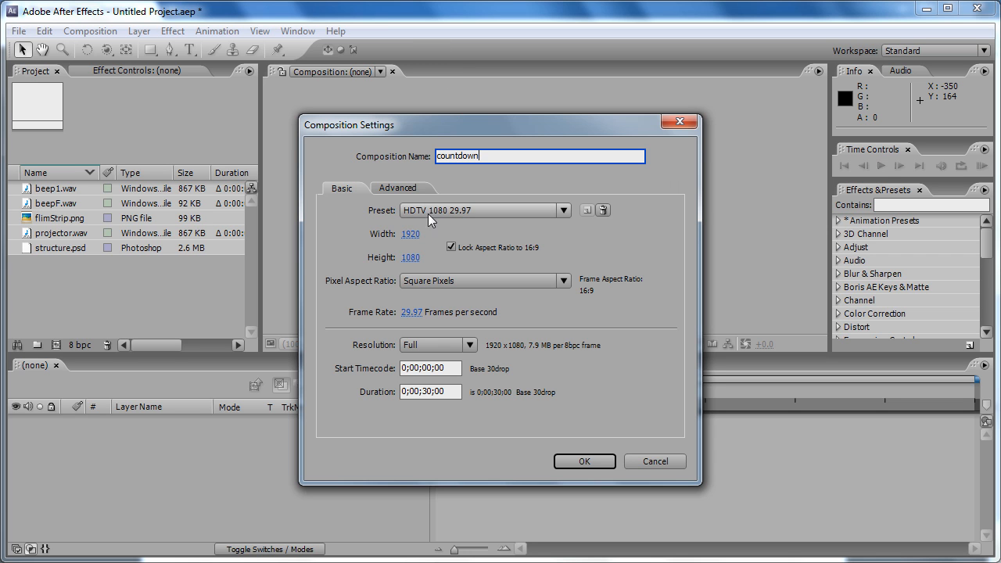
left_click(409, 235)
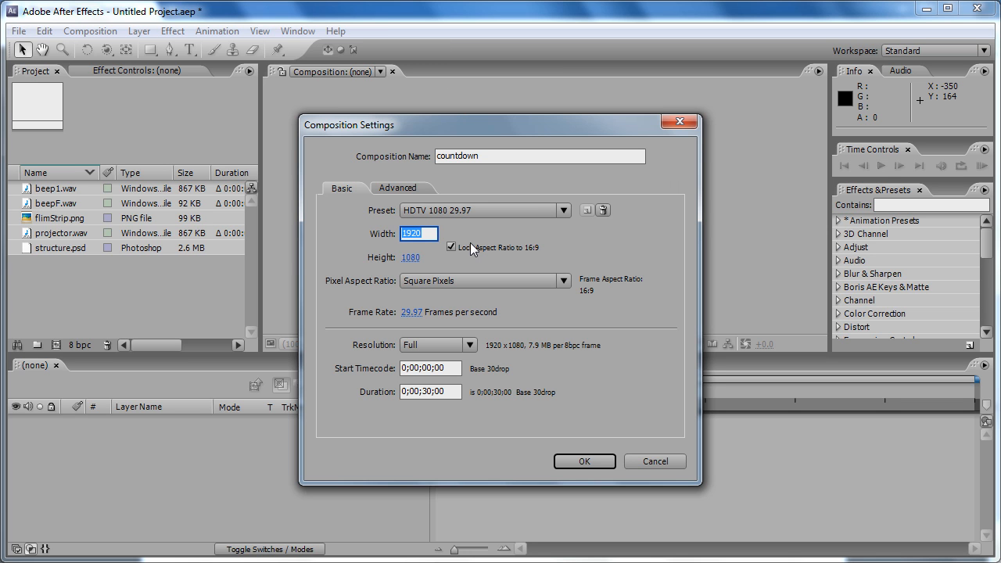
type("120")
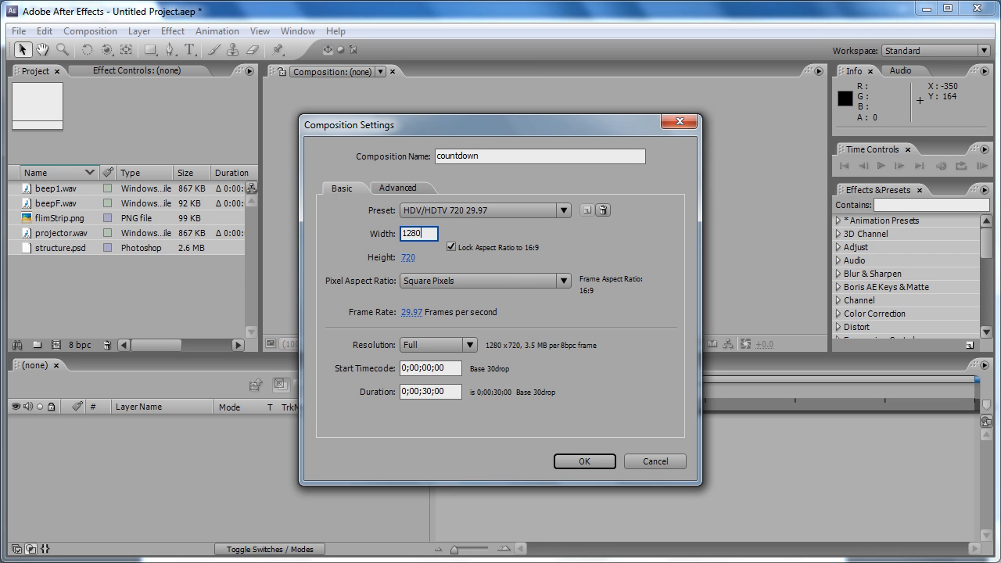
mouse_move(445, 247)
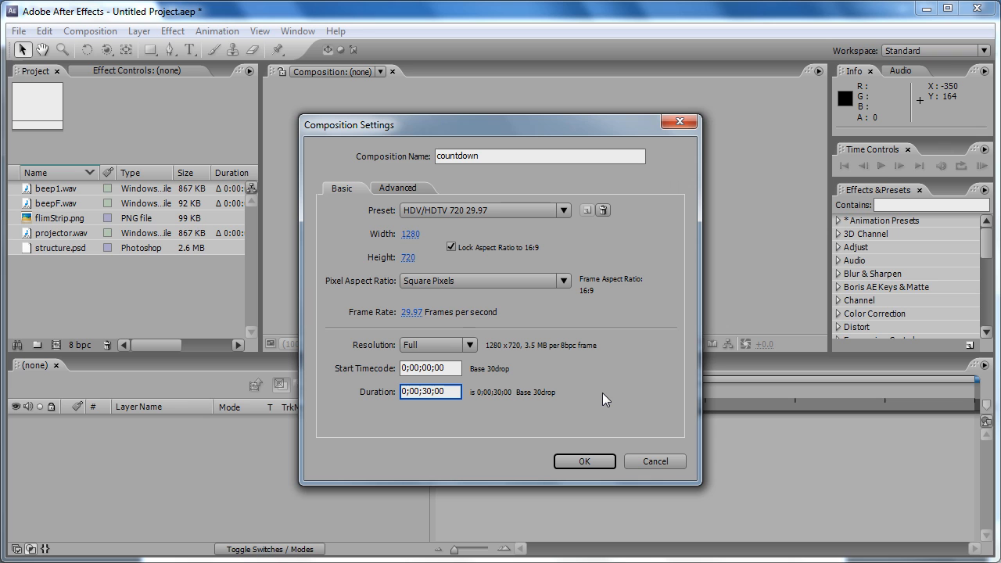
type("0;00;03;00")
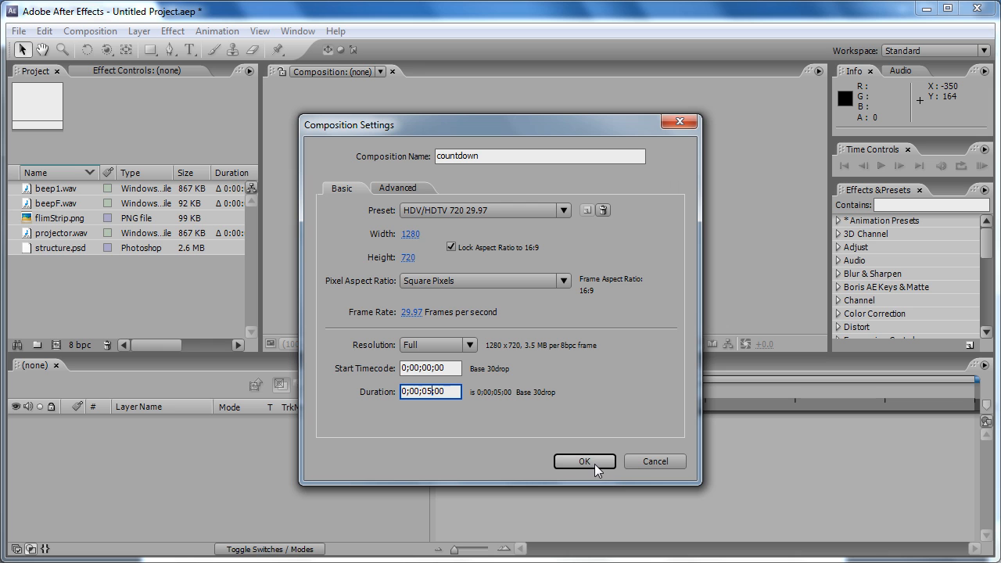
left_click(585, 461)
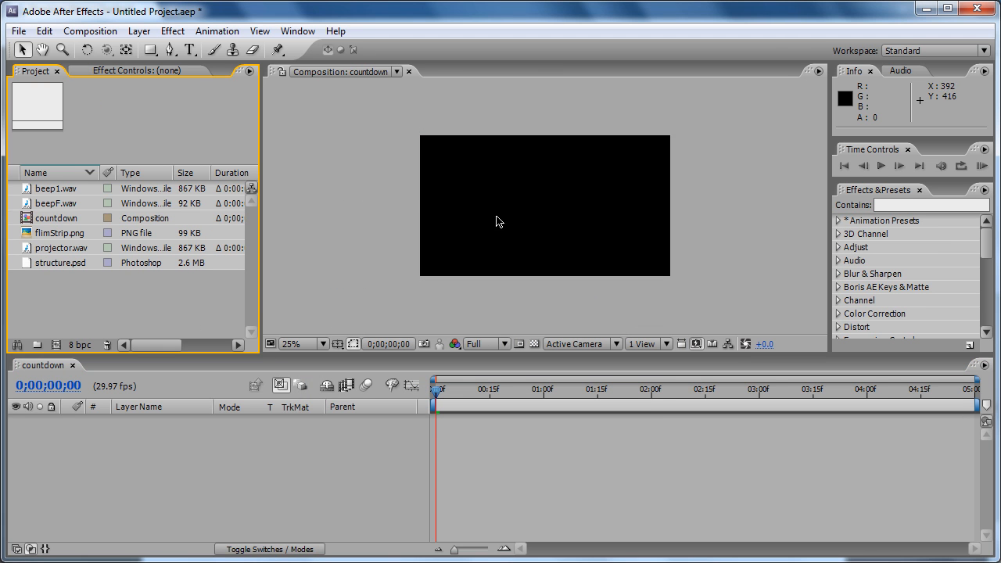
mouse_move(626, 179)
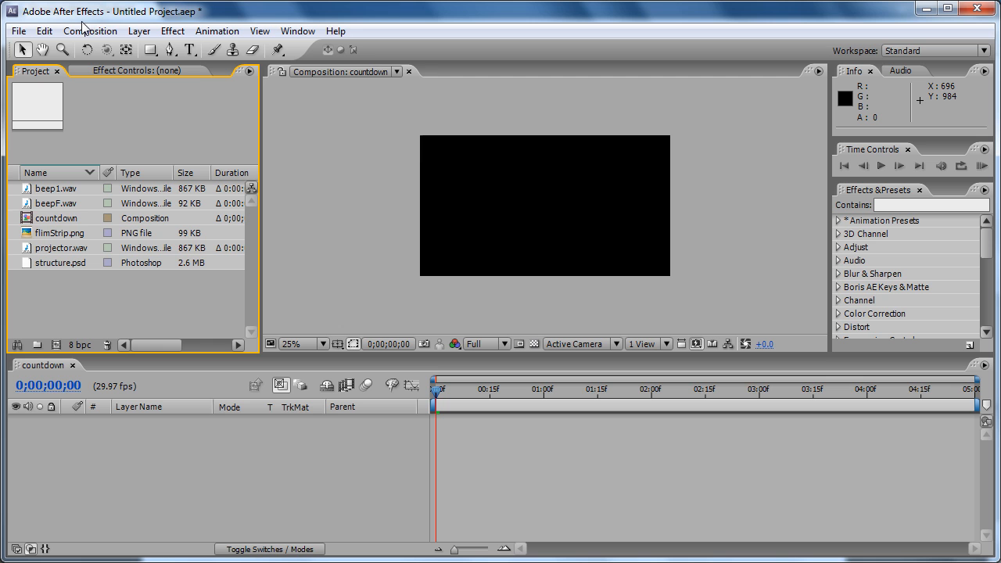
mouse_move(139, 33)
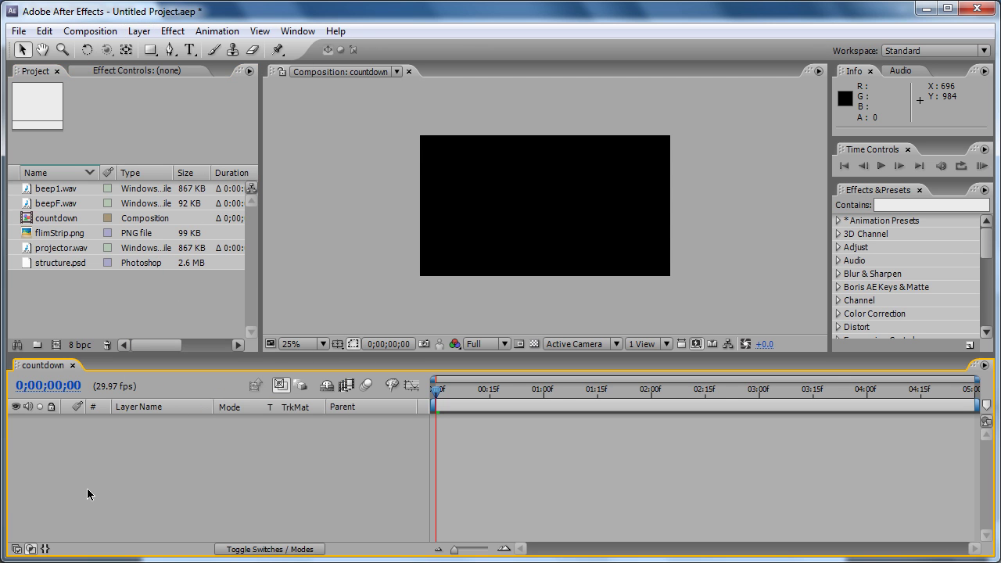
mouse_move(150, 212)
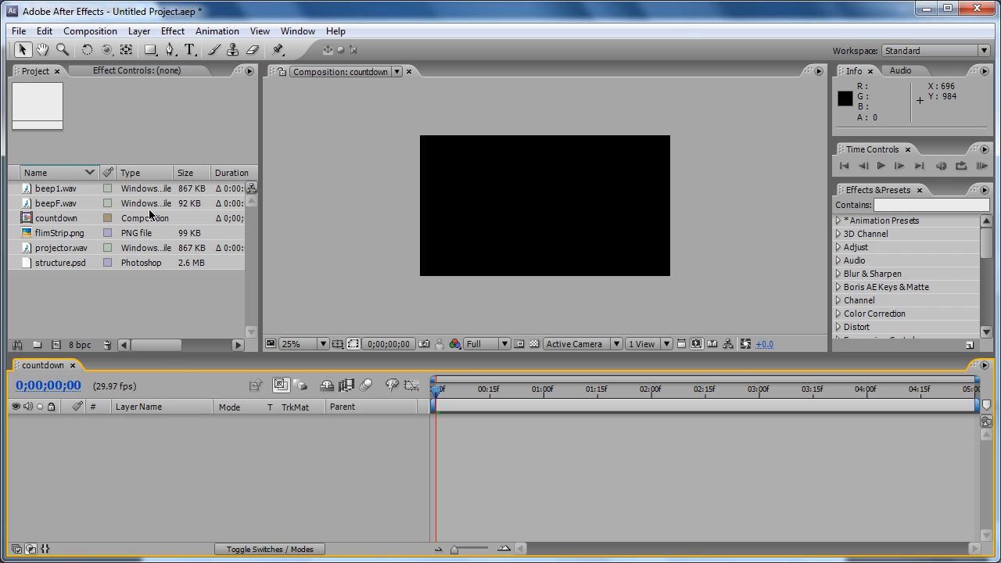
- Add a new solid layer named BG coloured pure black
left_click(147, 35)
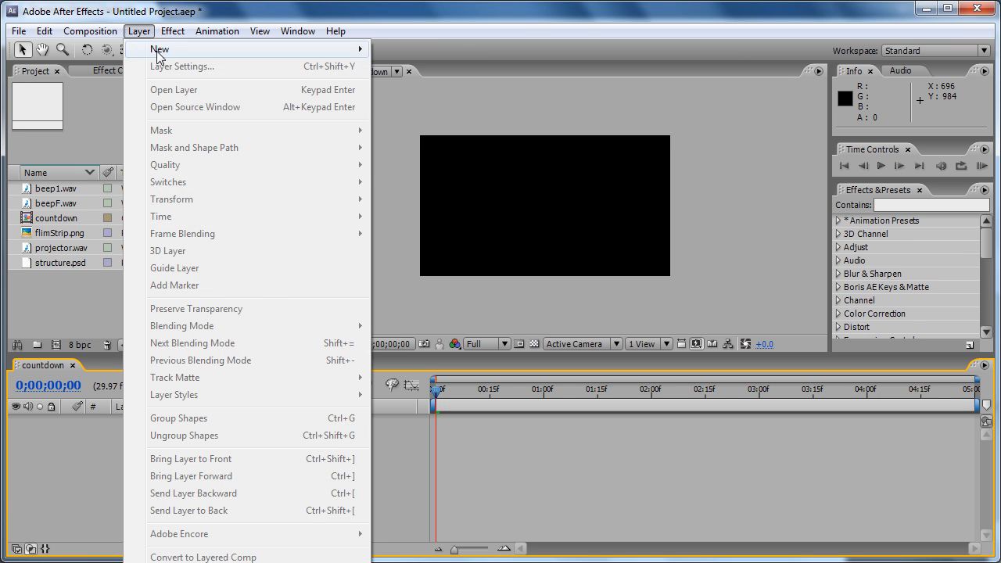
mouse_move(159, 49)
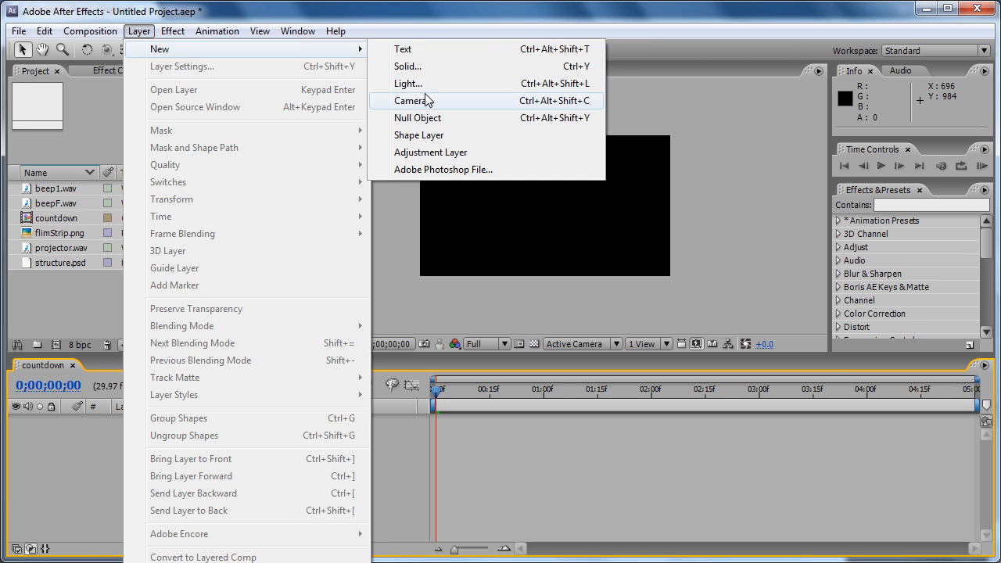
mouse_move(416, 78)
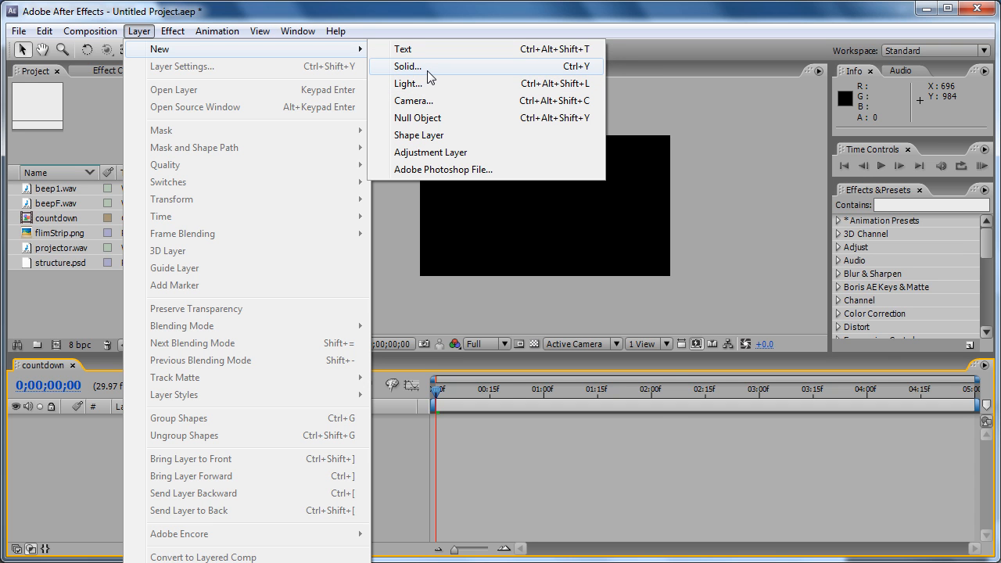
left_click(404, 66)
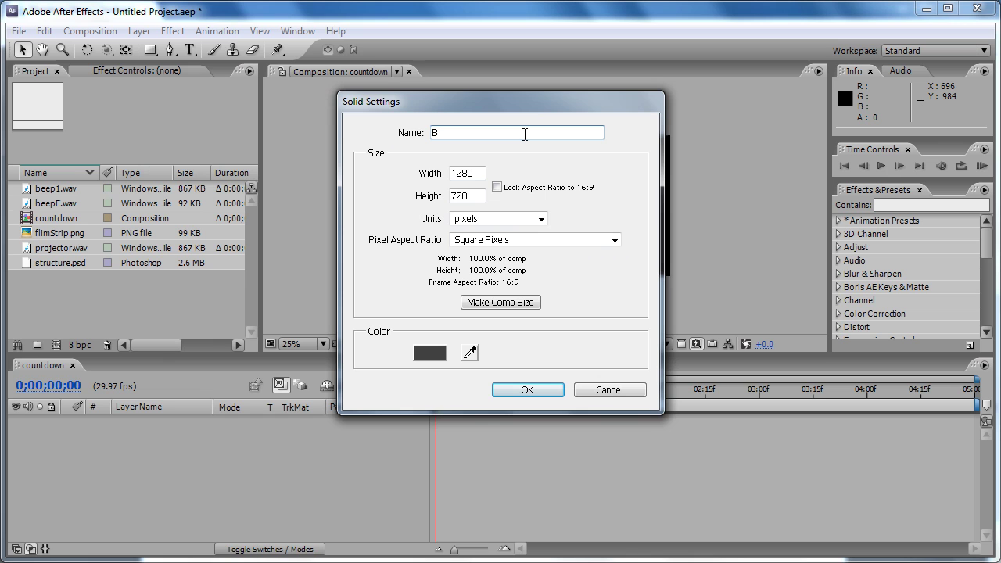
type("G")
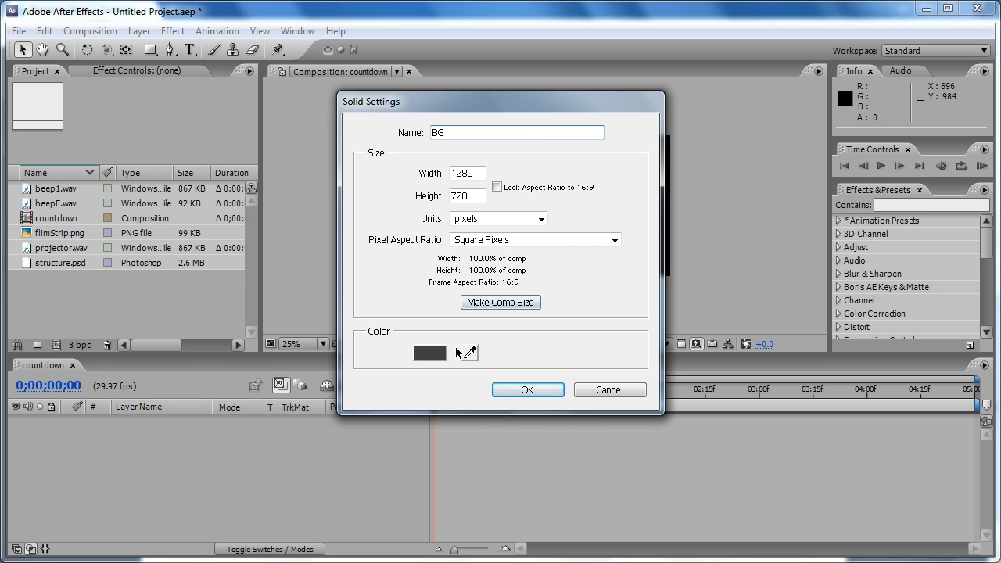
left_click(430, 353)
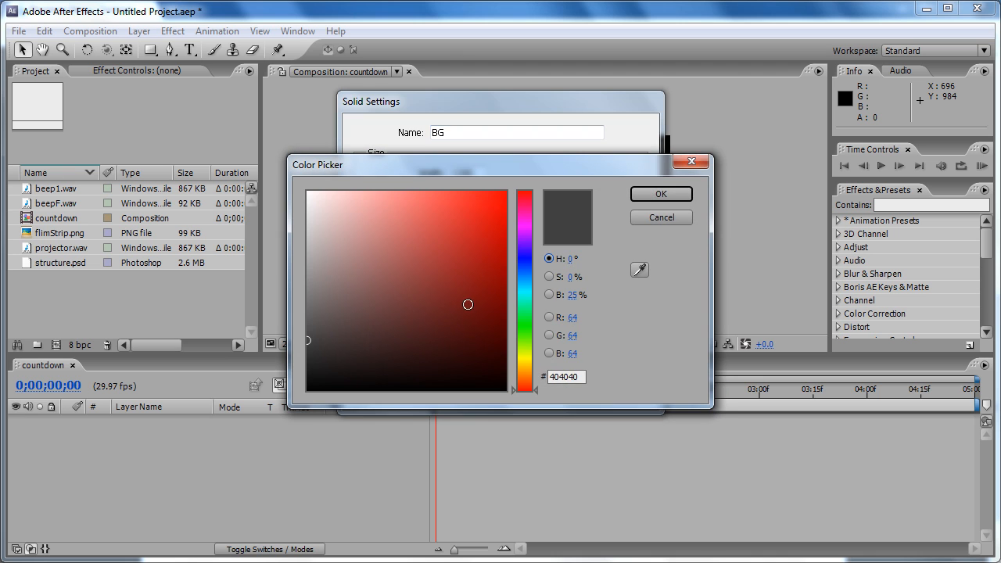
left_click(303, 394)
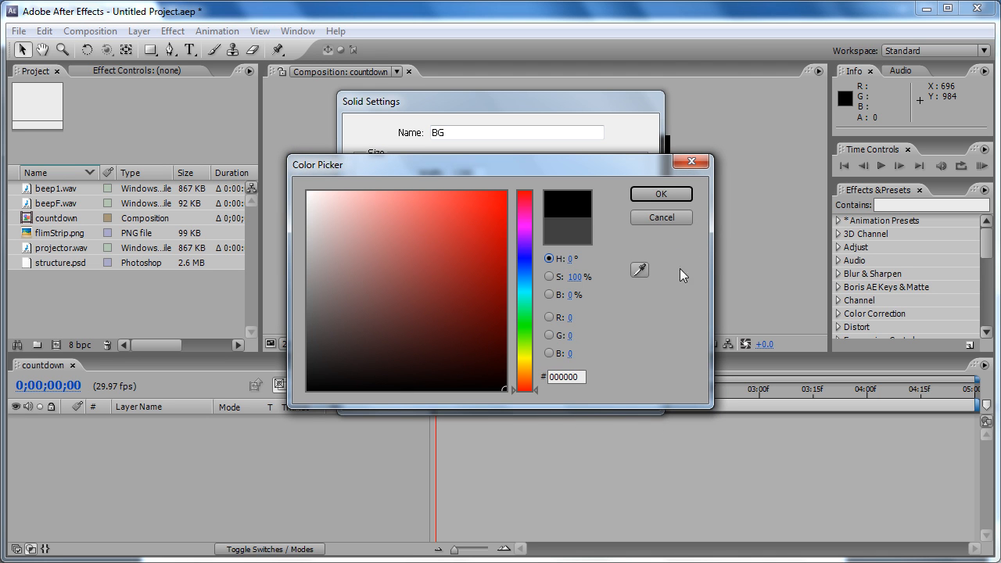
left_click(660, 194)
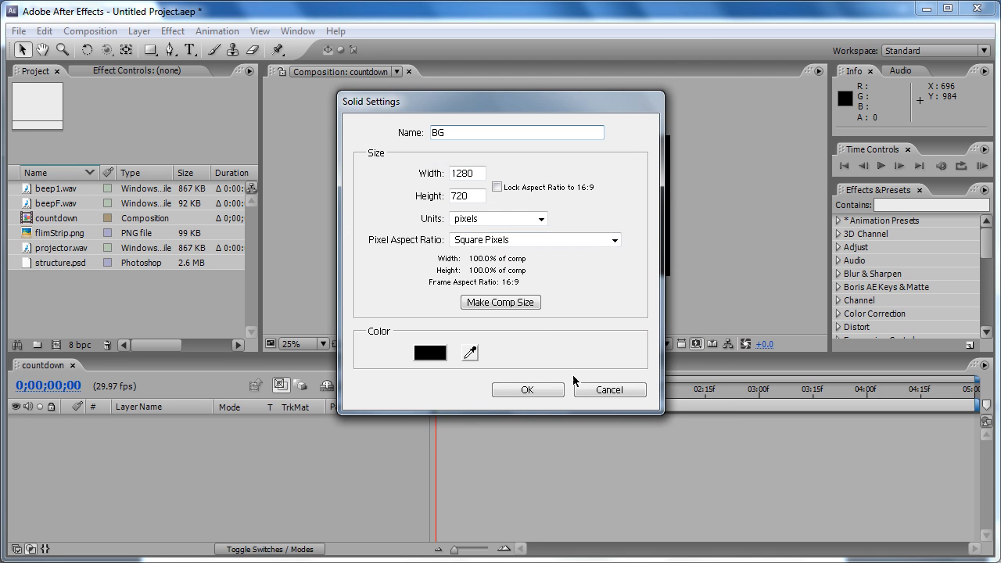
mouse_move(539, 389)
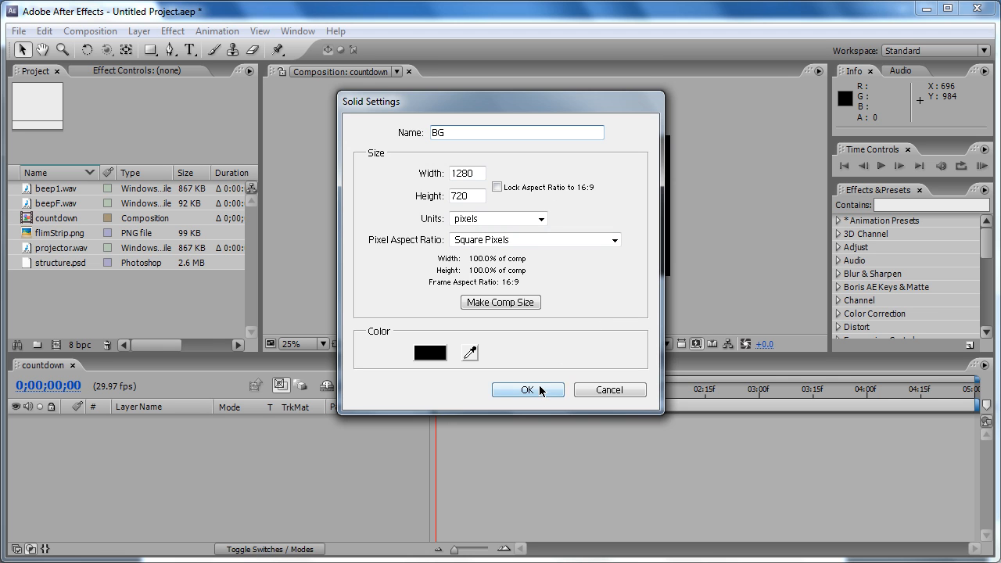
left_click(529, 390)
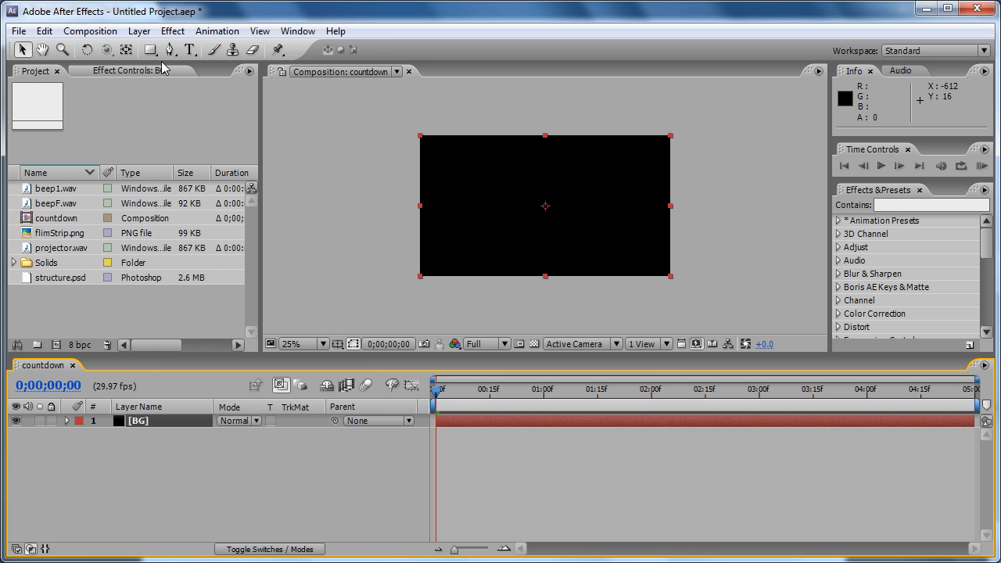
- Apply the Ramp effect to BG and set its Ramp Shape to Radial Ramp
left_click(171, 35)
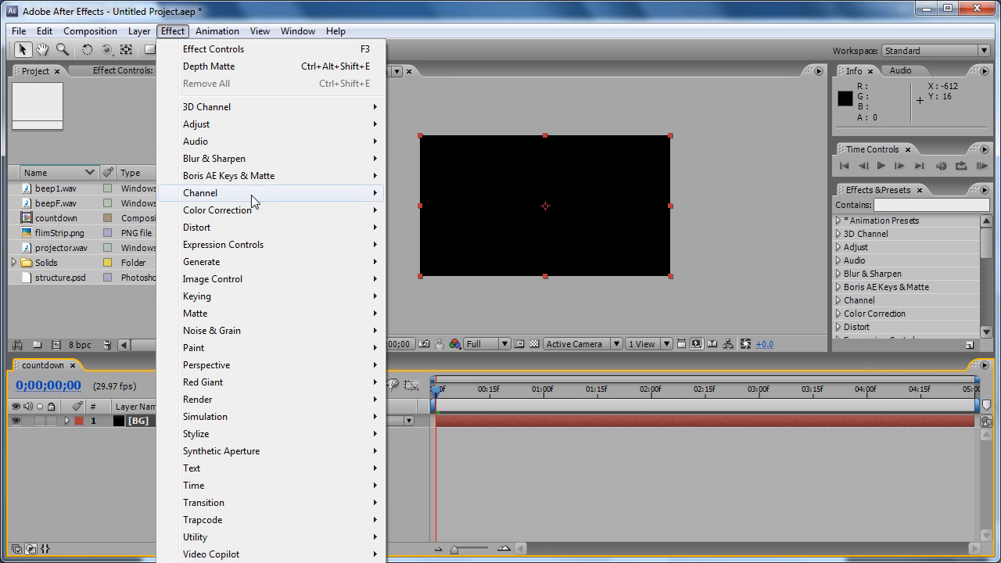
mouse_move(488, 125)
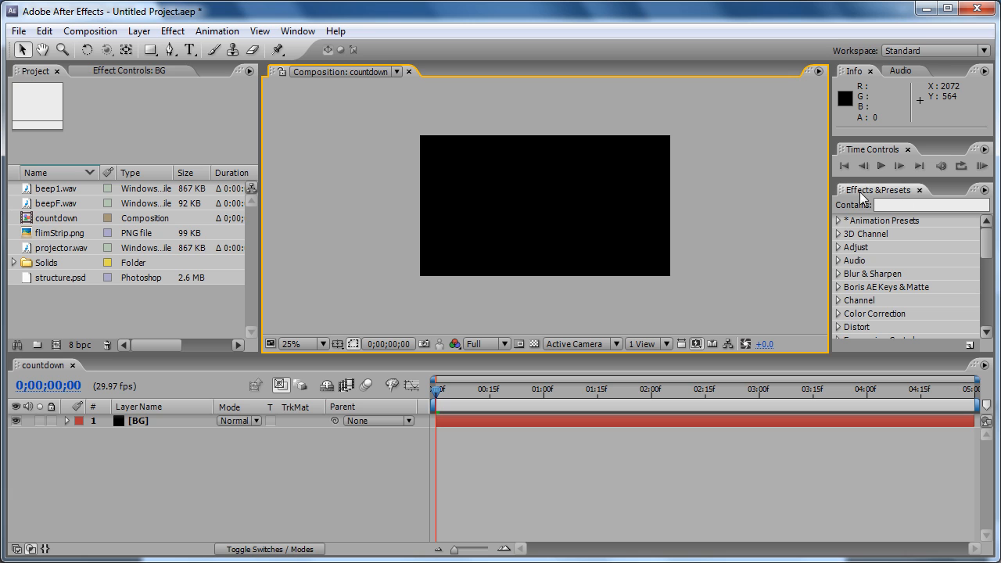
left_click(930, 203)
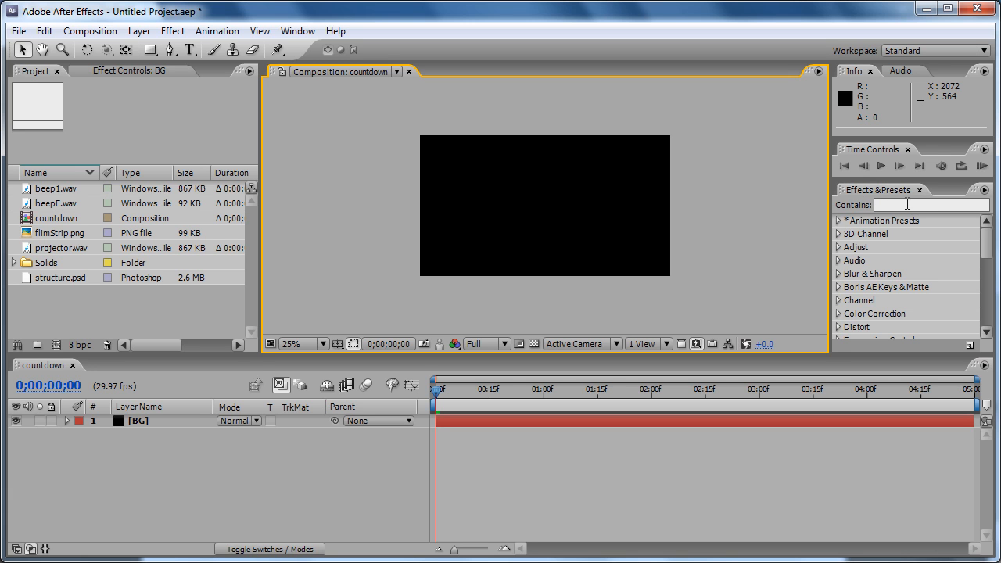
left_click(932, 203)
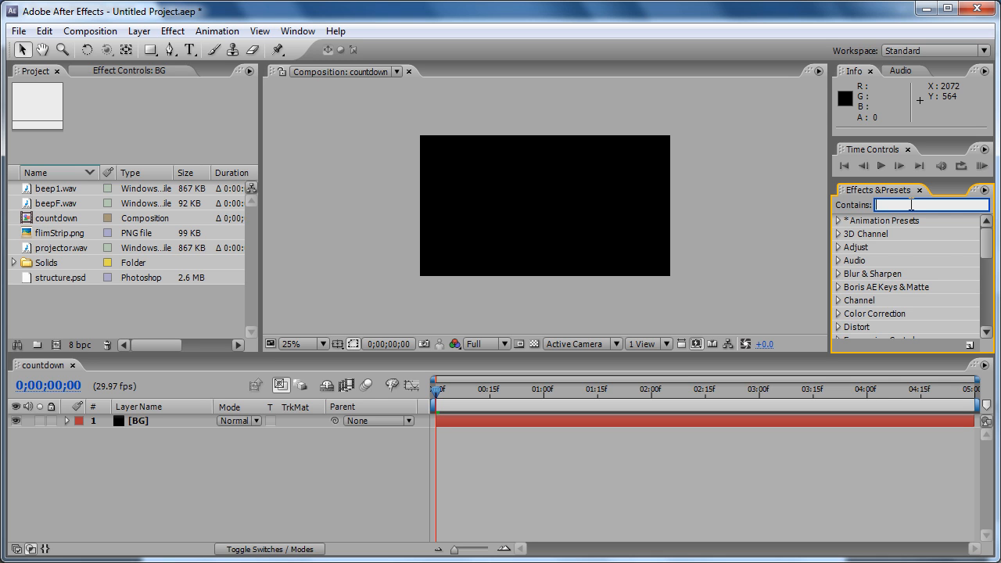
type("ramp")
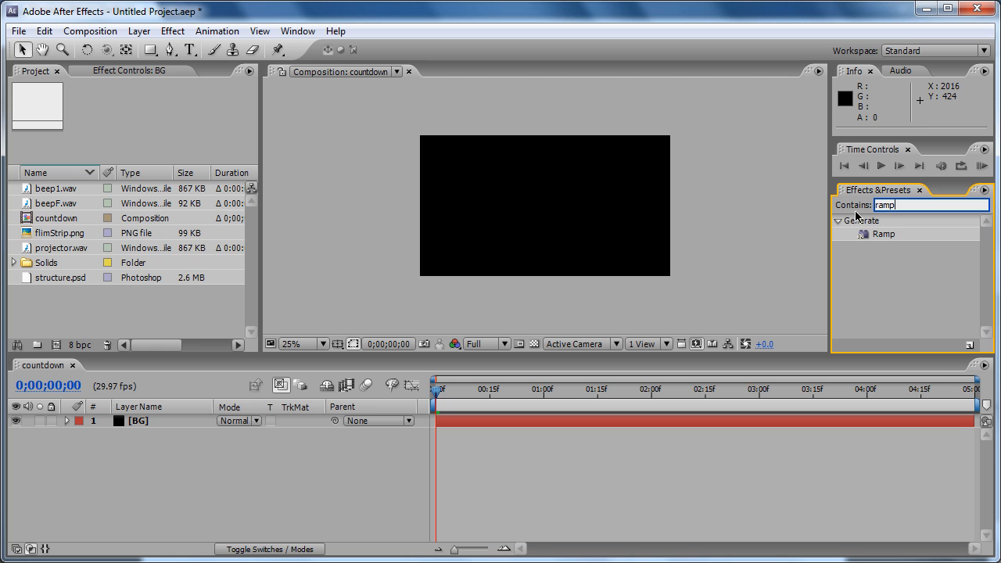
double_click(883, 235)
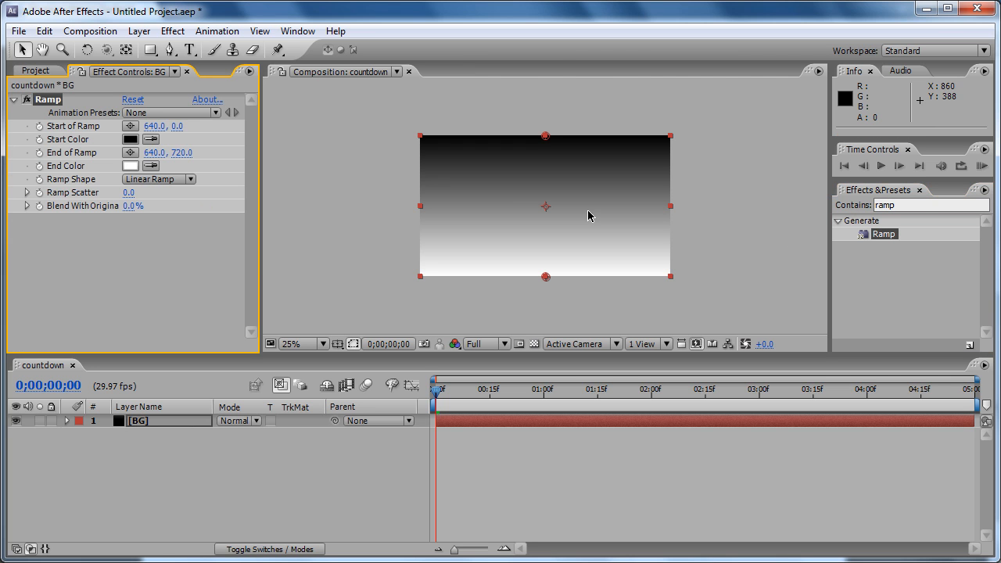
mouse_move(522, 209)
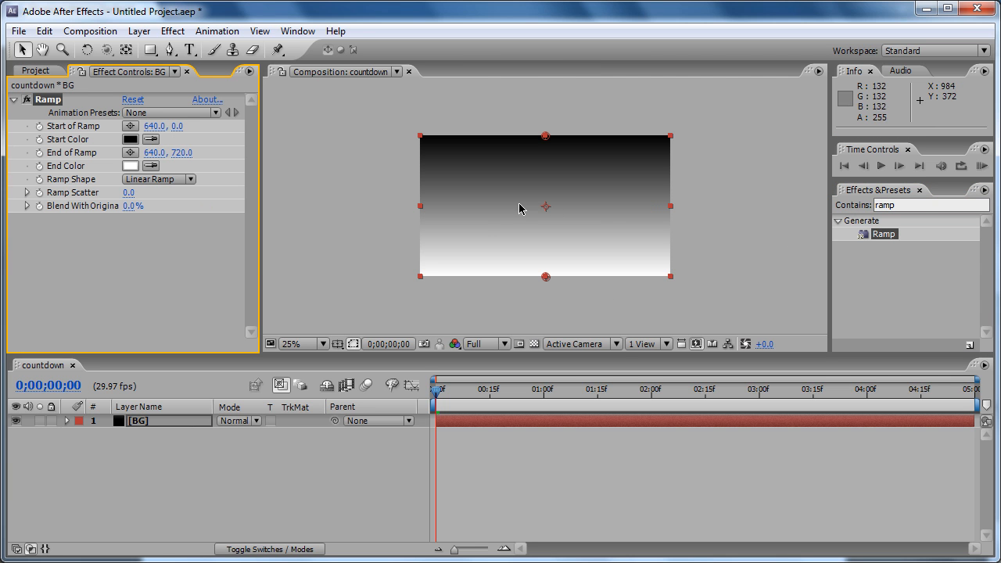
left_click(155, 179)
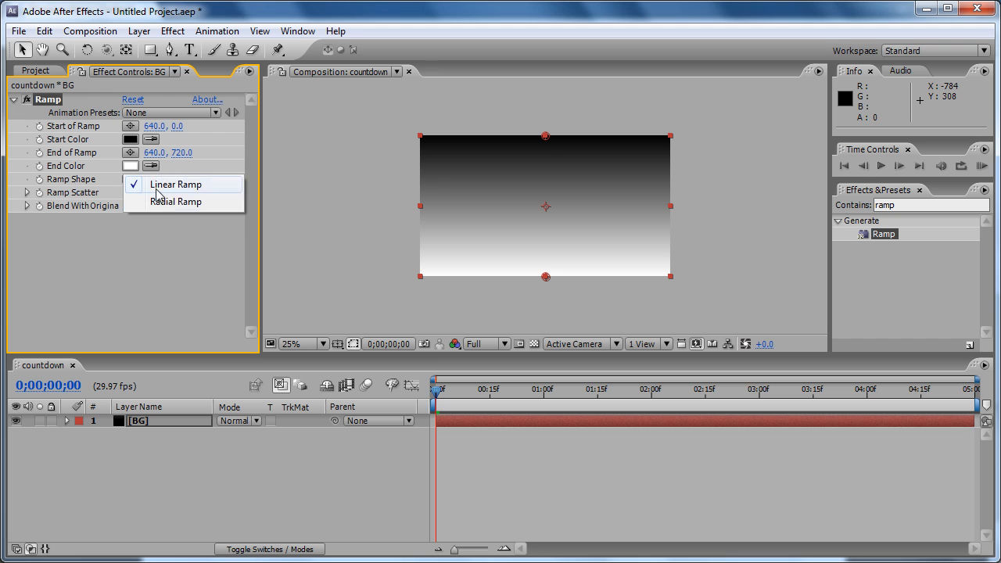
left_click(175, 202)
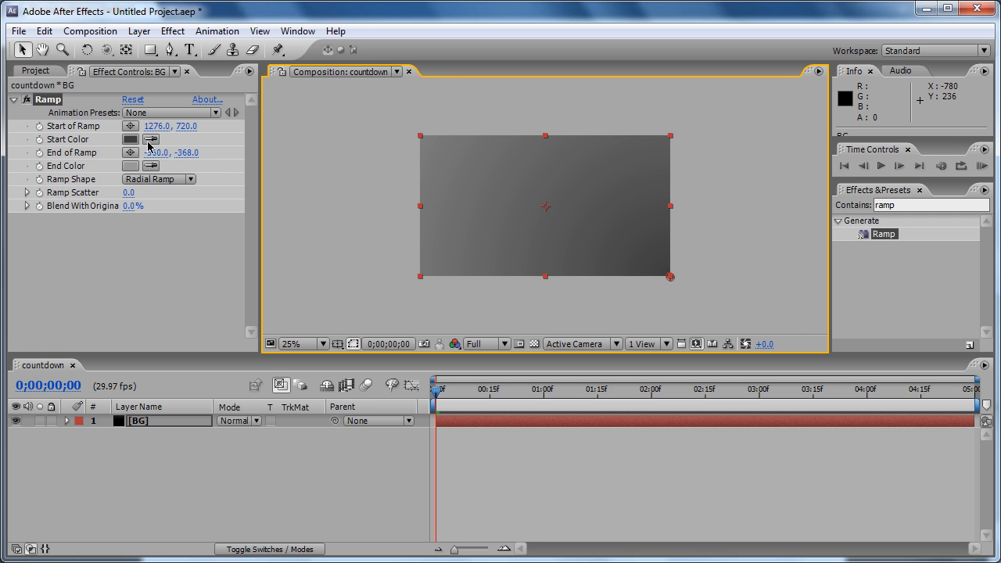
- Keep the light grey Start Color and darken the End Color to a deeper grey (6B6B6B)
left_click(130, 139)
type("C4C4C4")
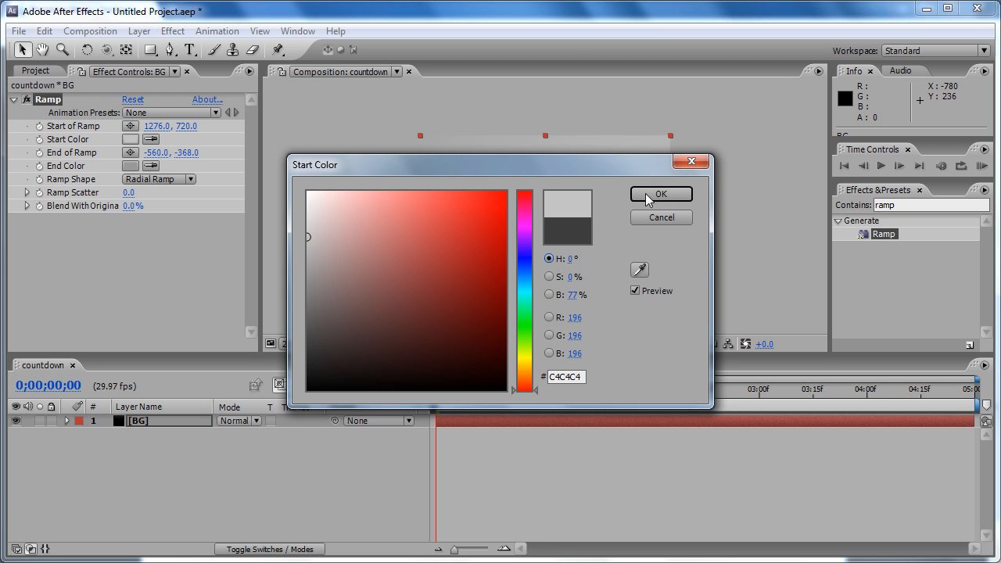
left_click(662, 194)
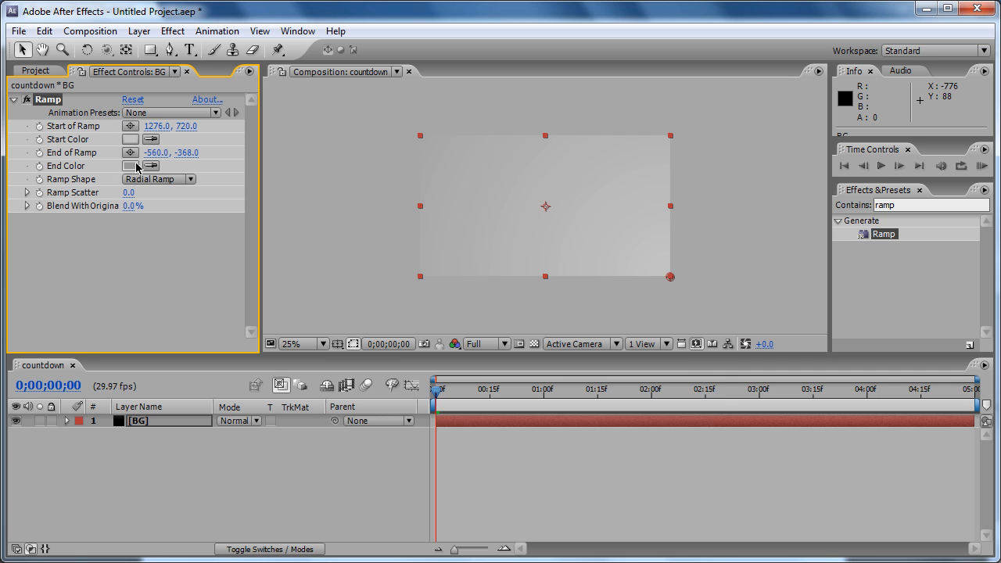
left_click(130, 166)
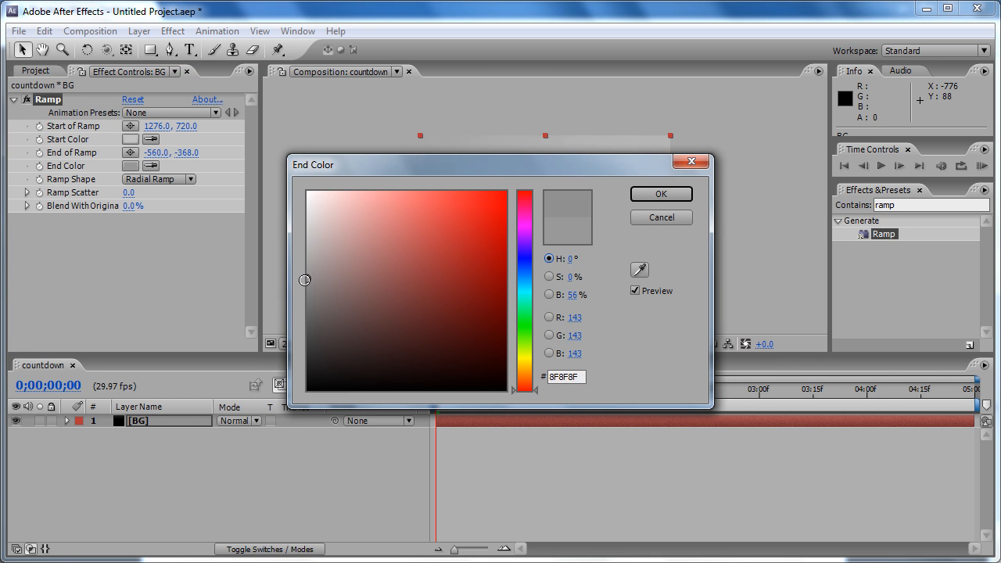
left_click_drag(303, 280, 304, 307)
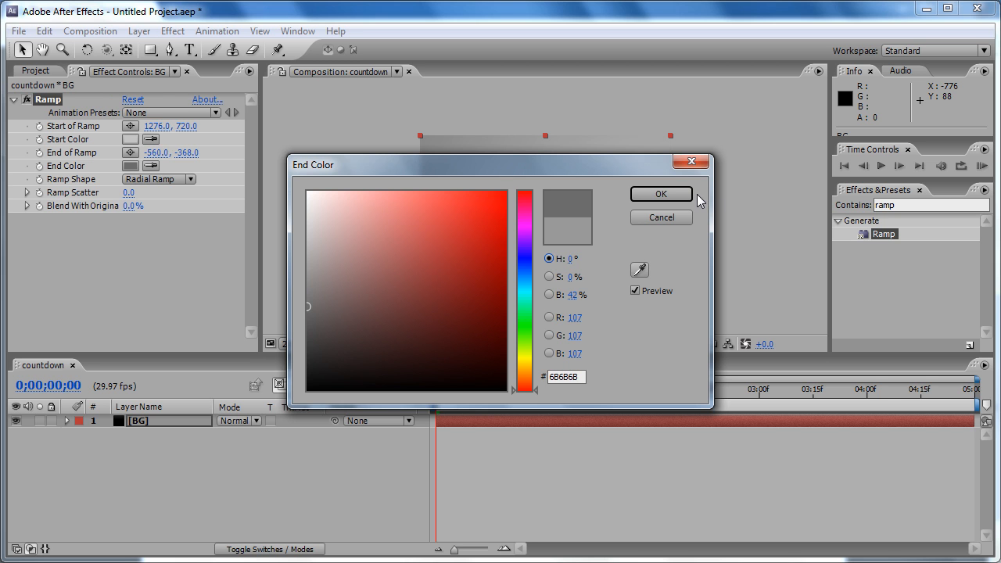
left_click(660, 194)
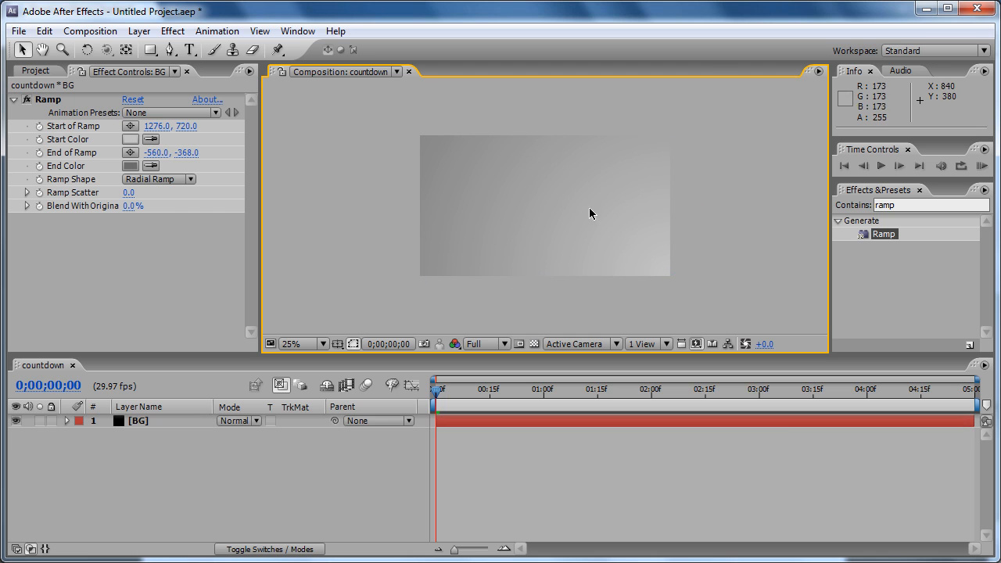
mouse_move(288, 214)
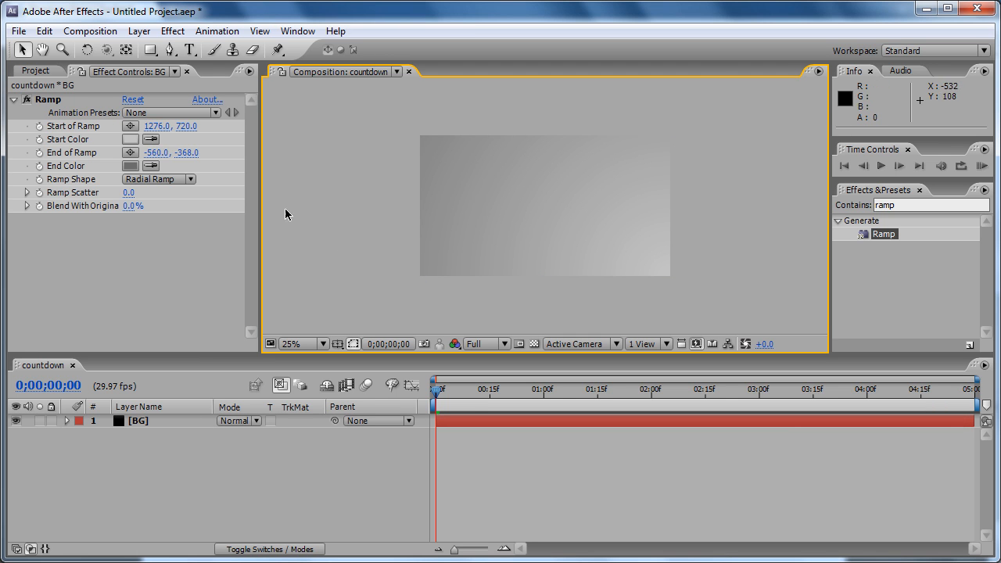
mouse_move(326, 225)
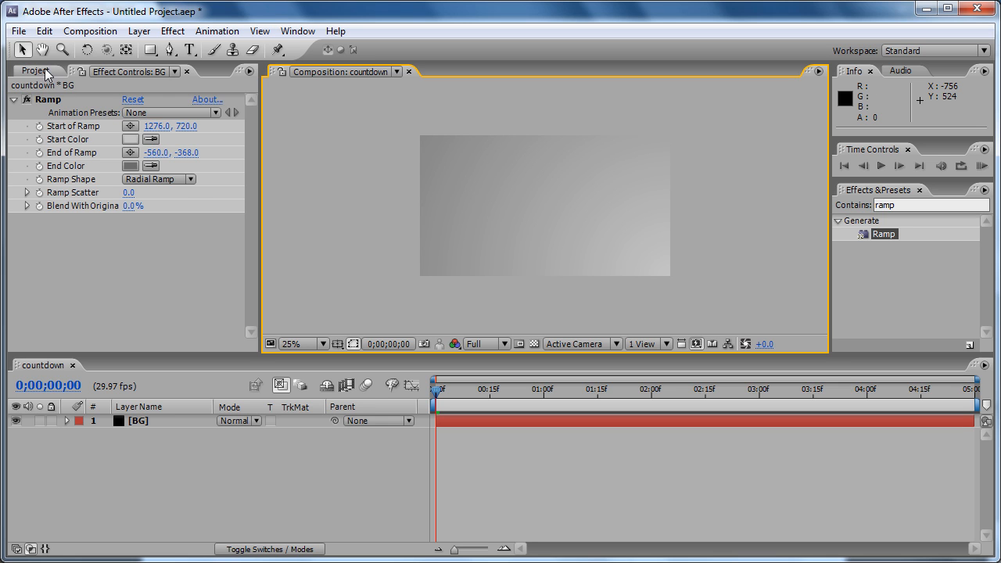
- Place structure.psd in the countdown timeline at 25% zoom and pick filmStrip.png next
left_click(35, 72)
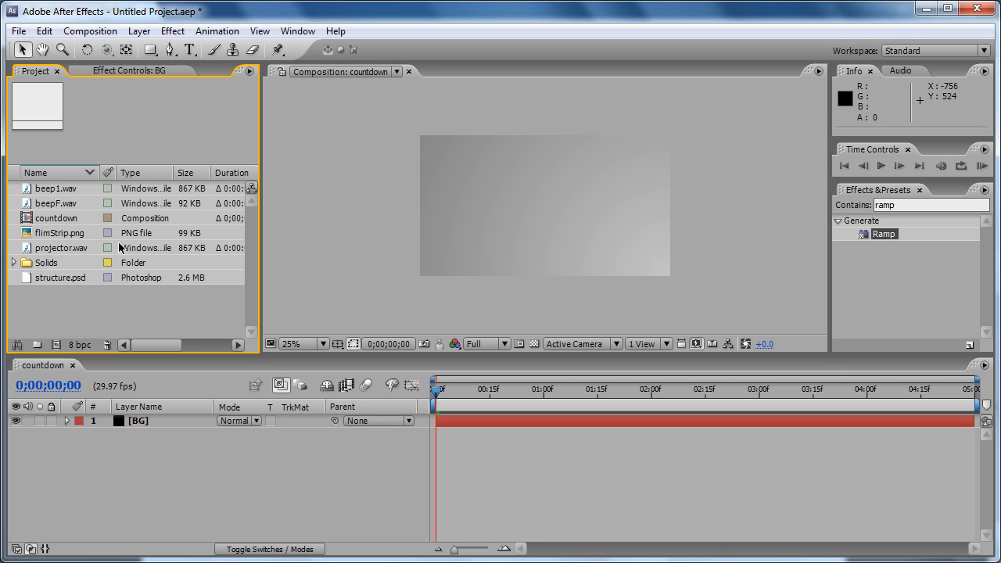
left_click(62, 278)
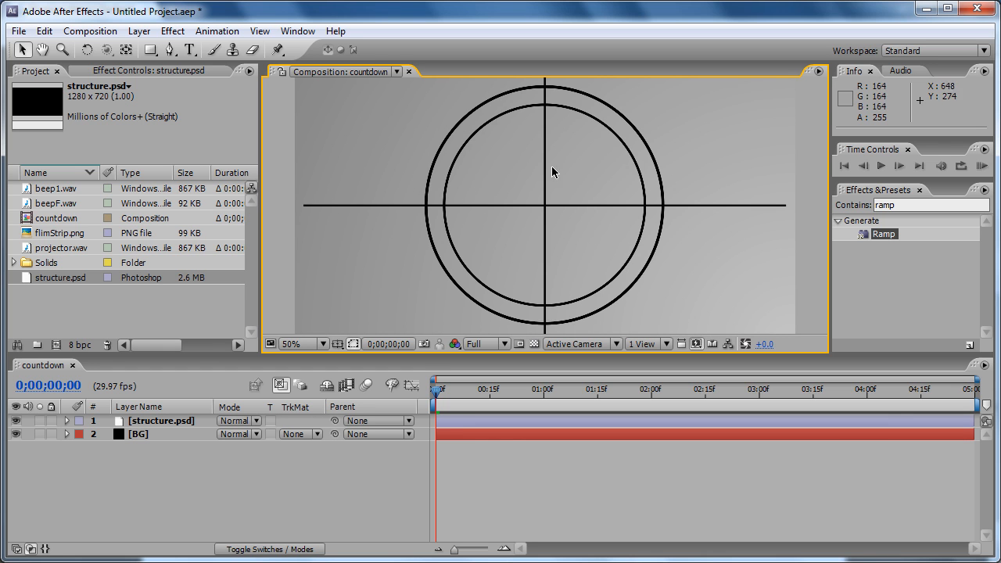
mouse_move(556, 195)
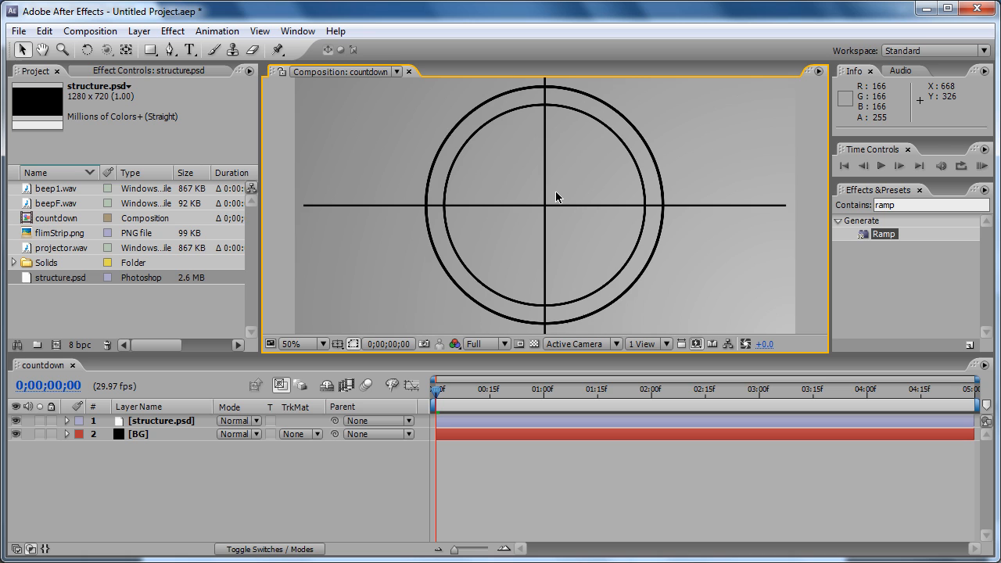
left_click(325, 345)
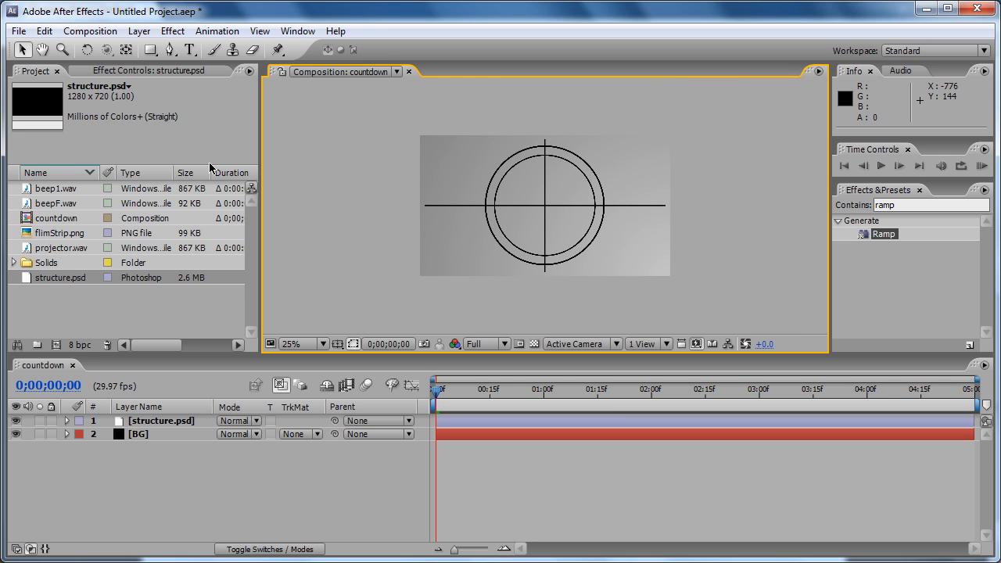
mouse_move(56, 254)
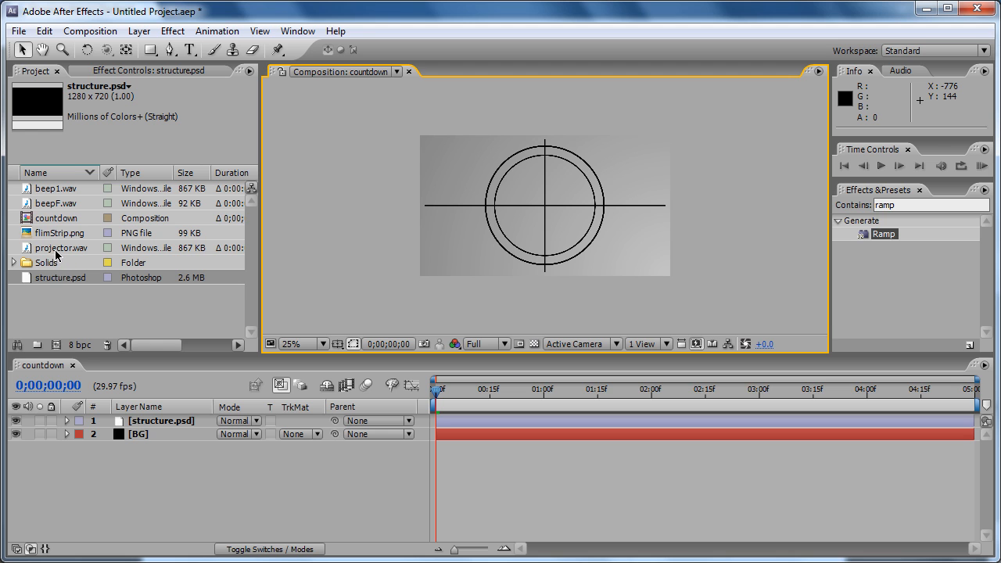
left_click(60, 232)
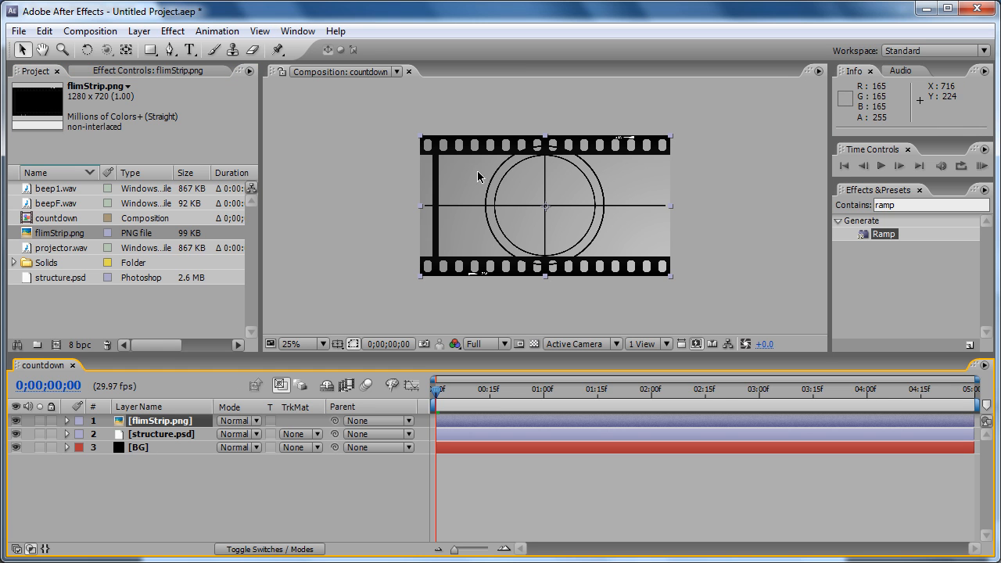
mouse_move(585, 143)
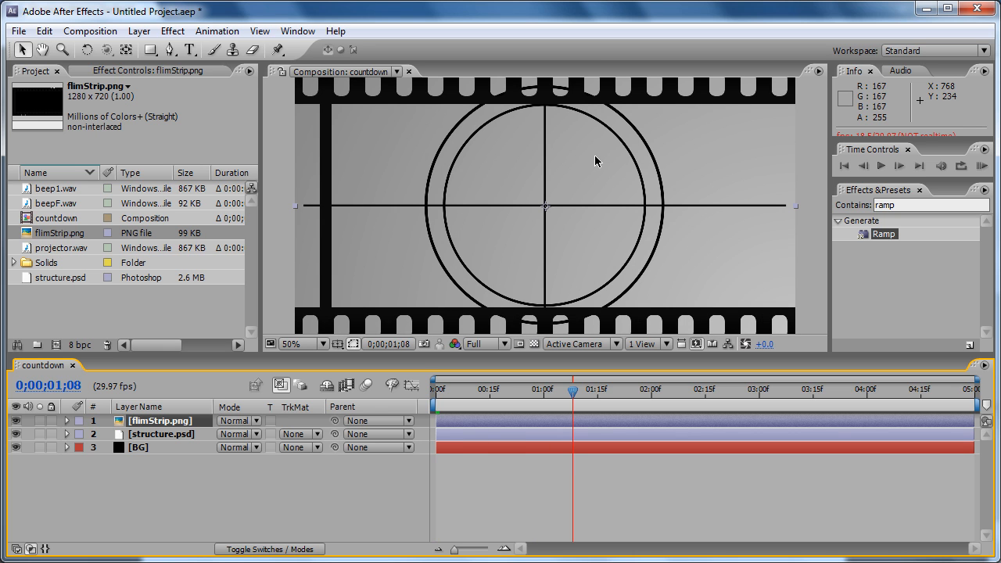
mouse_move(607, 106)
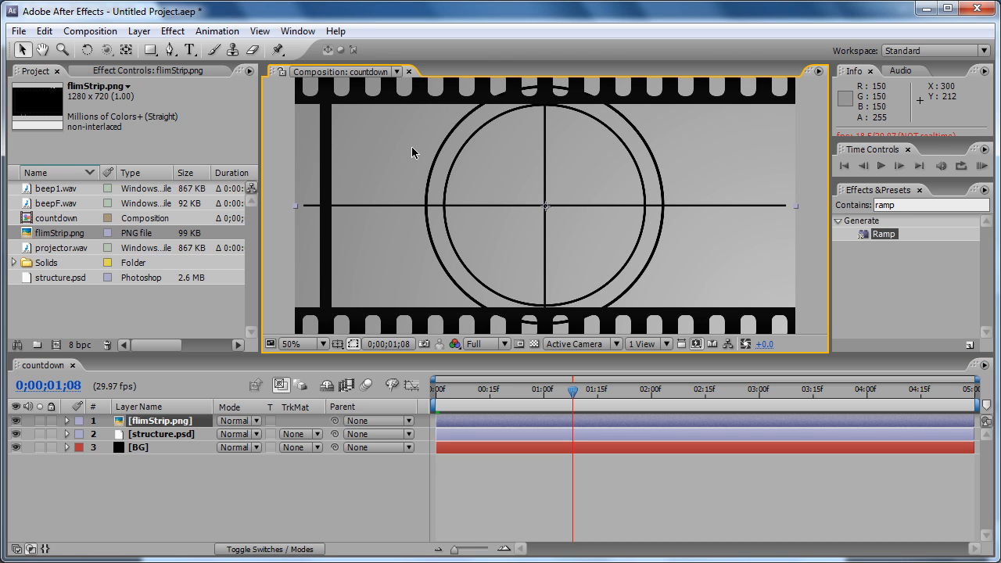
mouse_move(429, 166)
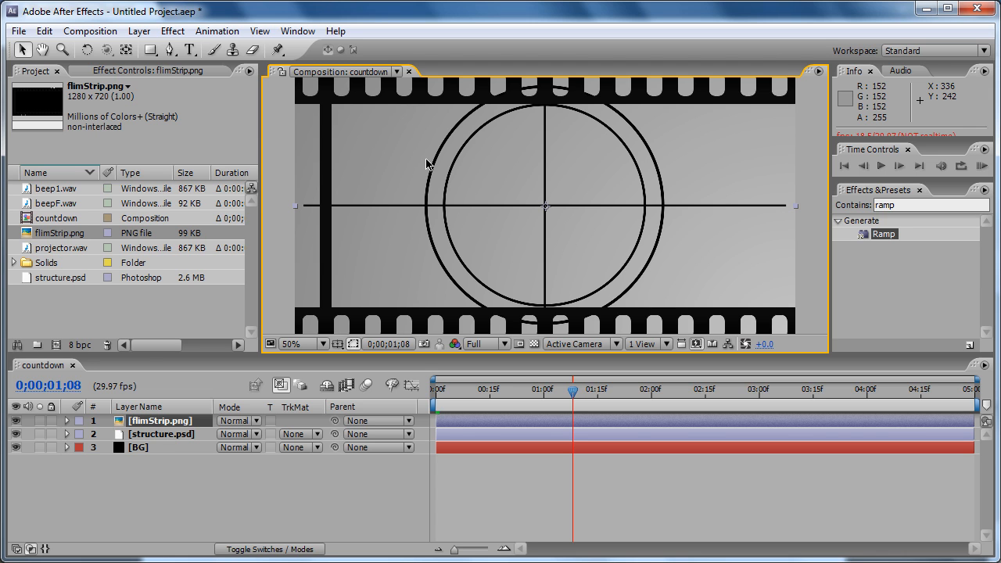
mouse_move(96, 241)
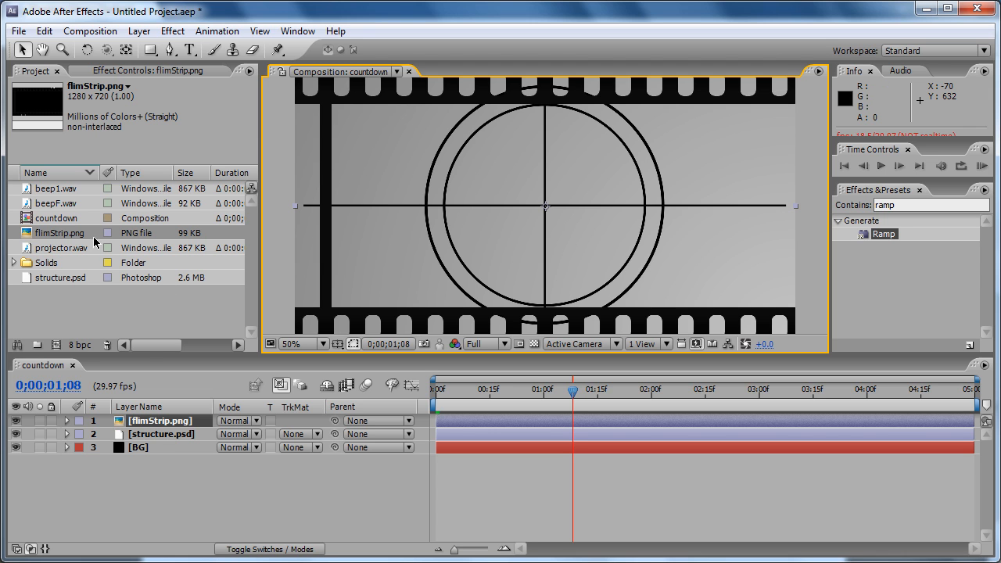
mouse_move(520, 166)
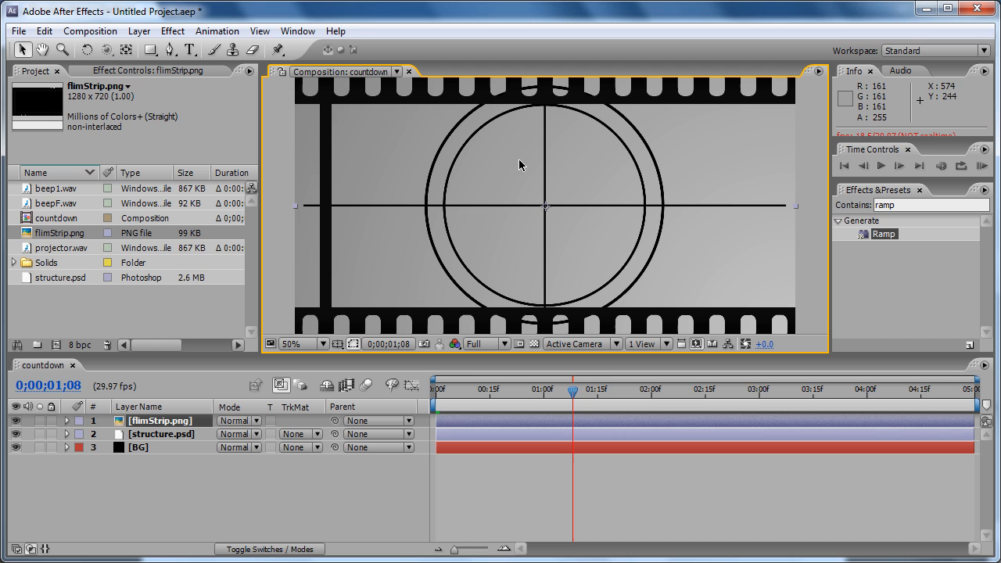
mouse_move(538, 168)
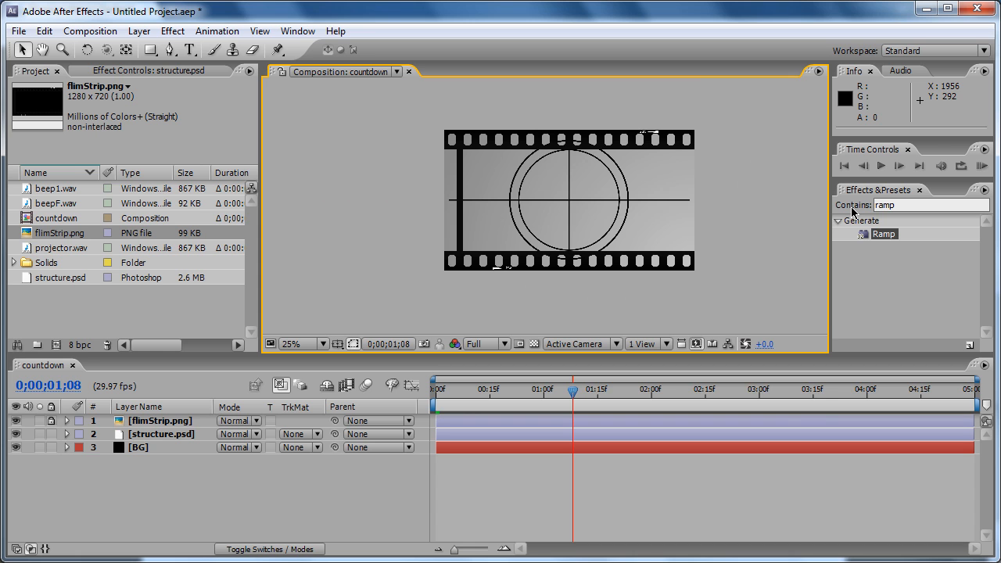
mouse_move(688, 38)
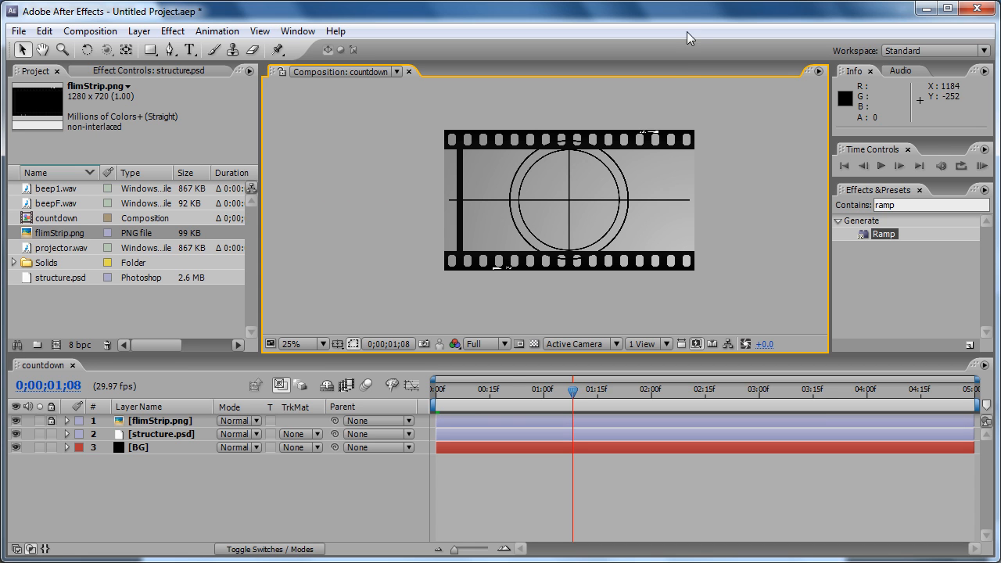
- Expose the filmStrip.png layer's Position property, still at 640, 360
left_click(147, 420)
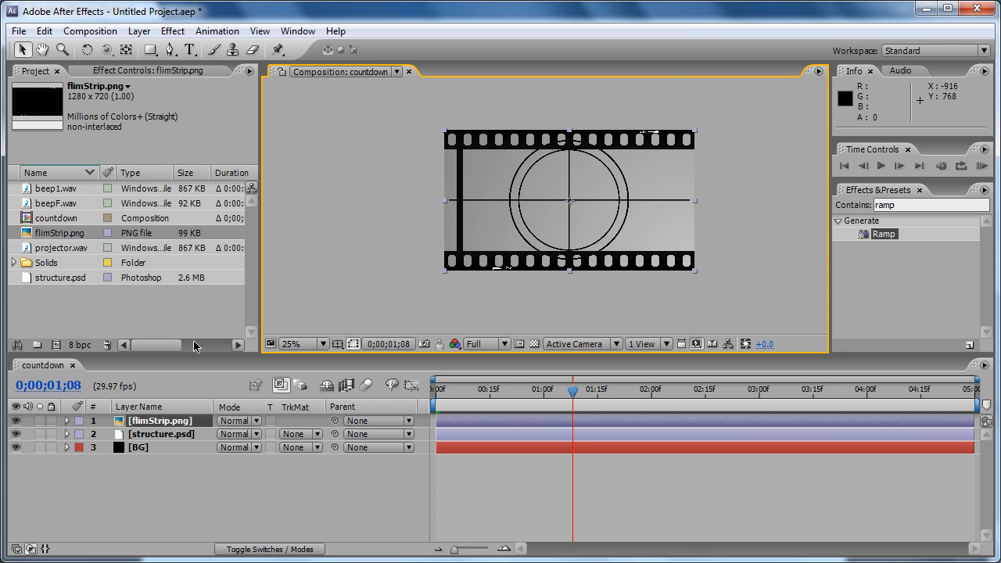
mouse_move(214, 407)
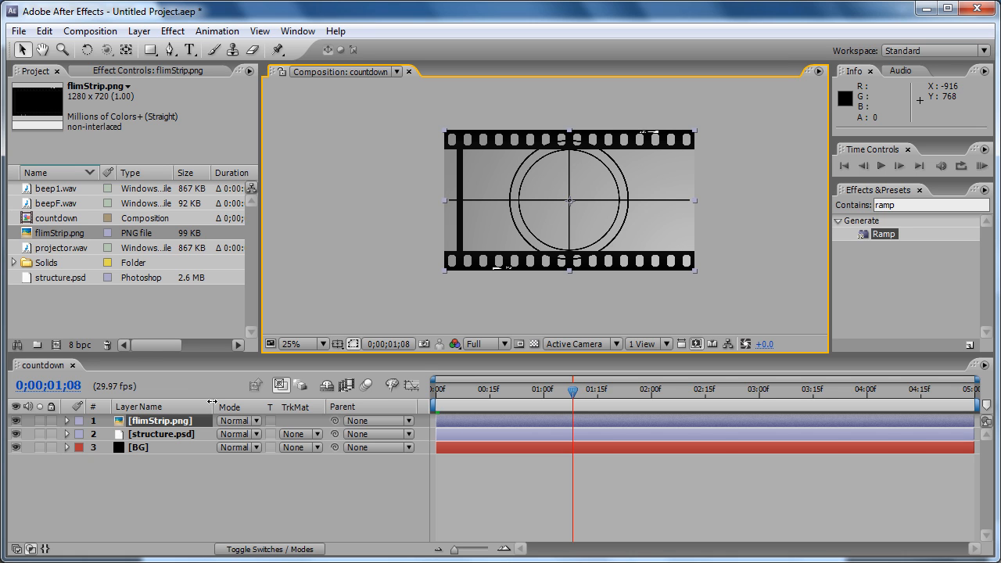
left_click(69, 420)
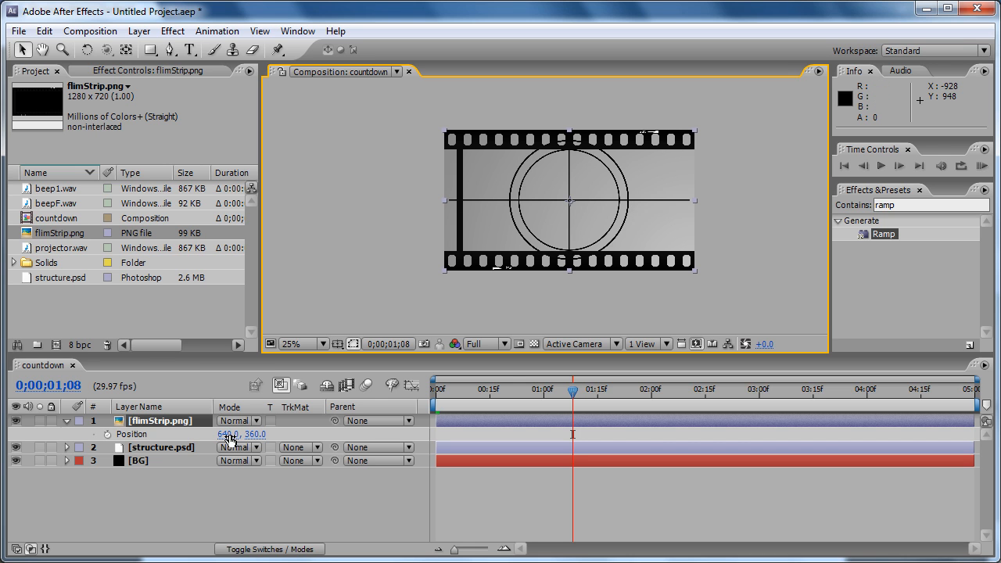
- Scrub the filmStrip.png Position X down to 567.0
left_click_drag(575, 200, 551, 201)
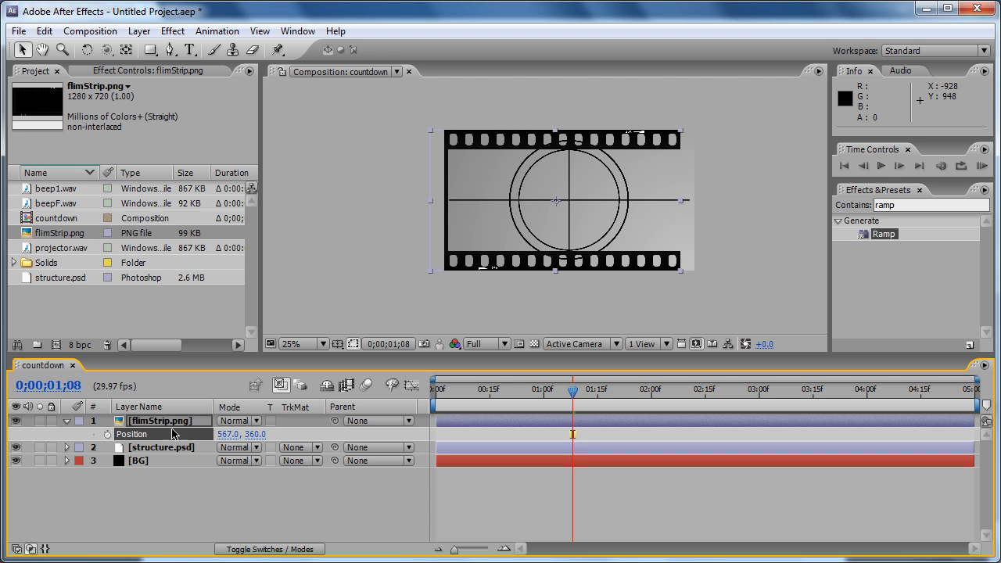
mouse_move(513, 260)
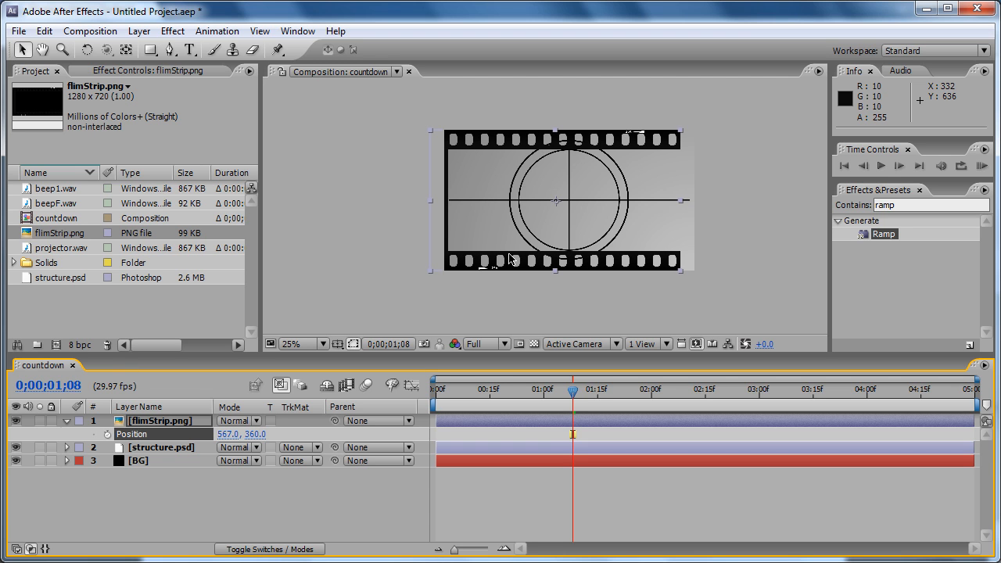
mouse_move(456, 150)
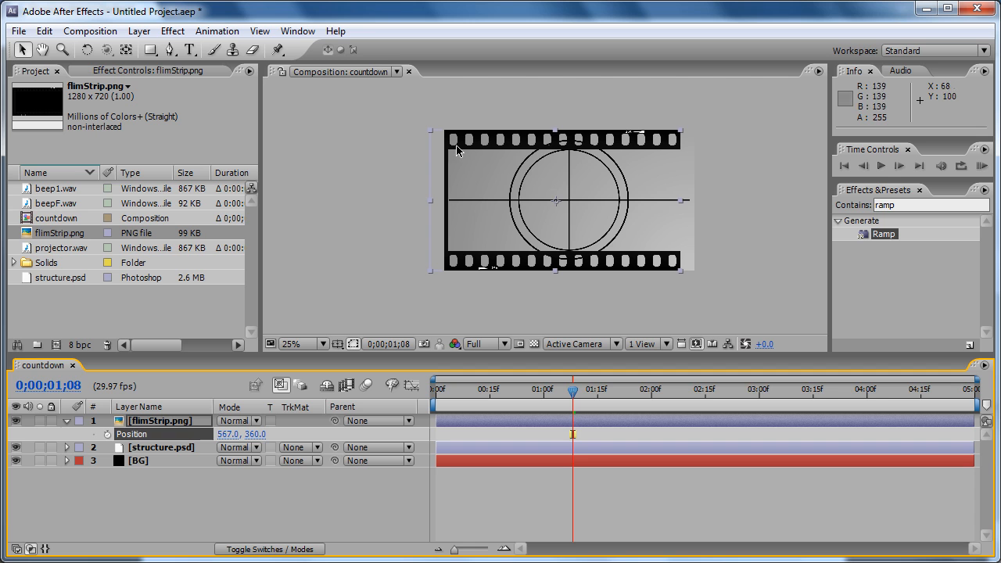
mouse_move(531, 197)
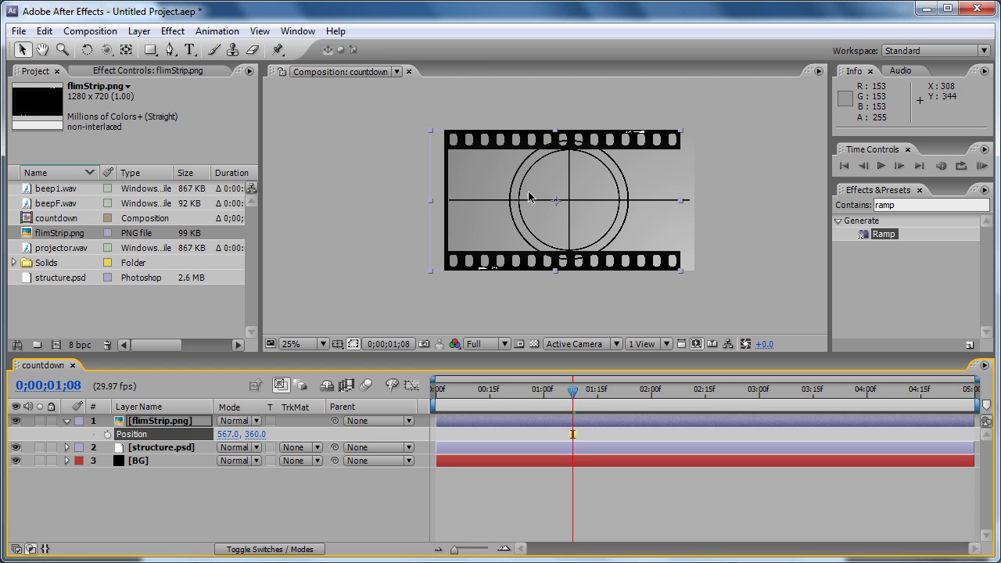
mouse_move(676, 144)
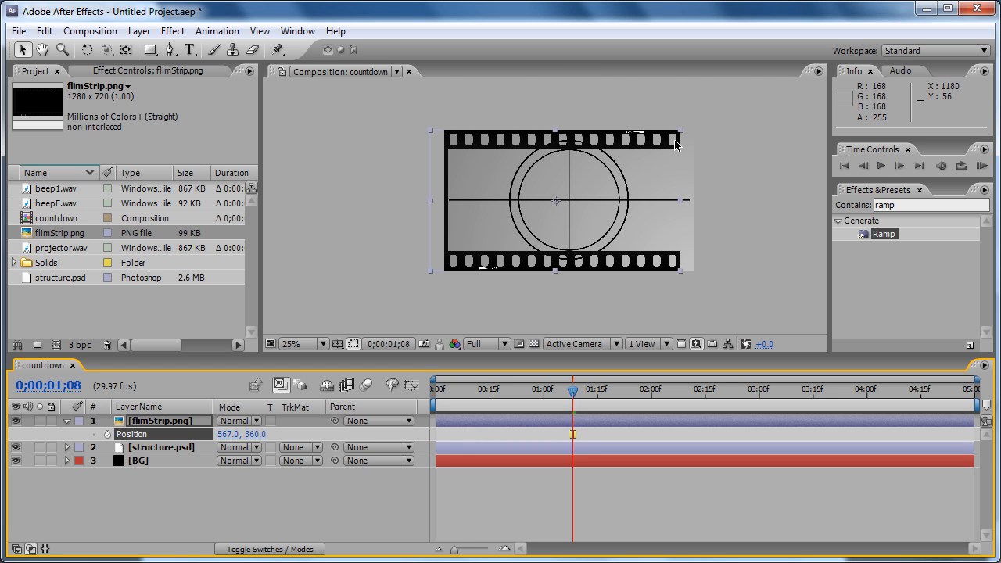
mouse_move(684, 137)
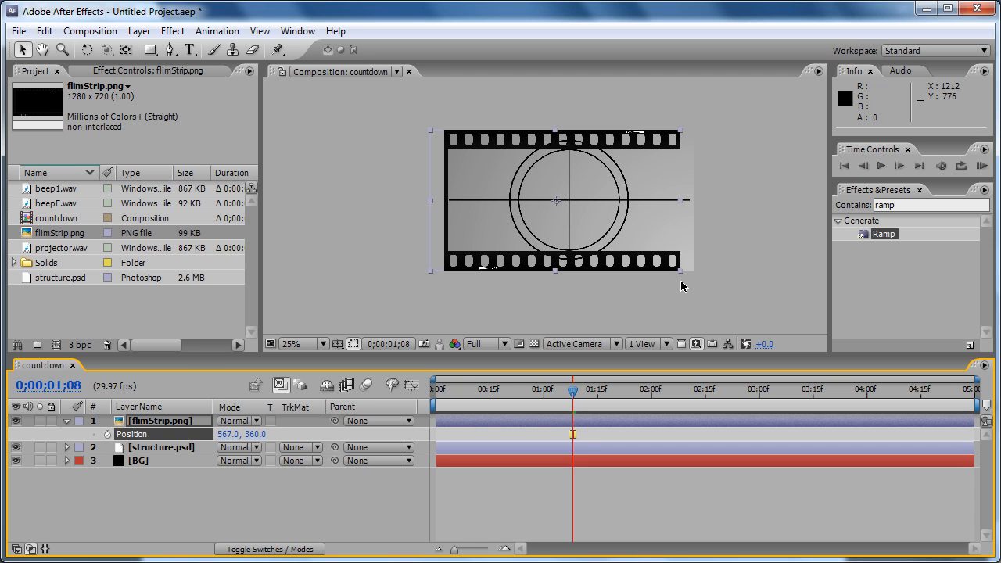
- Apply CC RepeTile to filmStrip.png and scrub Expand Right up to 82
left_click(916, 204)
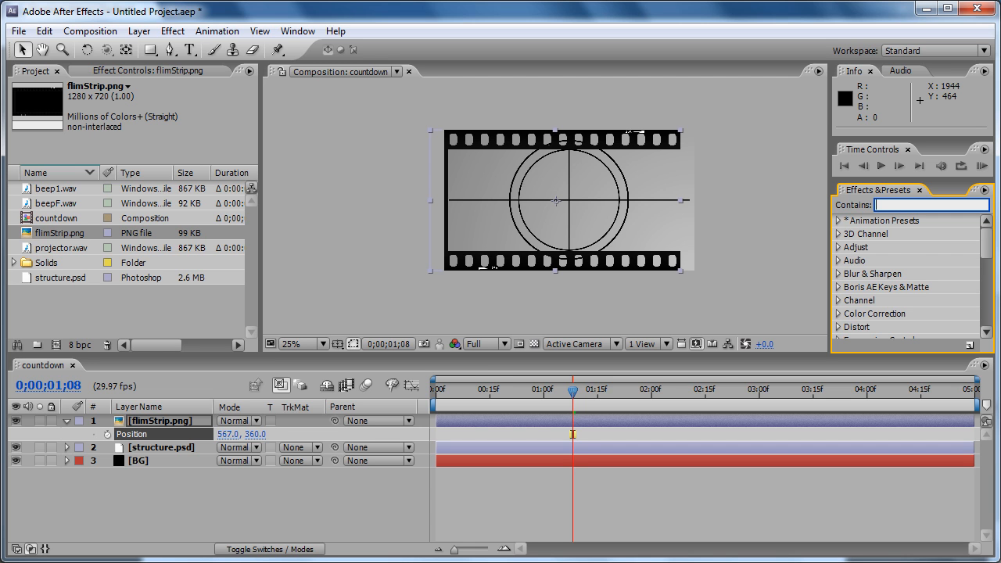
type("c")
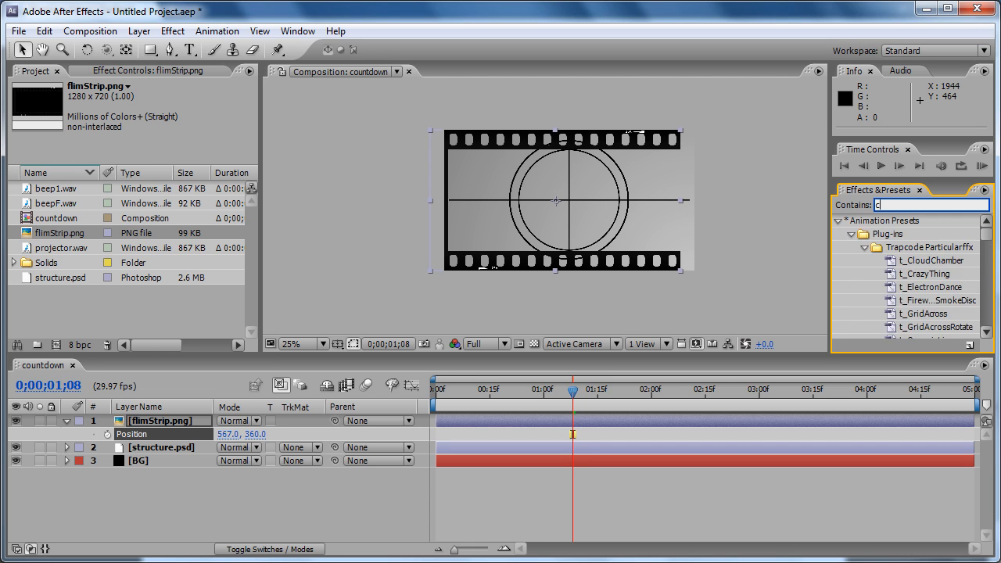
type("cc repetil")
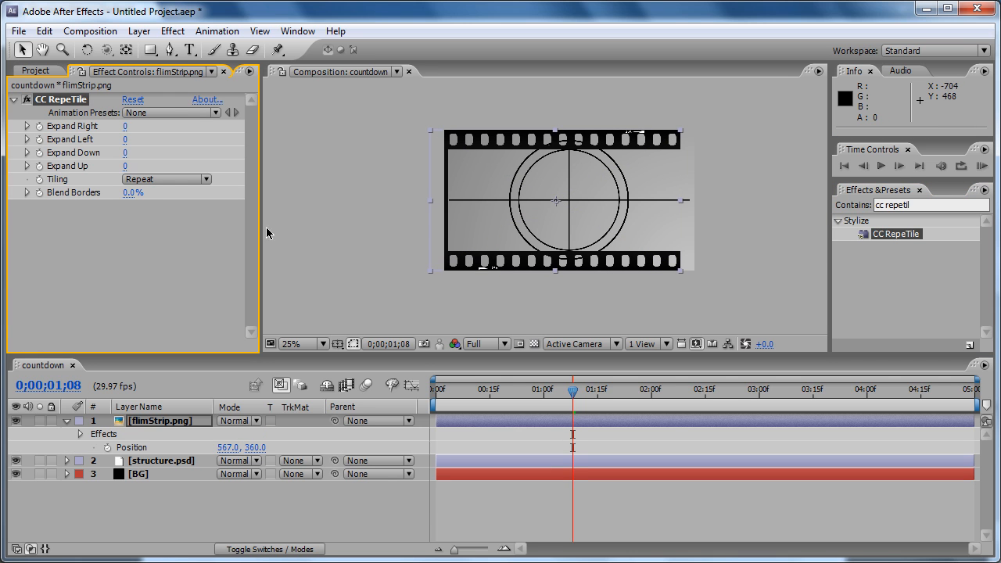
mouse_move(165, 185)
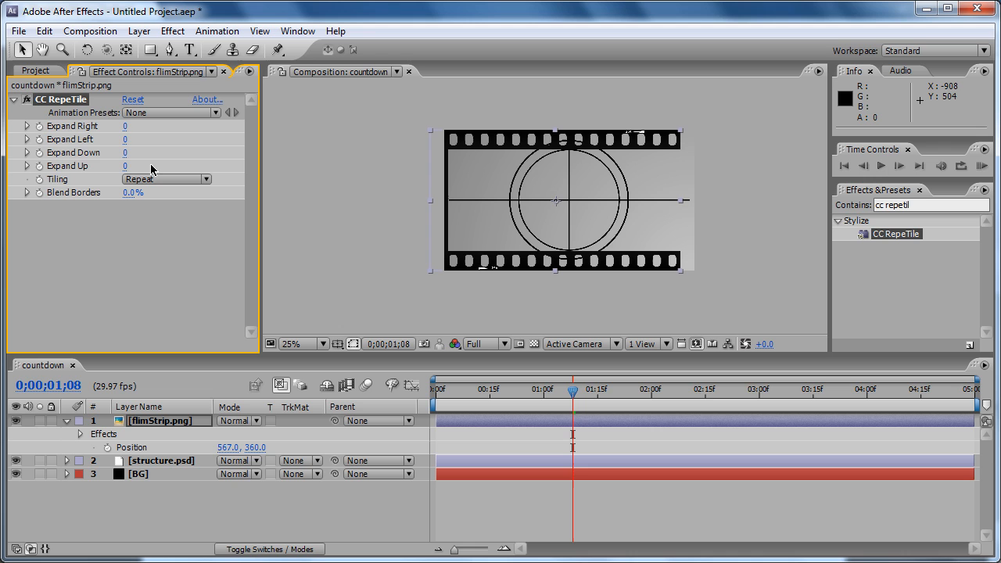
mouse_move(140, 166)
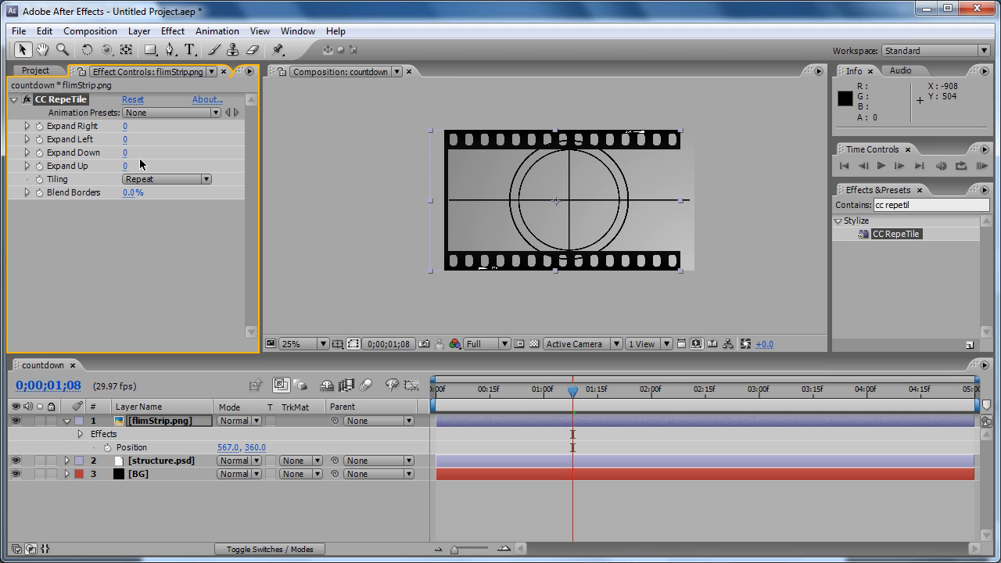
mouse_move(134, 125)
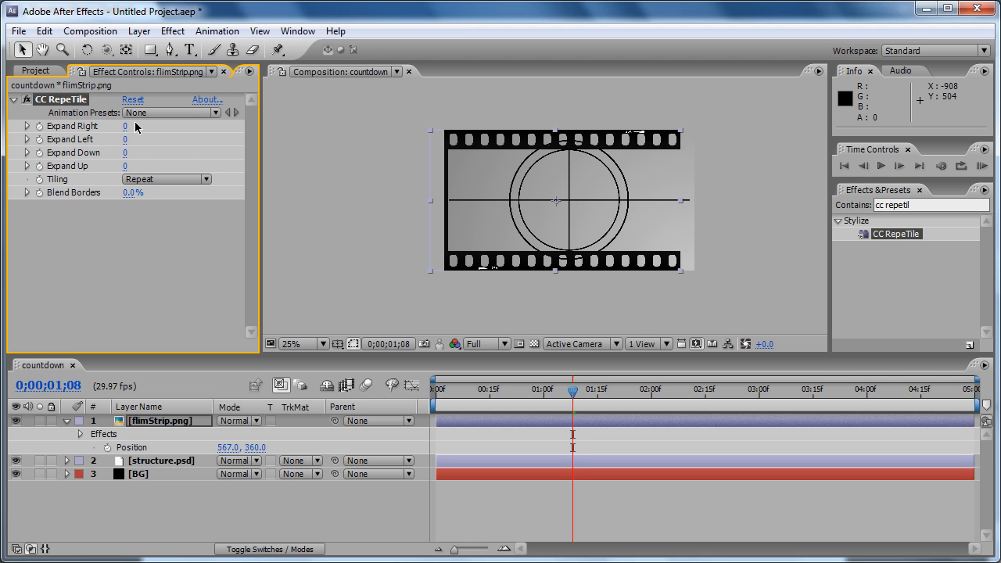
left_click_drag(125, 125, 165, 125)
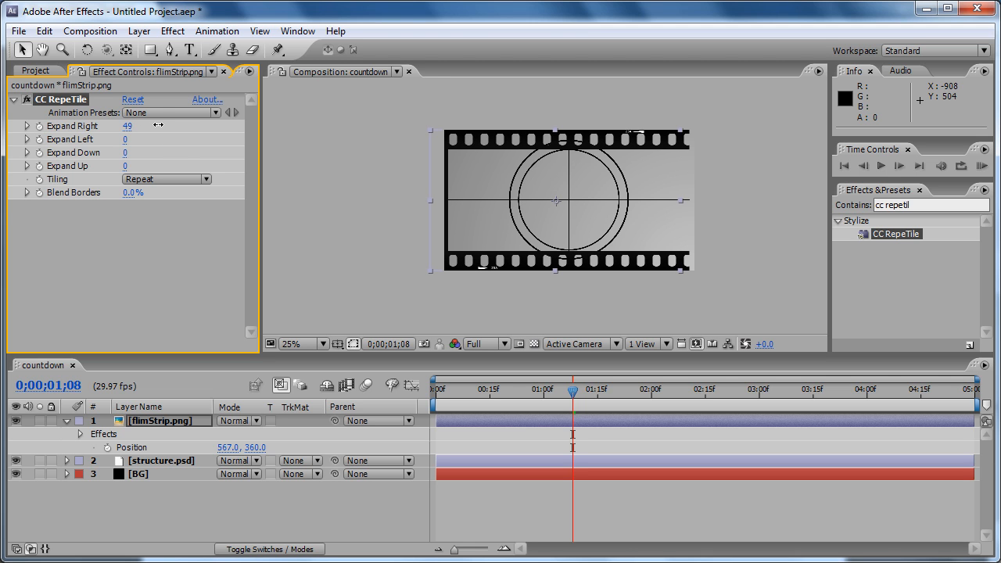
left_click_drag(127, 125, 172, 126)
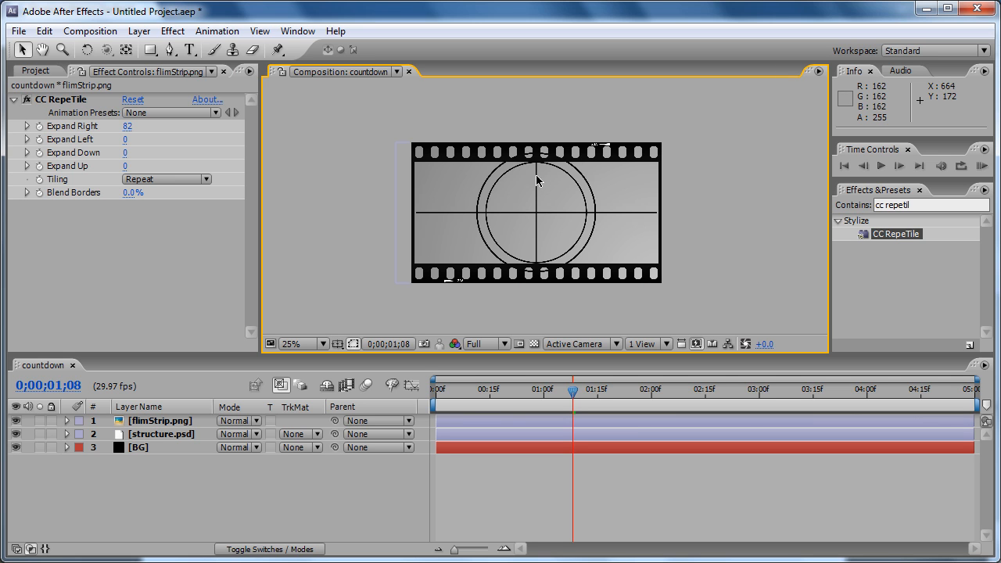
mouse_move(537, 212)
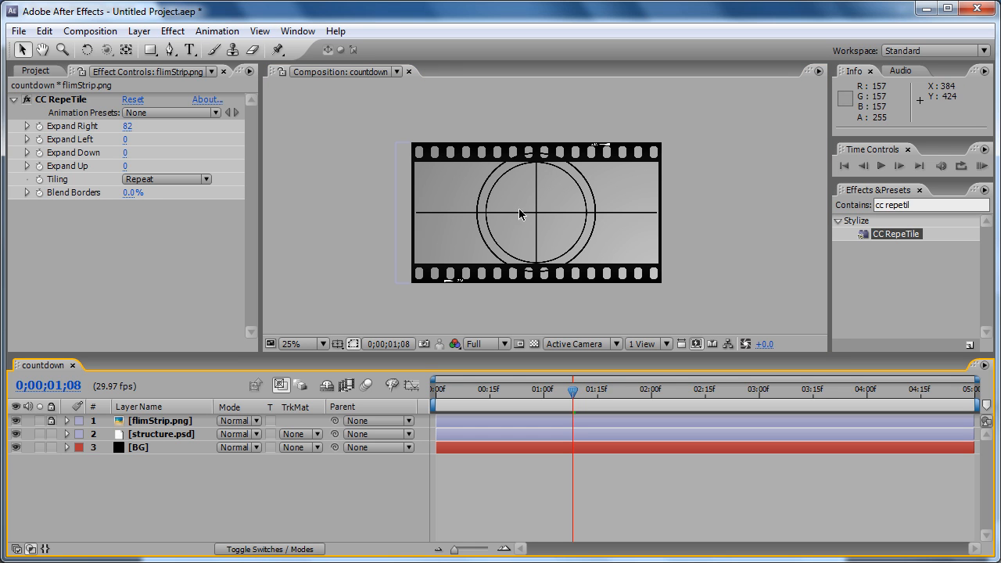
mouse_move(200, 416)
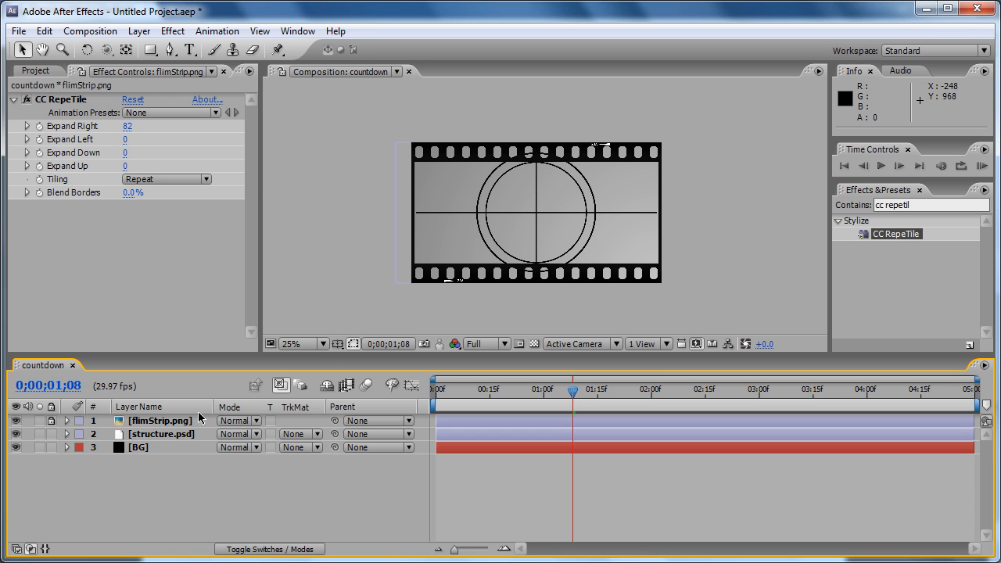
- Scale the structure.psd circle-and-crosshair layer down to 80% and zoom in to check the outlines
left_click(160, 435)
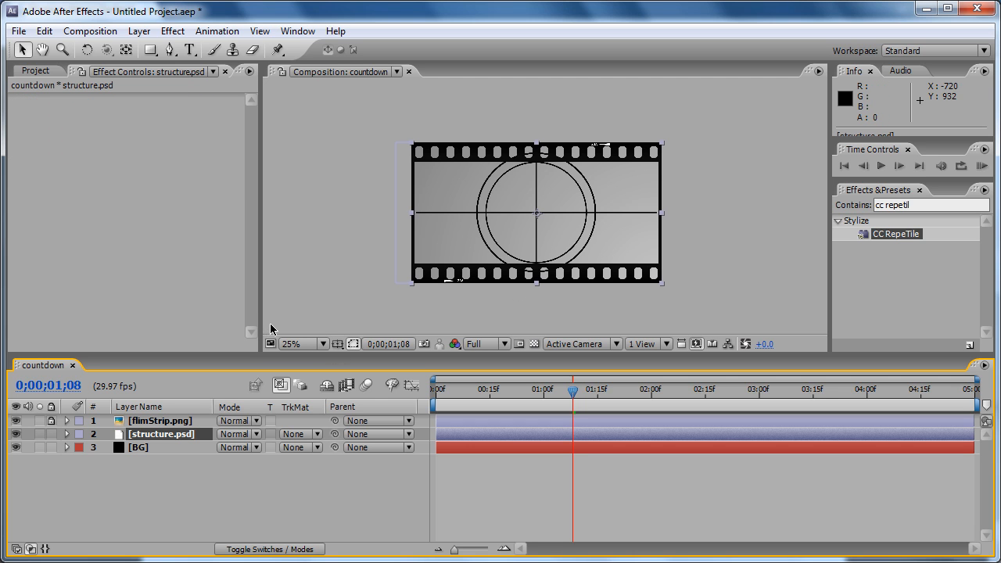
left_click(56, 435)
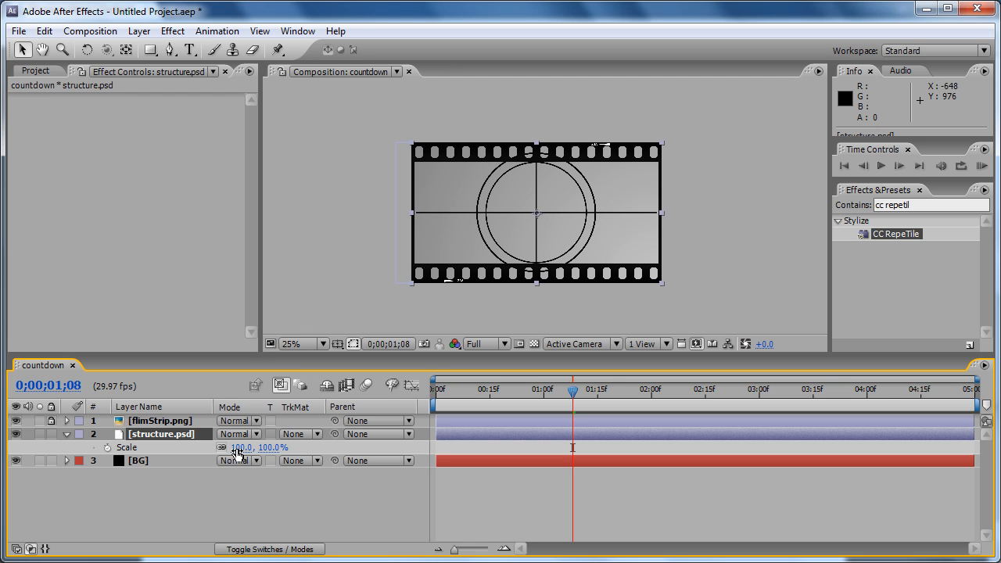
left_click_drag(258, 447, 238, 448)
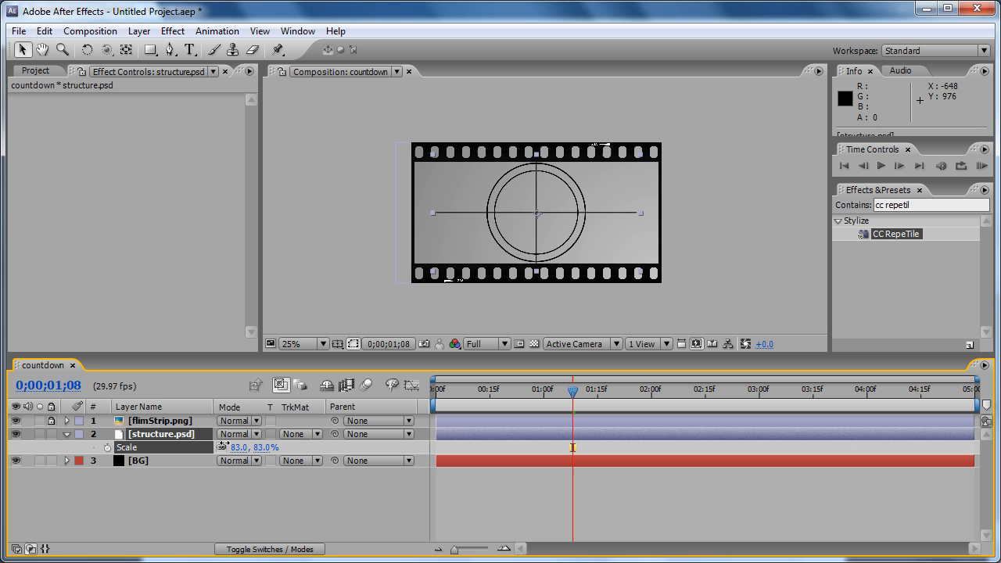
left_click_drag(243, 447, 227, 448)
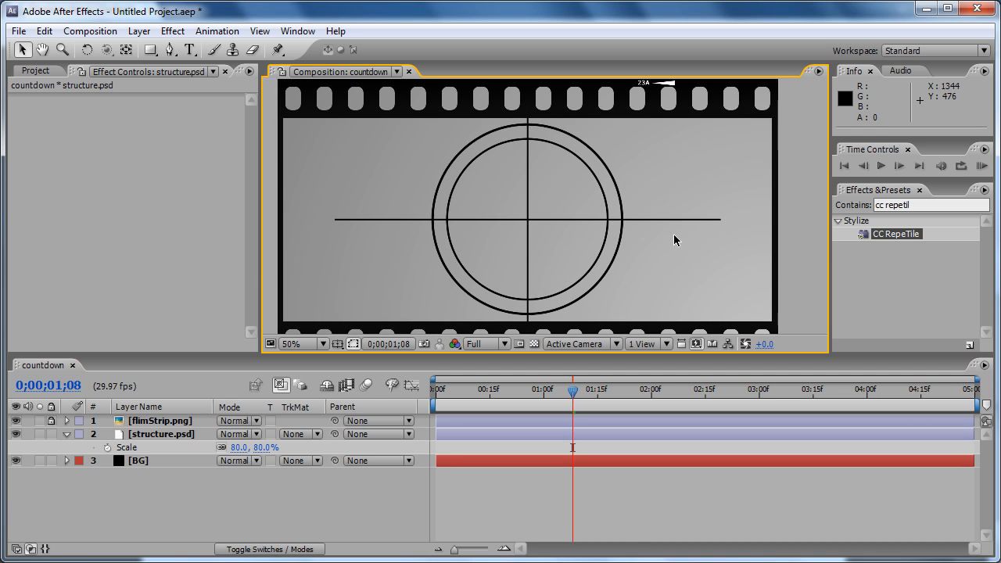
left_click(326, 344)
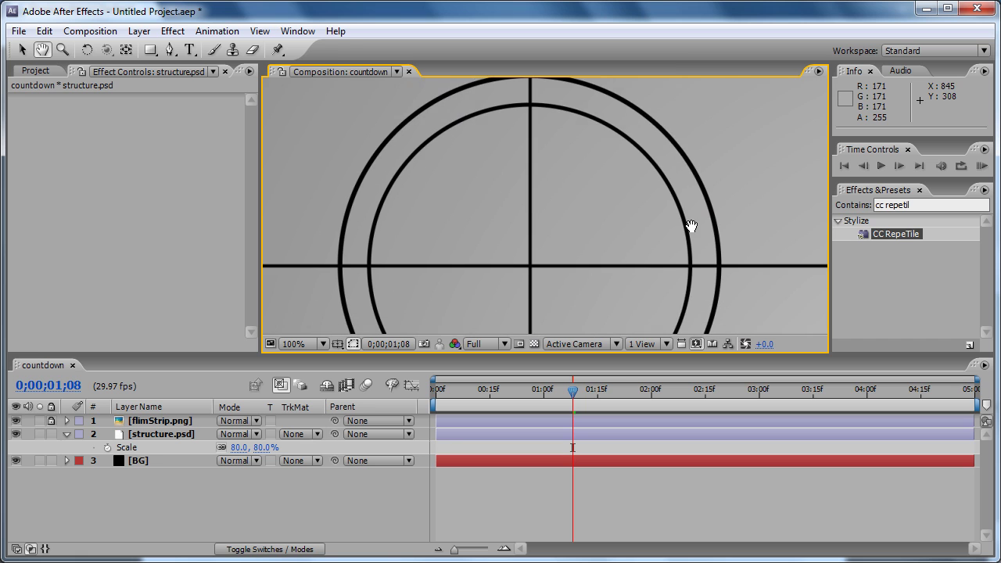
left_click(325, 344)
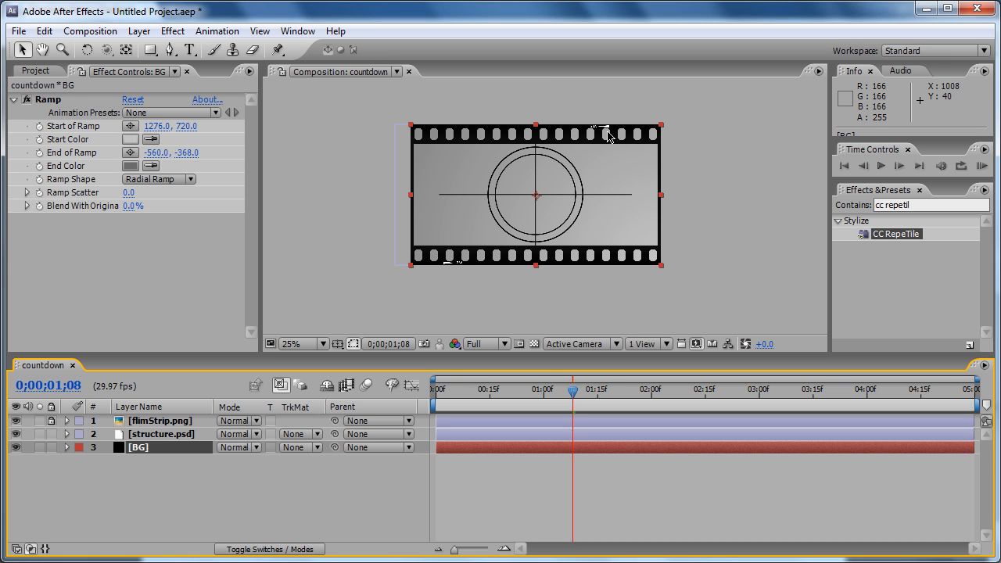
mouse_move(379, 159)
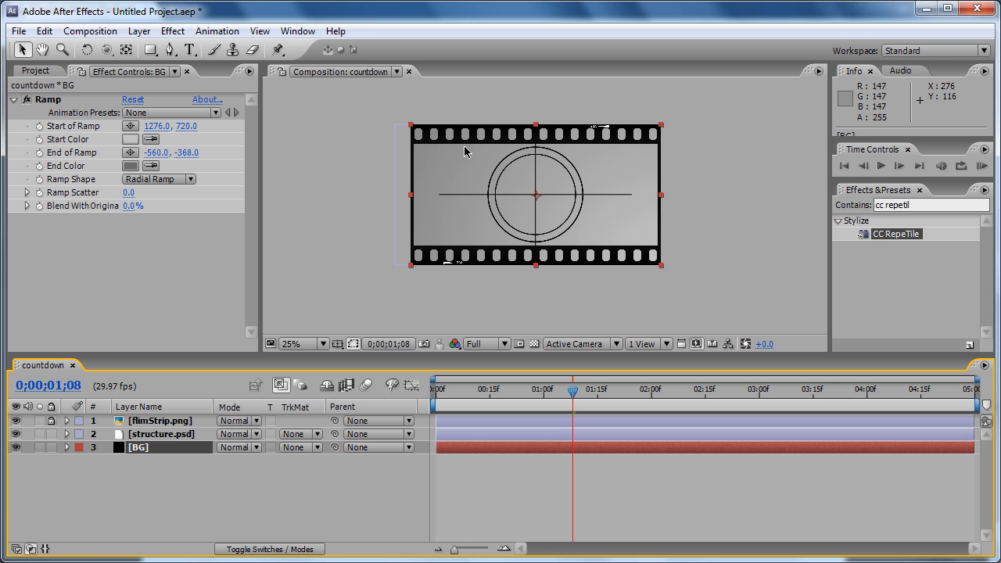
mouse_move(494, 243)
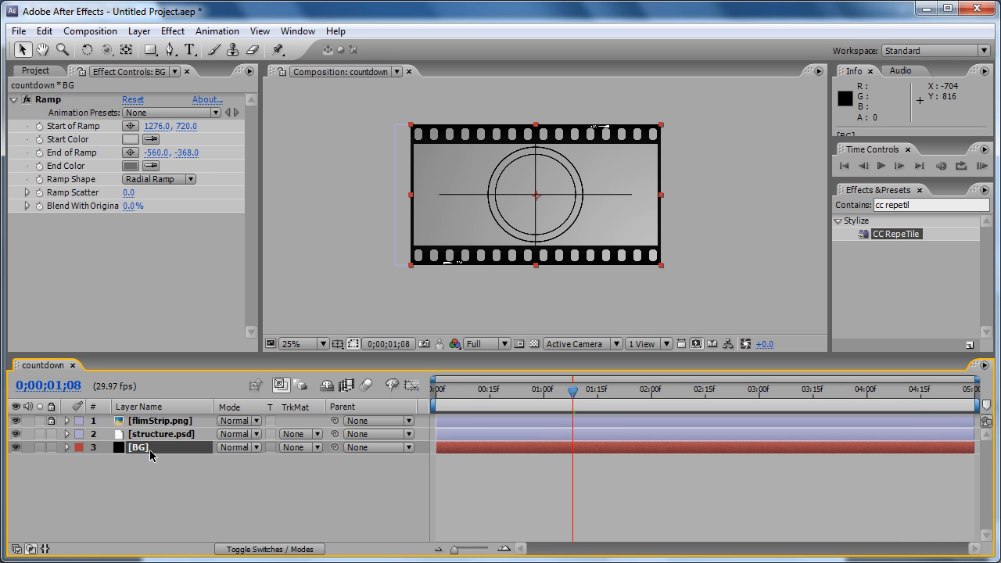
mouse_move(162, 450)
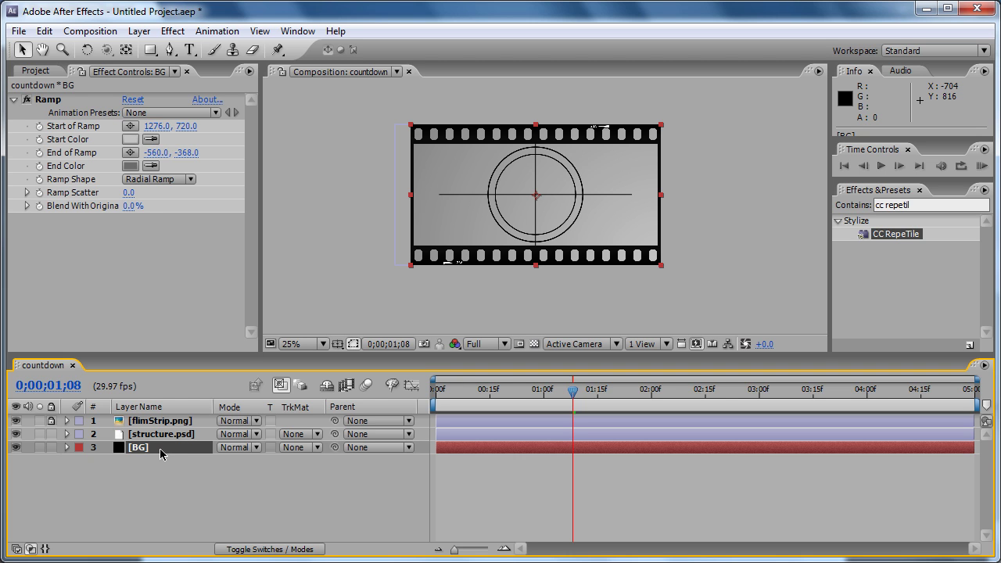
- Select the BG solid layer to expose its Scale property
left_click(91, 447)
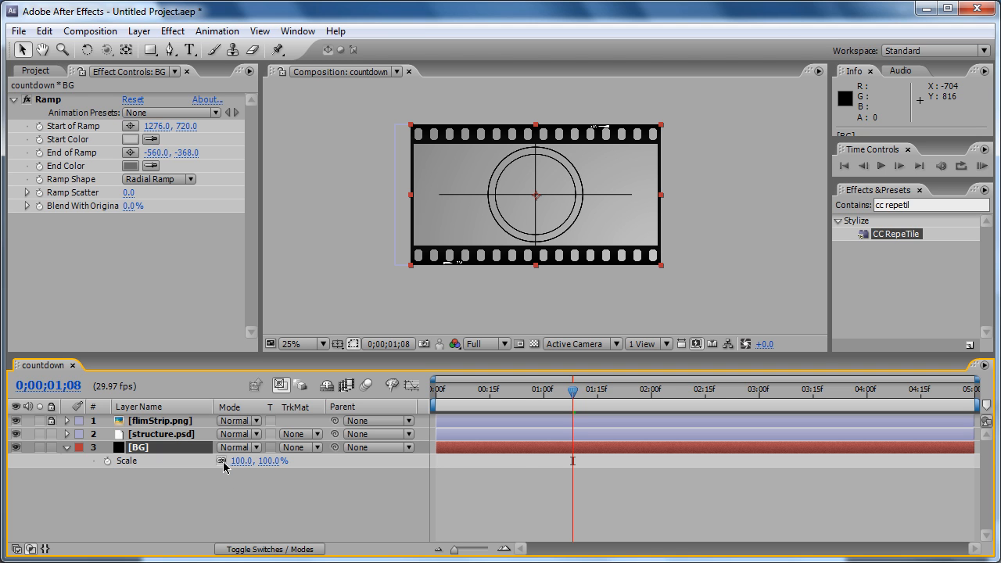
mouse_move(222, 470)
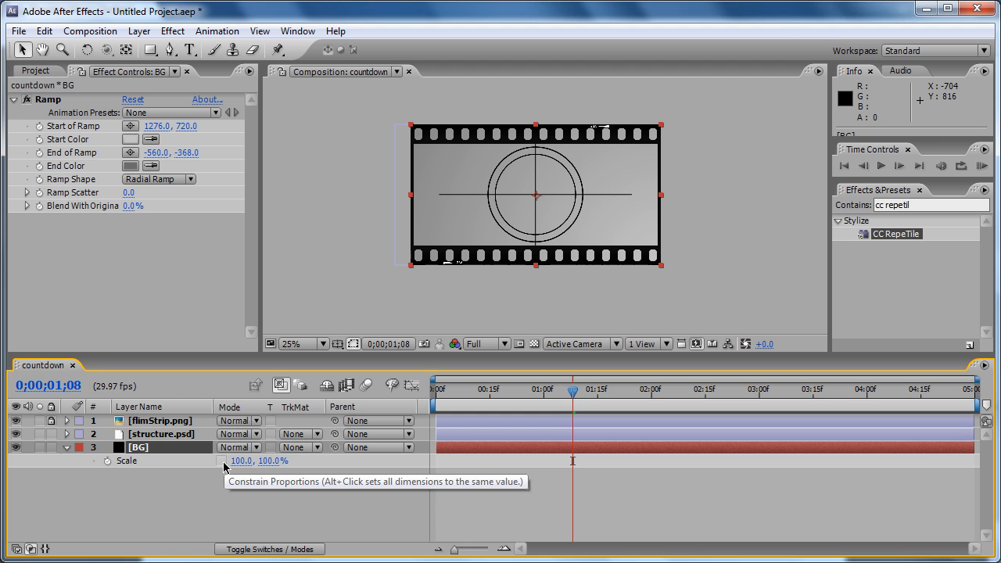
mouse_move(238, 466)
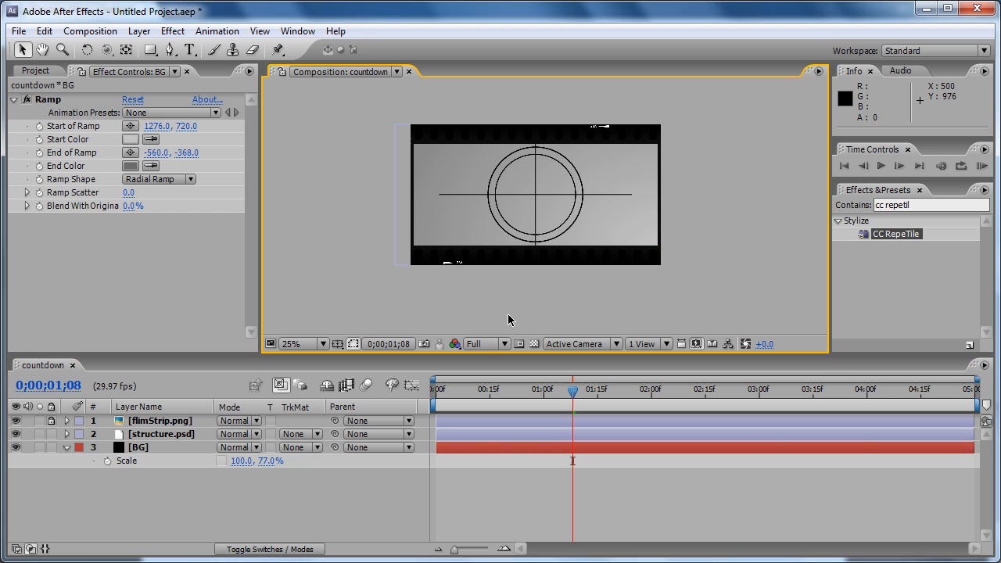
mouse_move(460, 147)
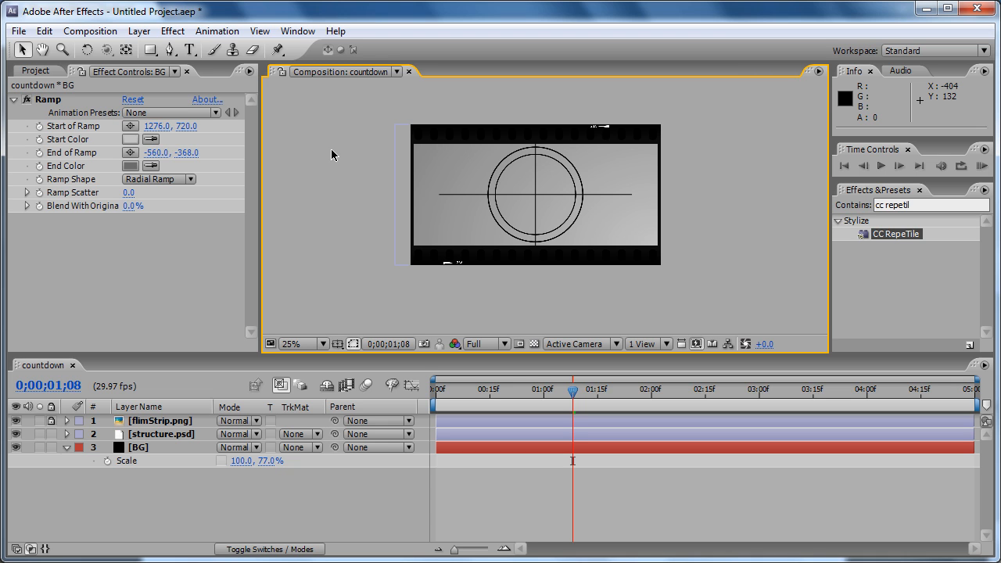
mouse_move(599, 331)
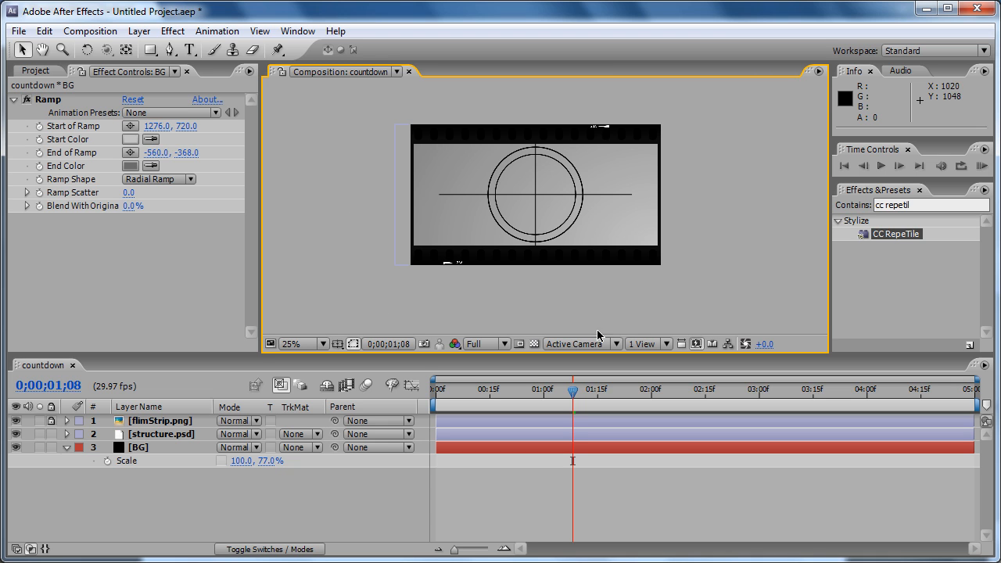
mouse_move(532, 344)
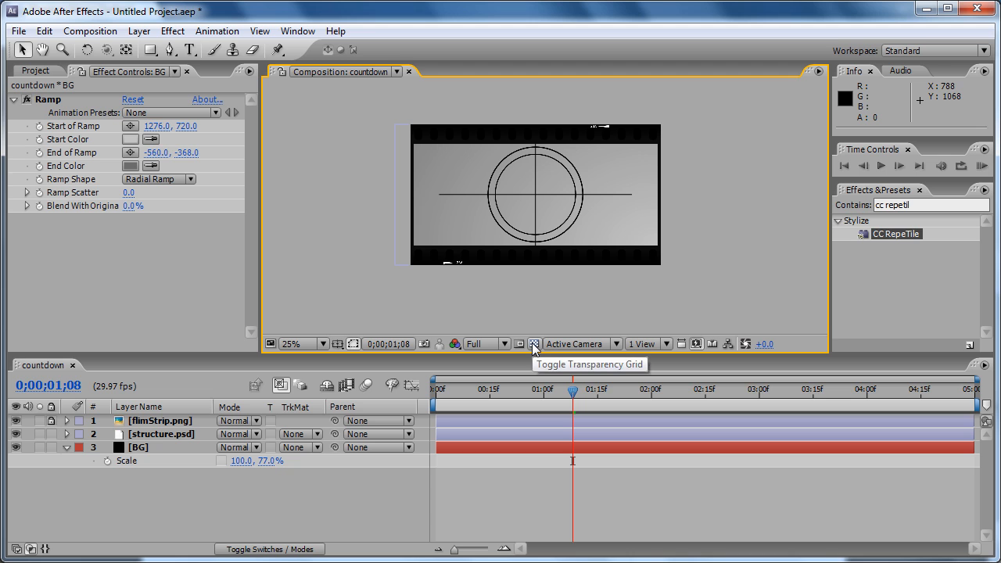
- Turn on the transparency grid so the film strip's sprocket holes show through
left_click(528, 344)
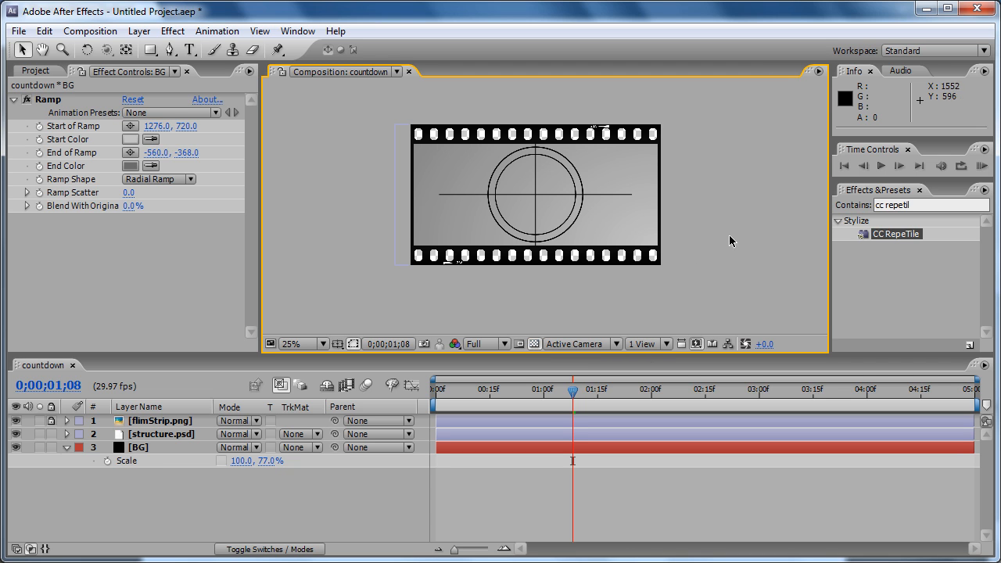
mouse_move(757, 232)
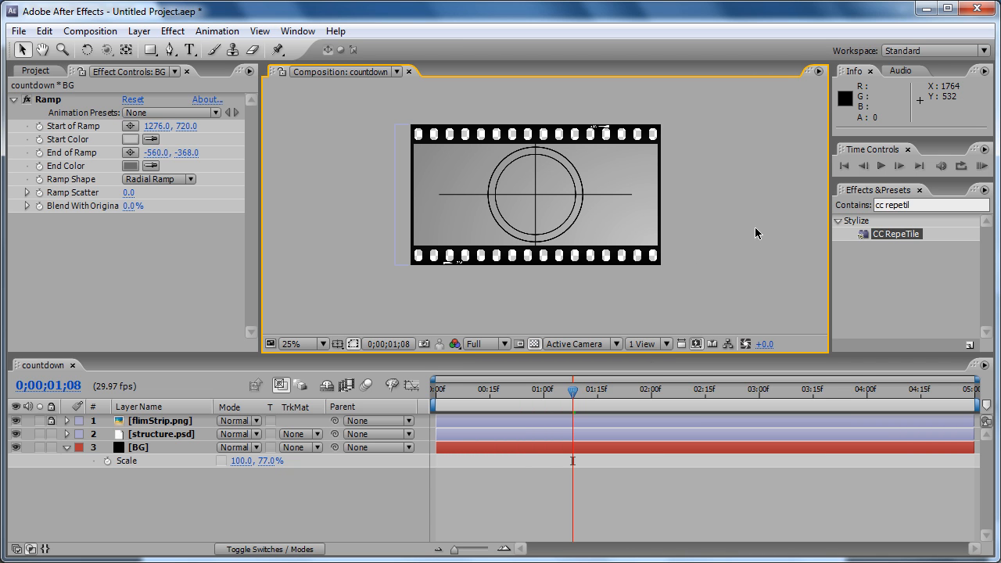
mouse_move(760, 237)
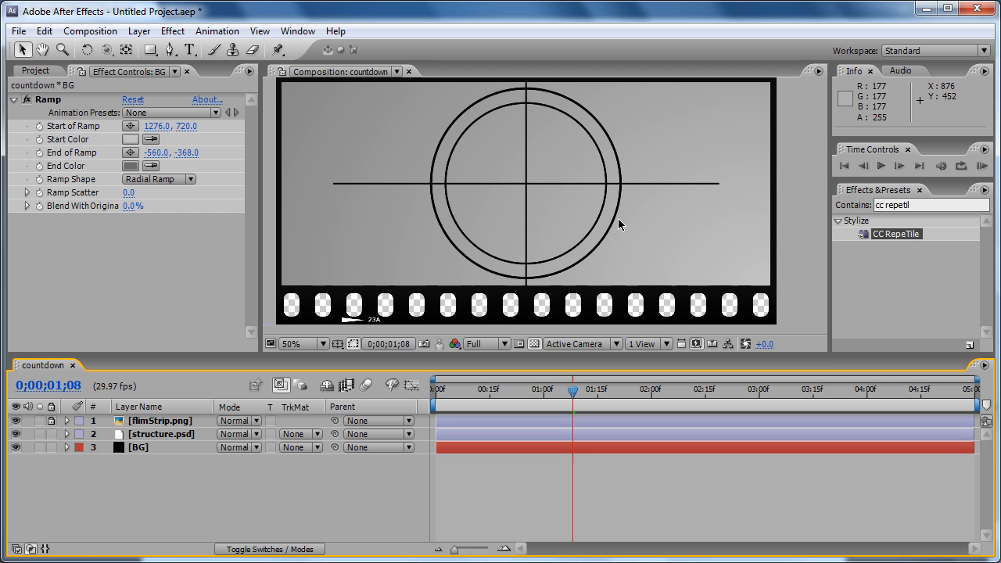
mouse_move(504, 194)
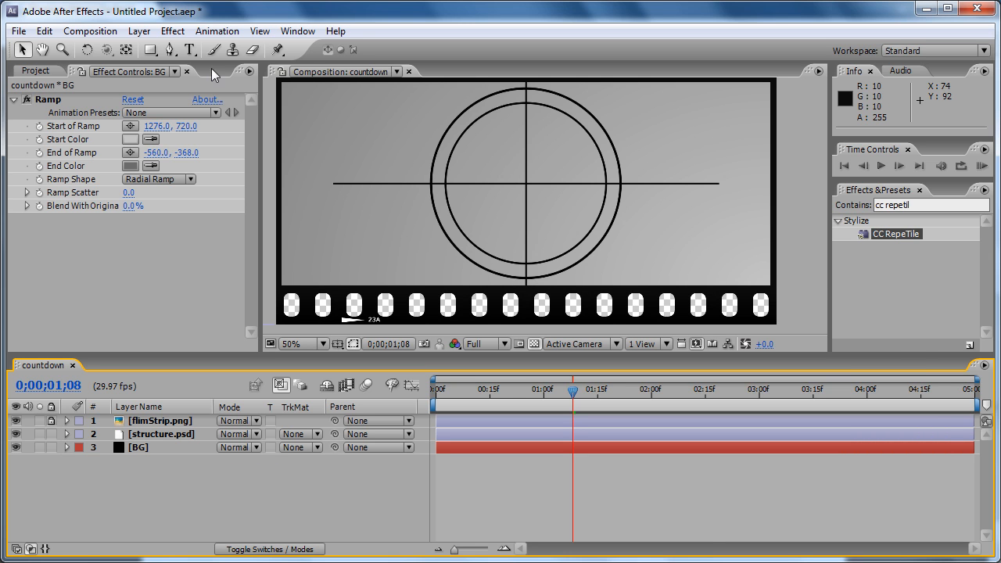
- Add the number 5 text and set its font size to 300 px in the Character panel
left_click(189, 50)
type("5")
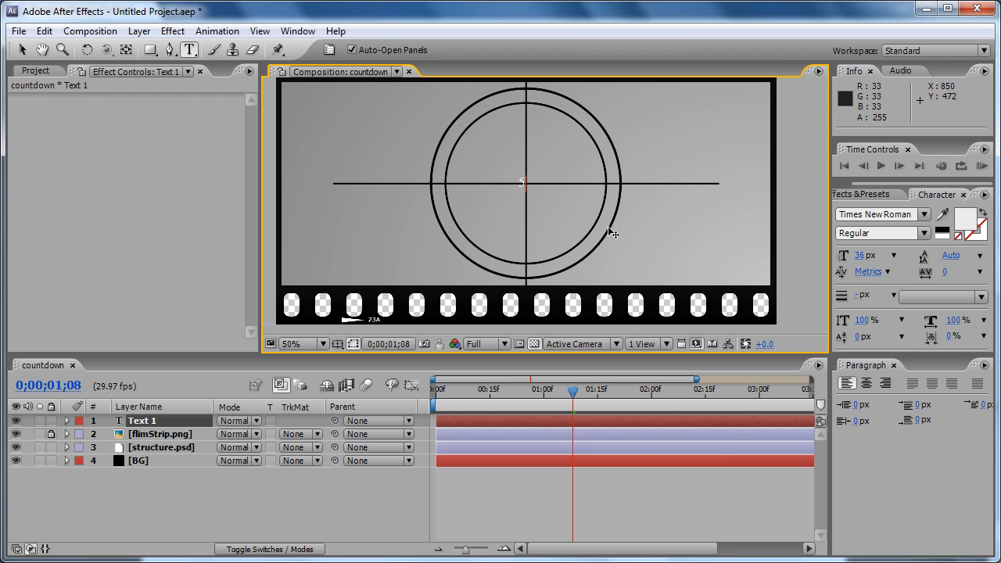
mouse_move(529, 177)
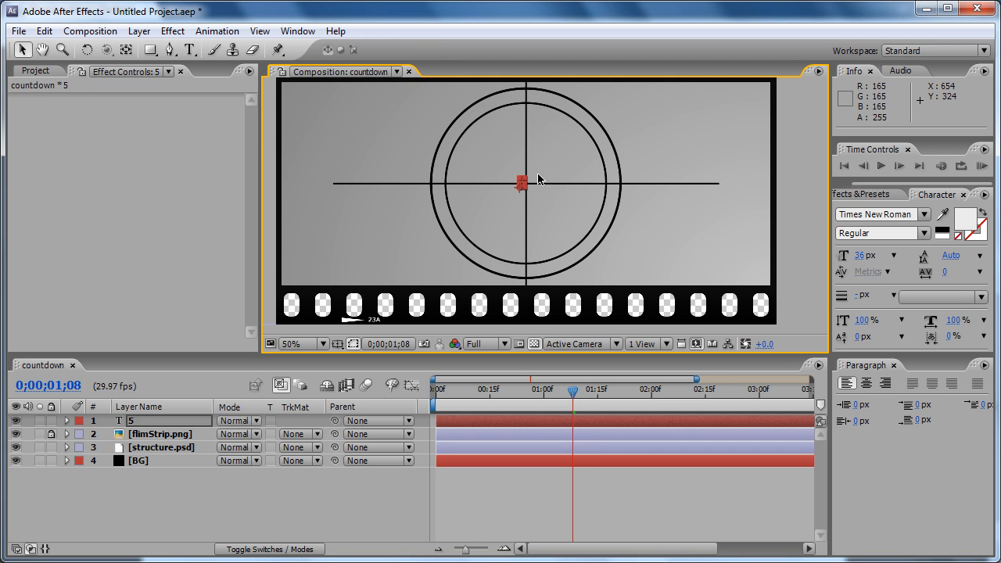
mouse_move(845, 259)
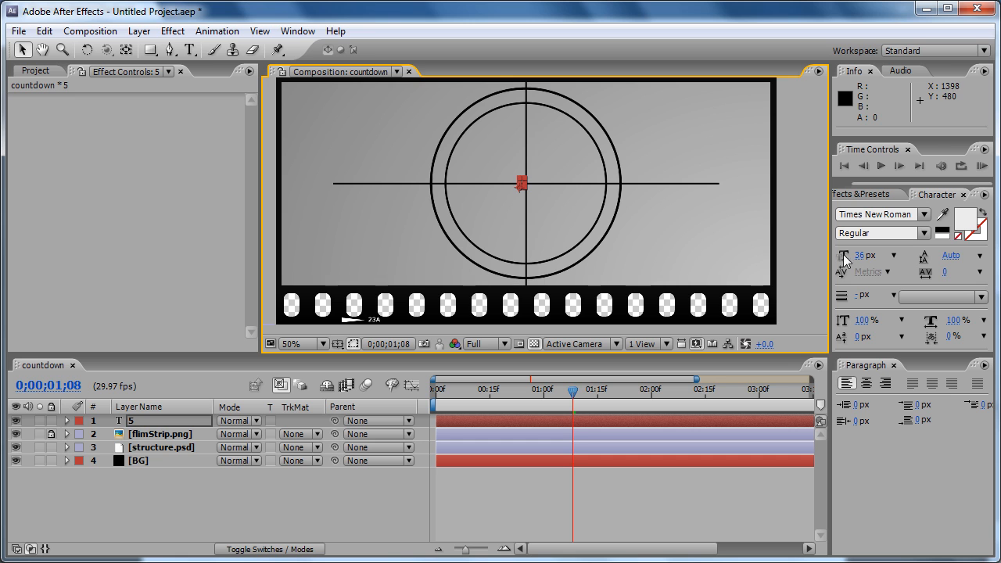
mouse_move(520, 190)
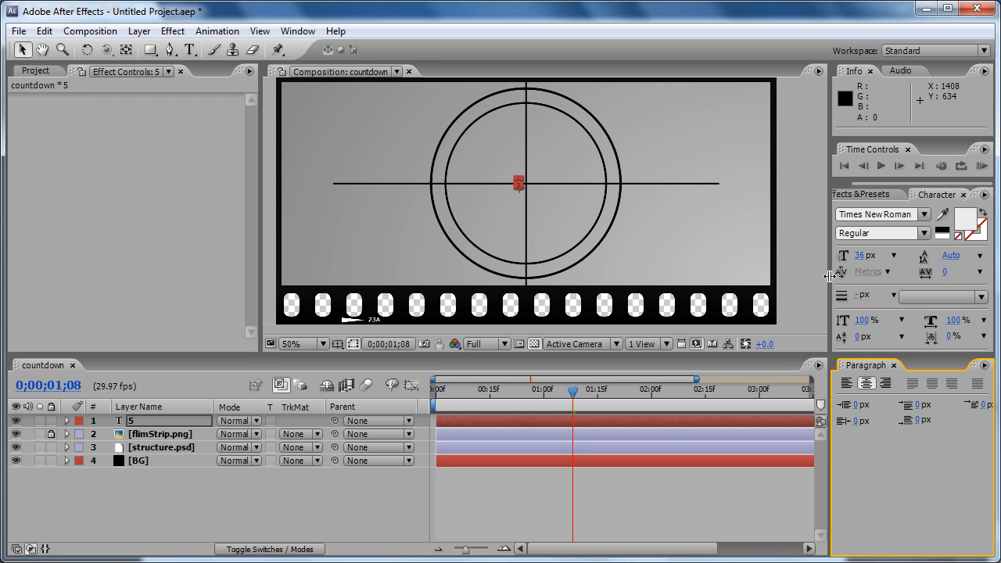
mouse_move(938, 255)
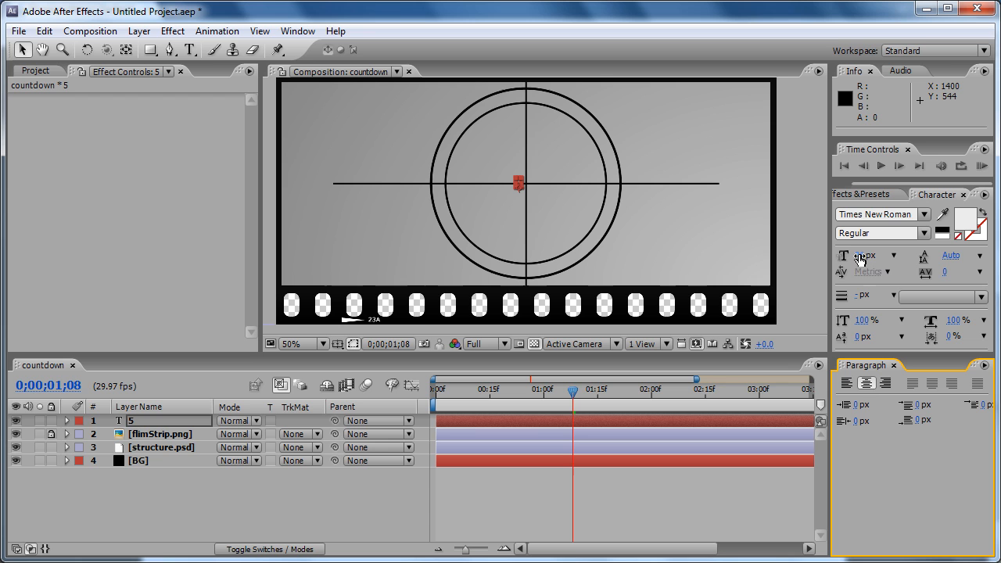
mouse_move(860, 259)
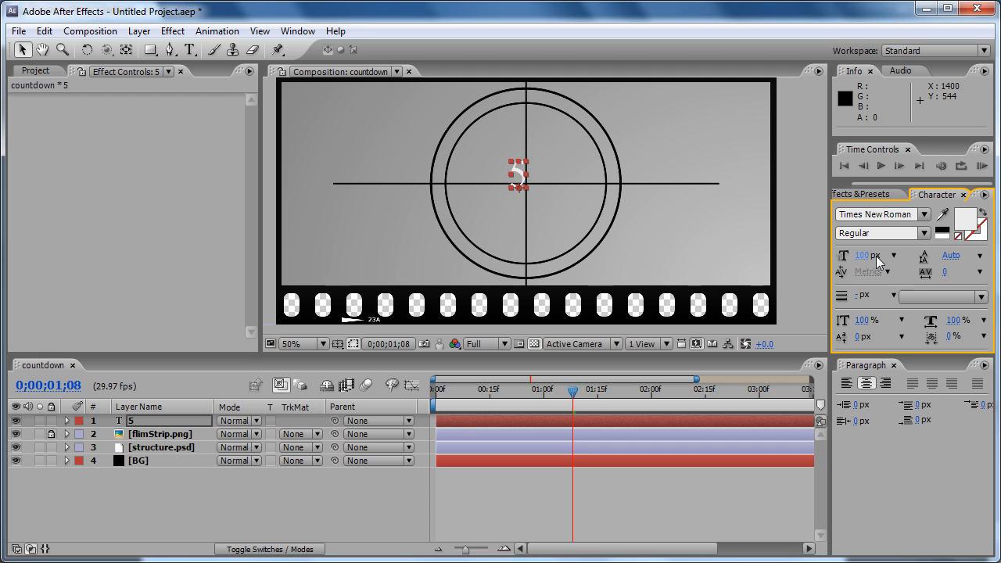
left_click_drag(860, 255, 907, 255)
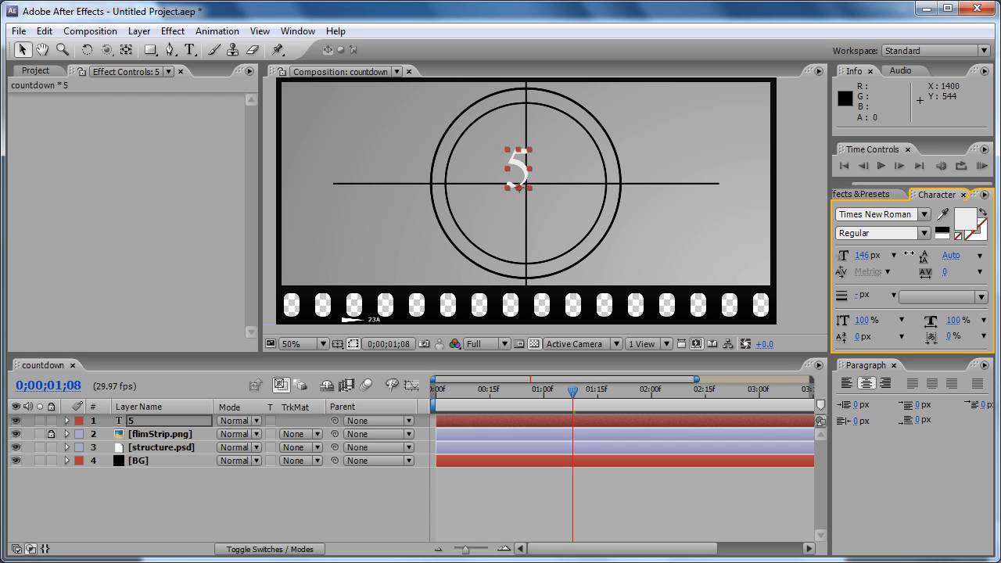
type("278")
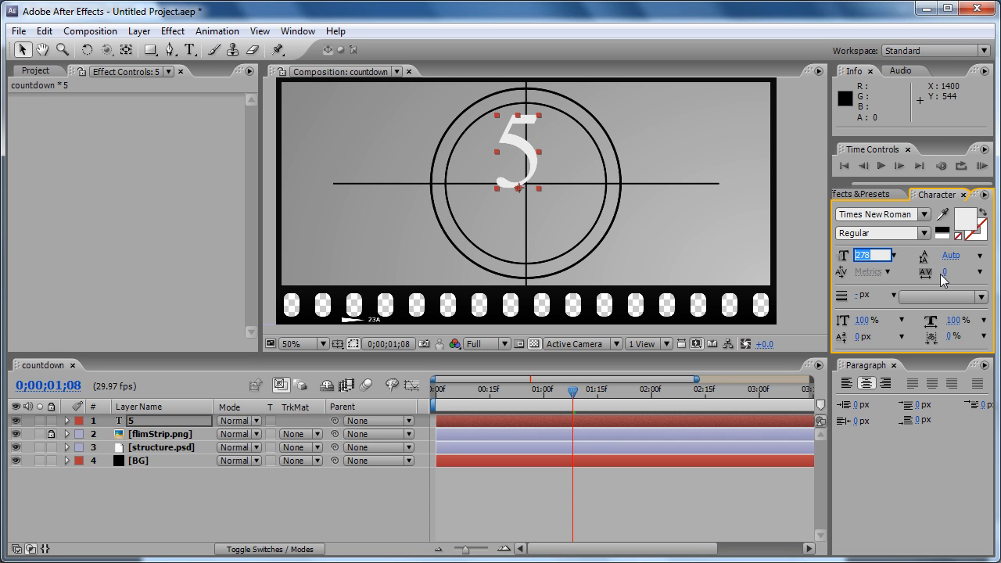
type("300 px")
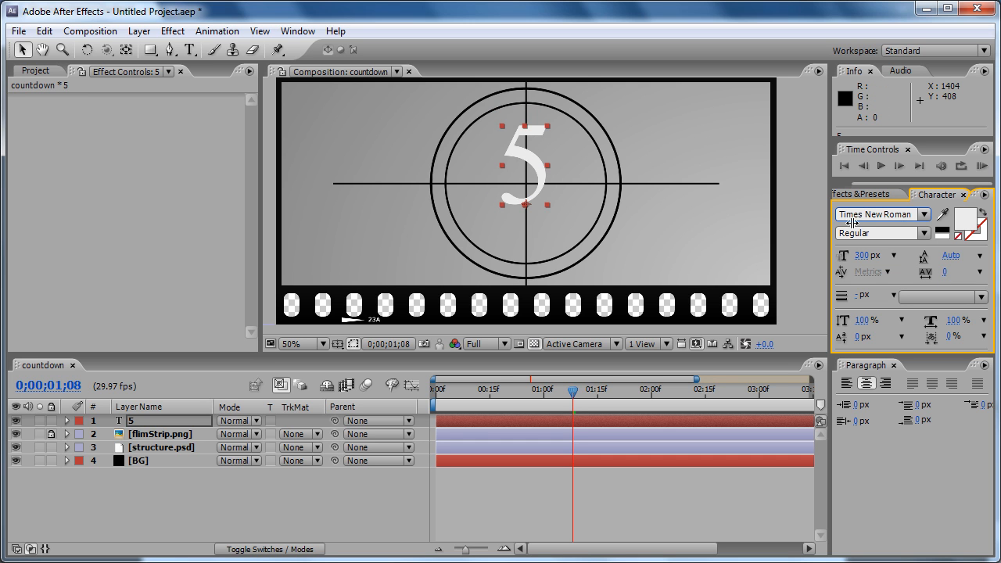
mouse_move(588, 179)
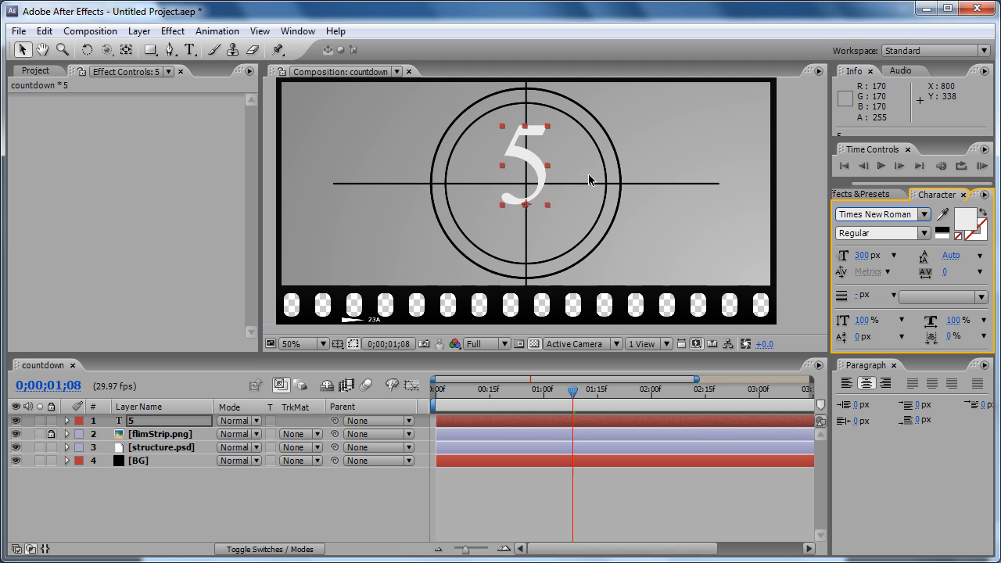
mouse_move(945, 216)
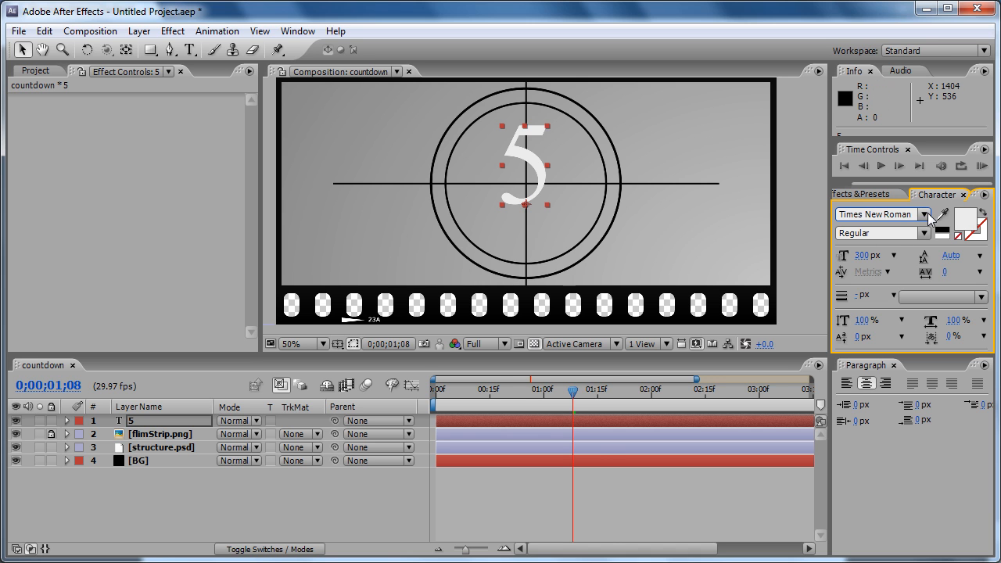
- Switch the number 5 from Times New Roman to the Arial typeface
left_click(926, 213)
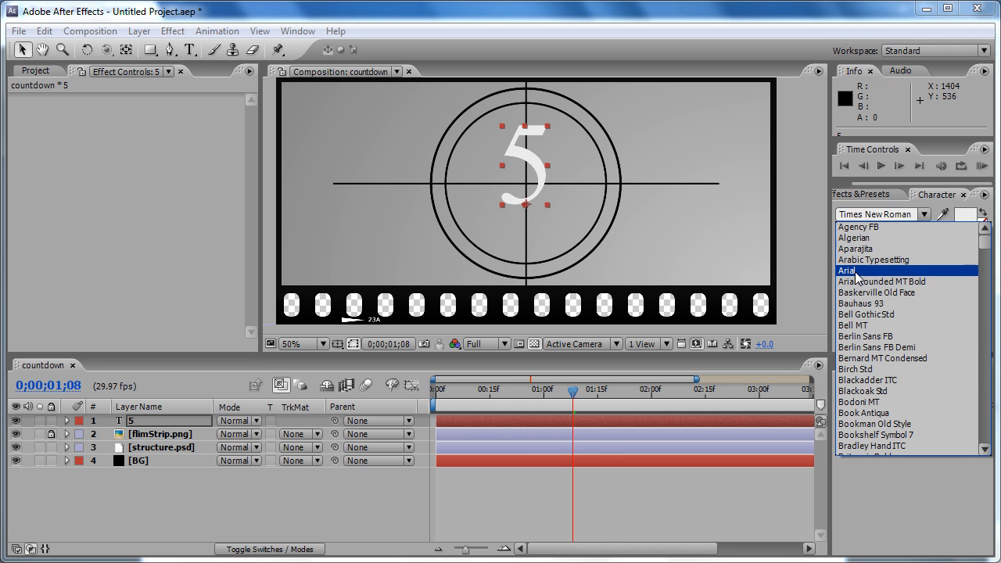
left_click(848, 269)
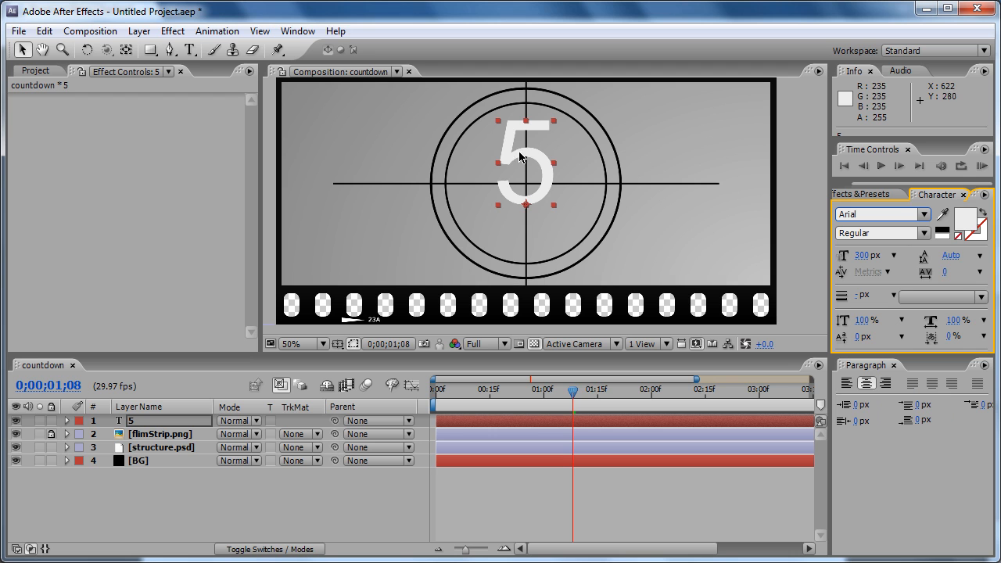
mouse_move(651, 228)
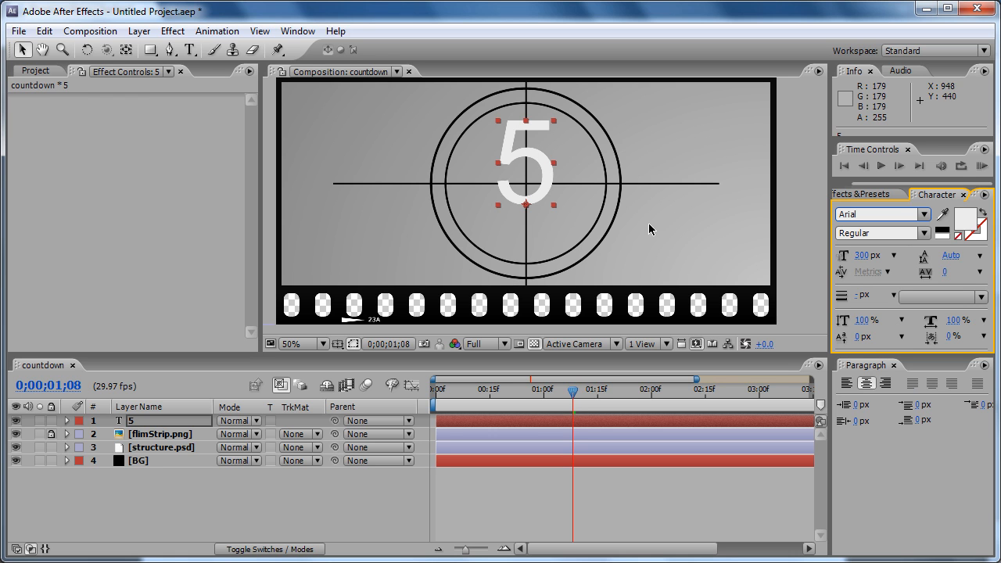
mouse_move(535, 165)
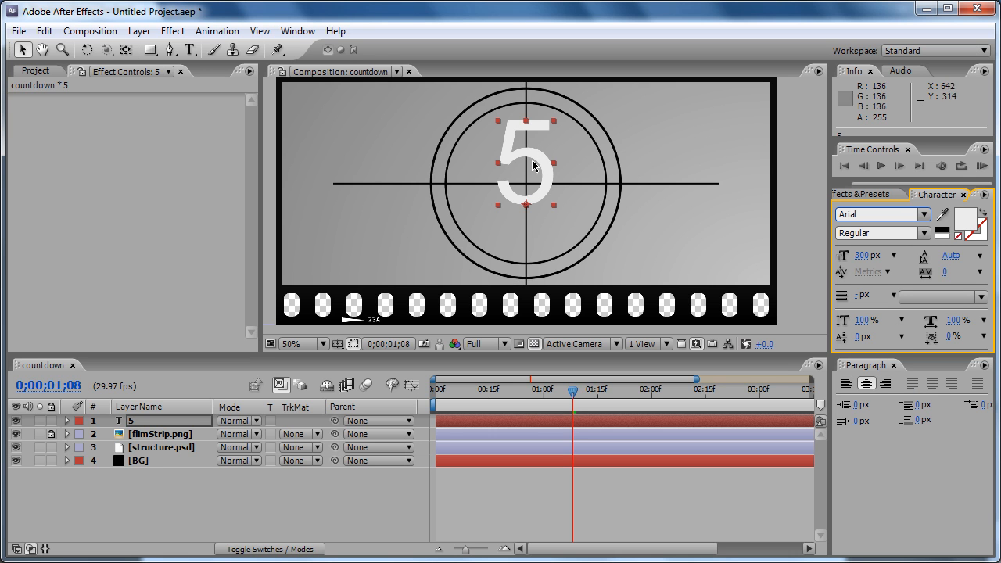
mouse_move(626, 194)
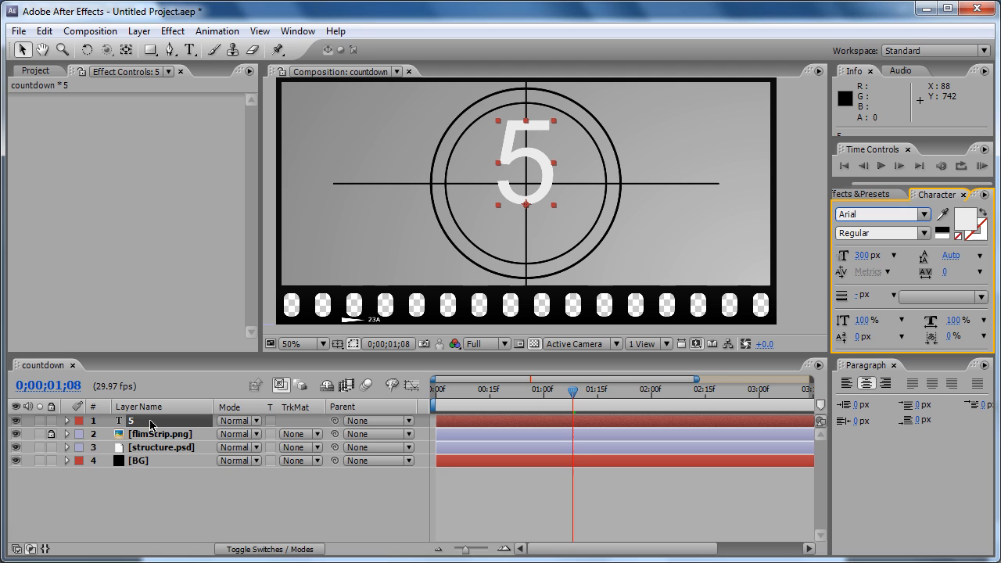
- Select the 5 text layer and swap its fill to black
left_click(68, 421)
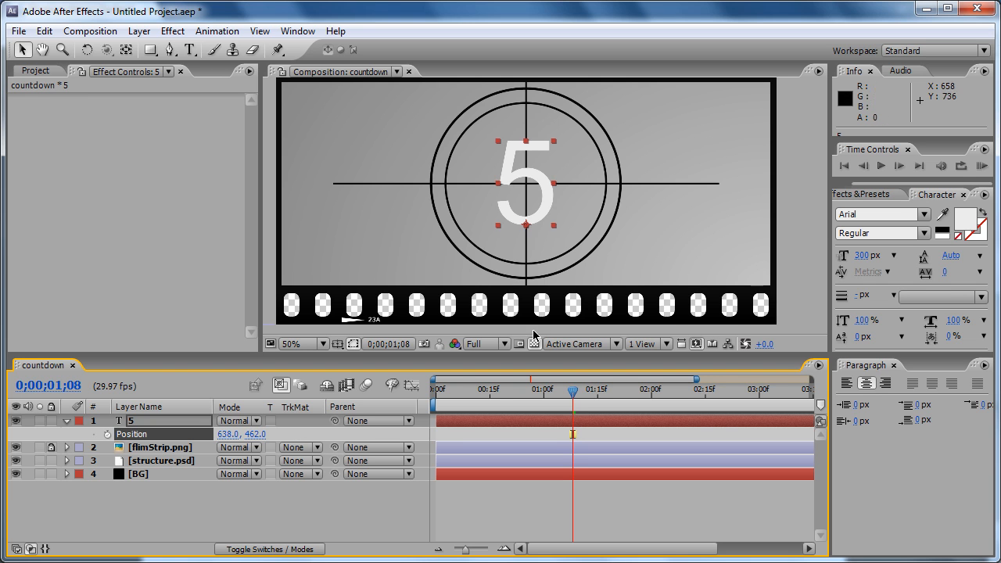
mouse_move(763, 222)
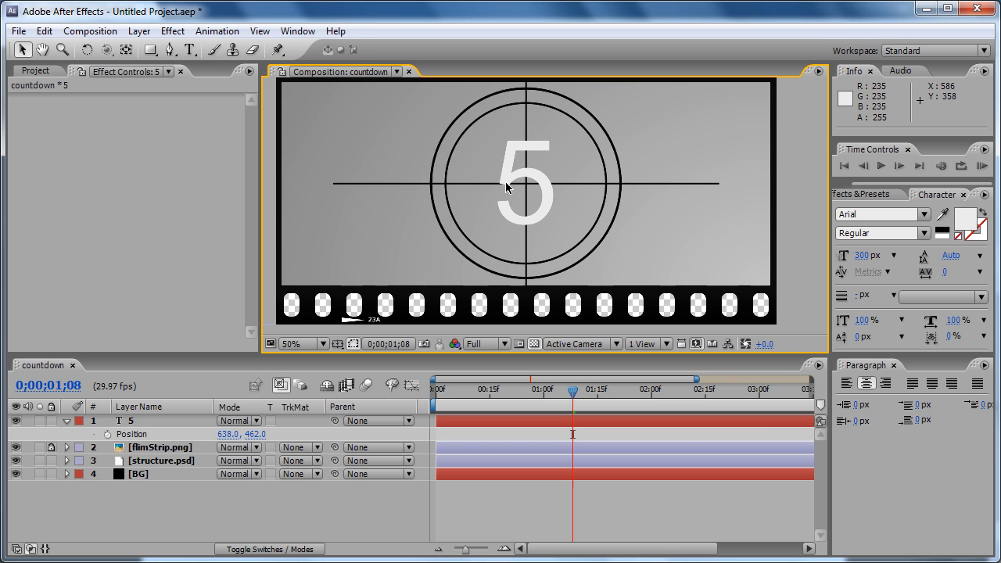
mouse_move(466, 200)
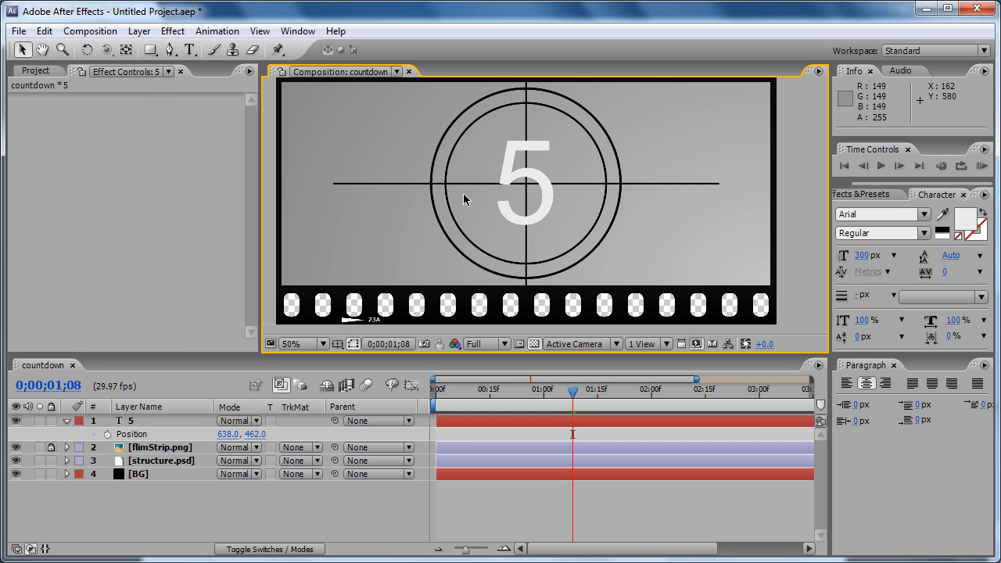
mouse_move(529, 167)
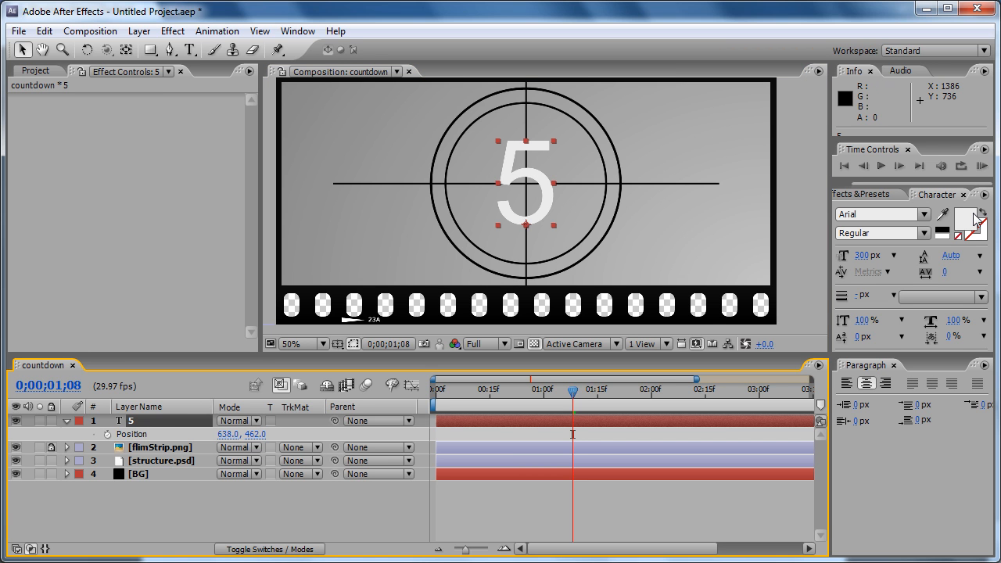
left_click(960, 222)
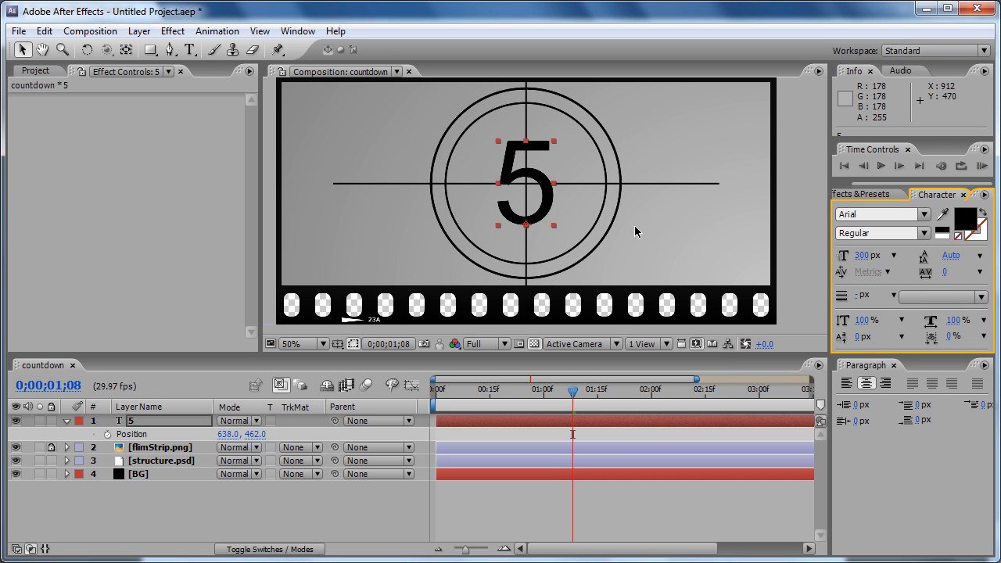
mouse_move(685, 213)
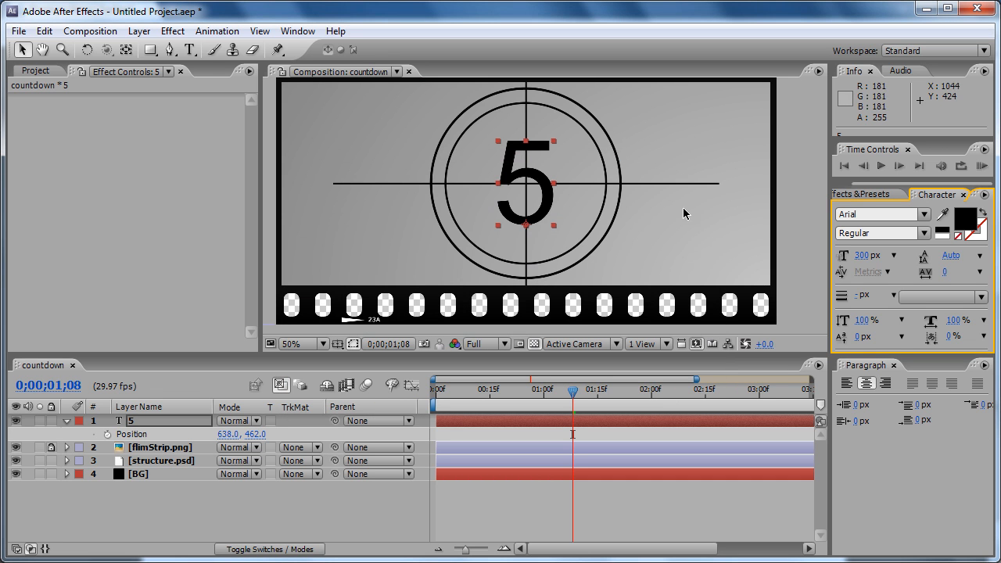
mouse_move(976, 234)
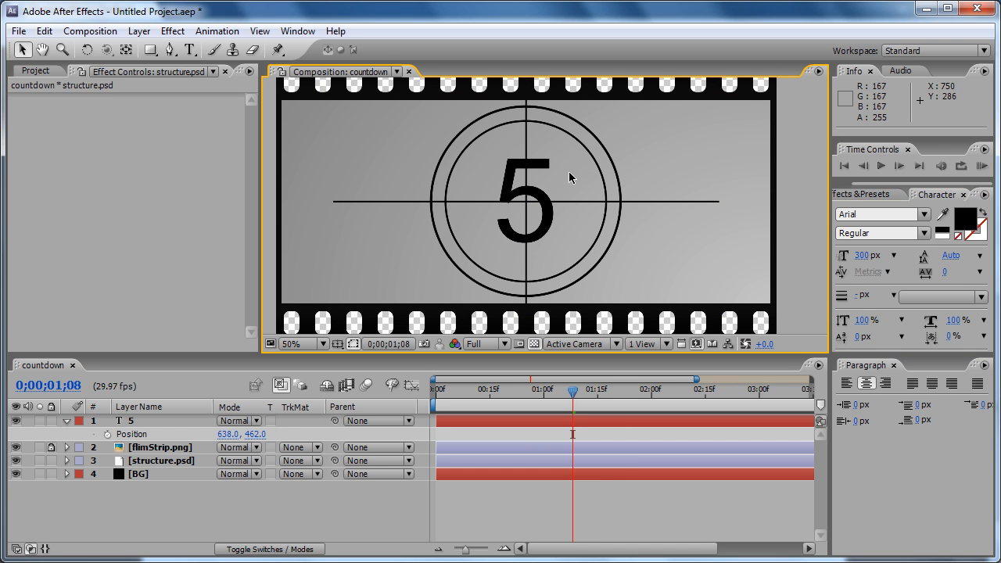
mouse_move(539, 132)
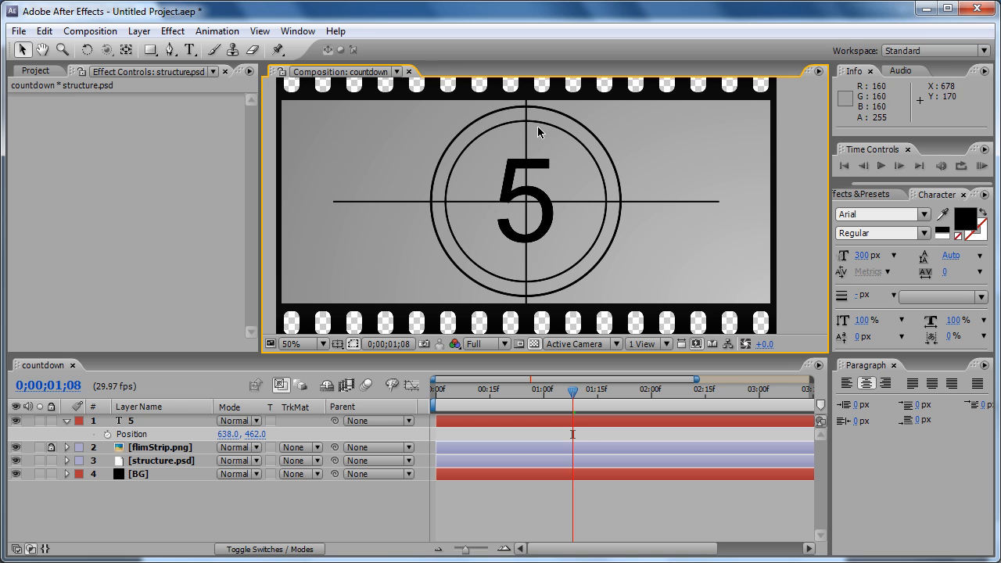
mouse_move(530, 128)
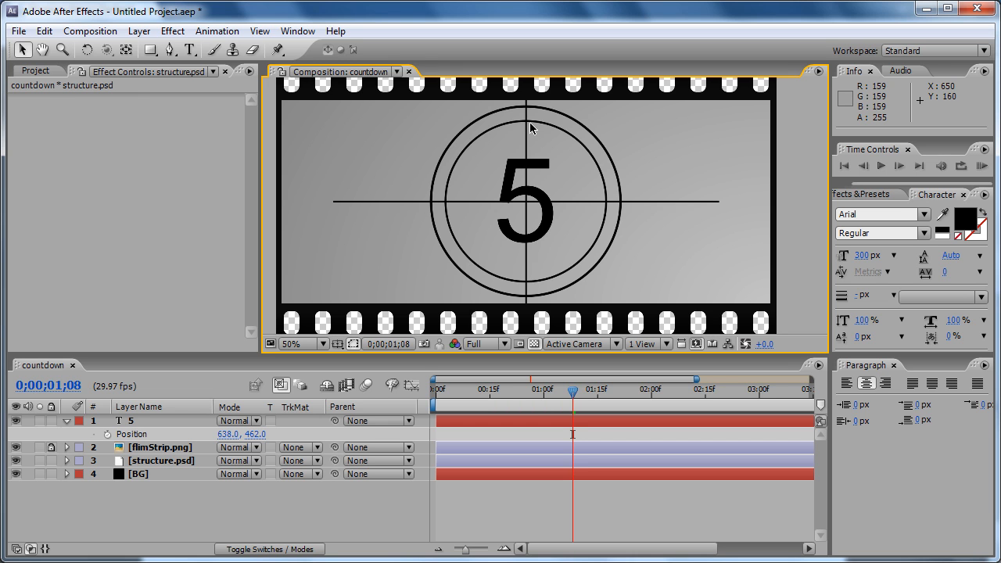
mouse_move(537, 138)
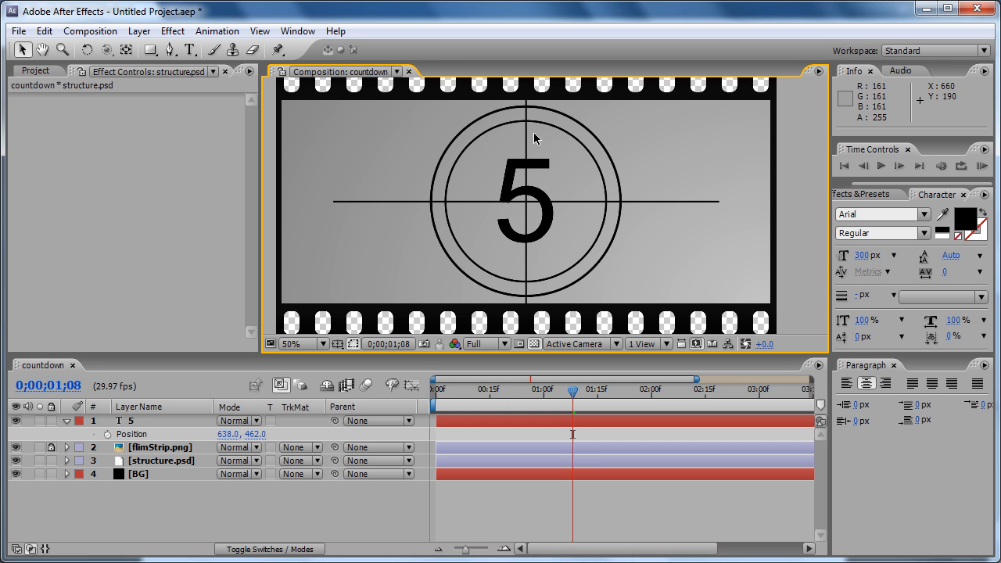
mouse_move(585, 157)
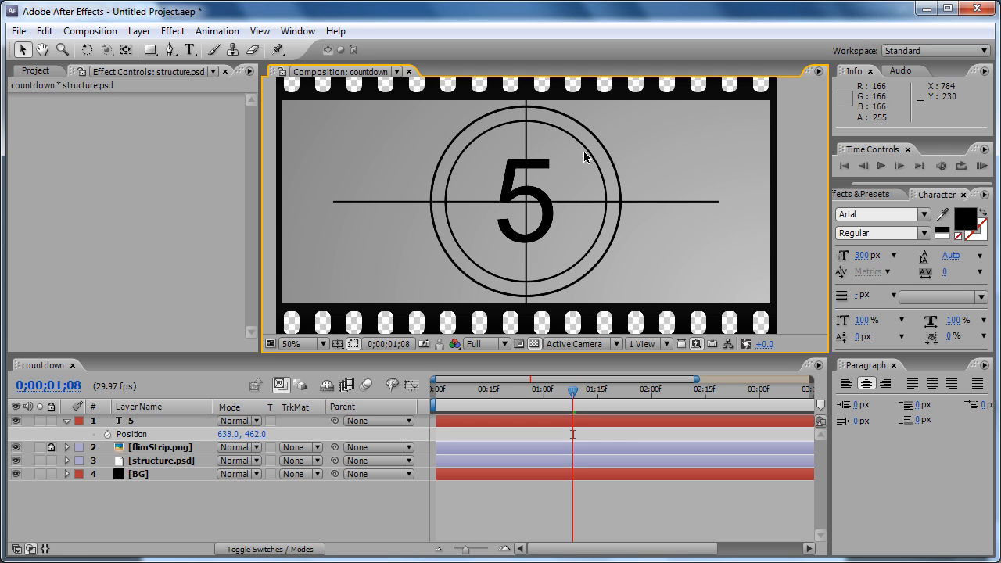
mouse_move(463, 252)
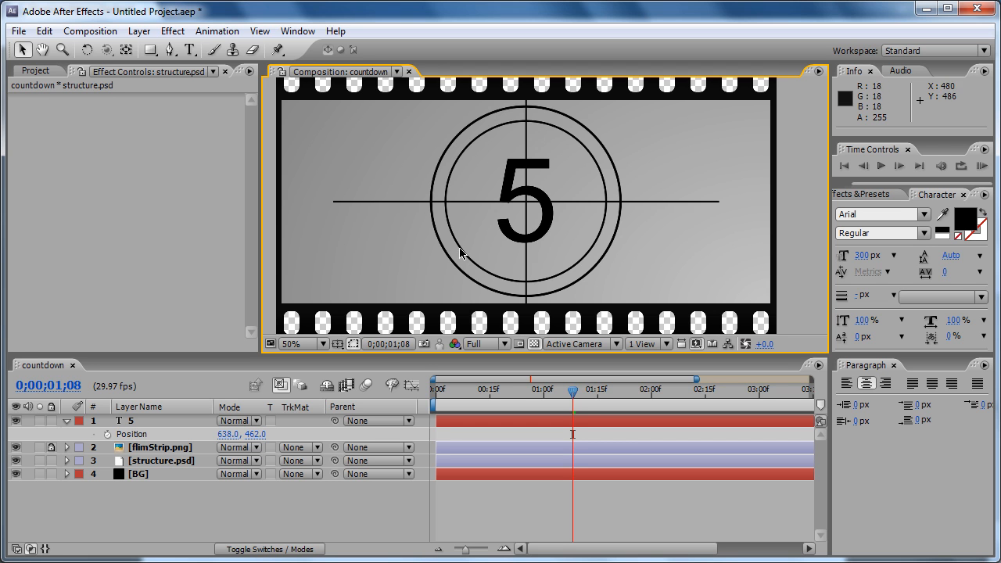
mouse_move(525, 125)
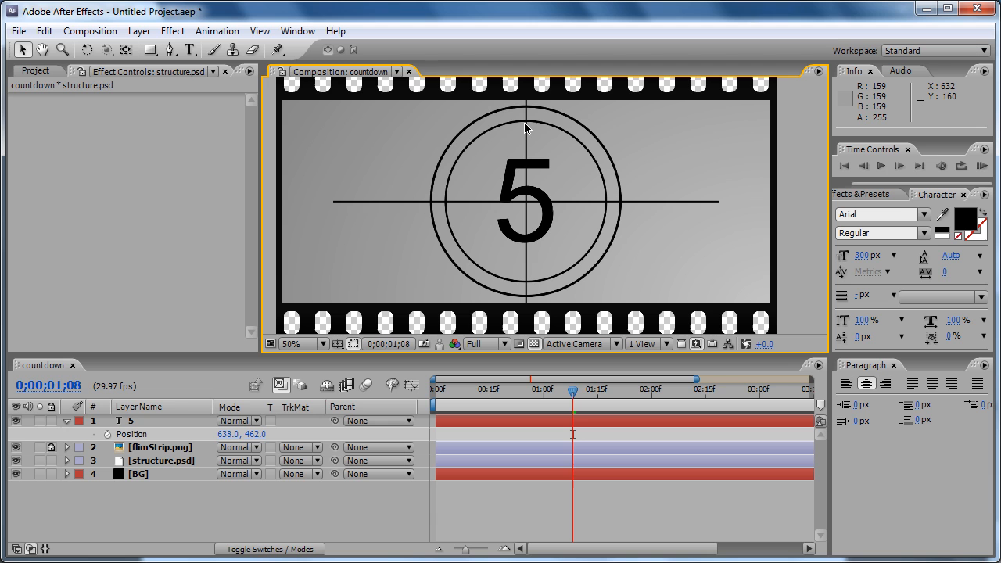
mouse_move(528, 125)
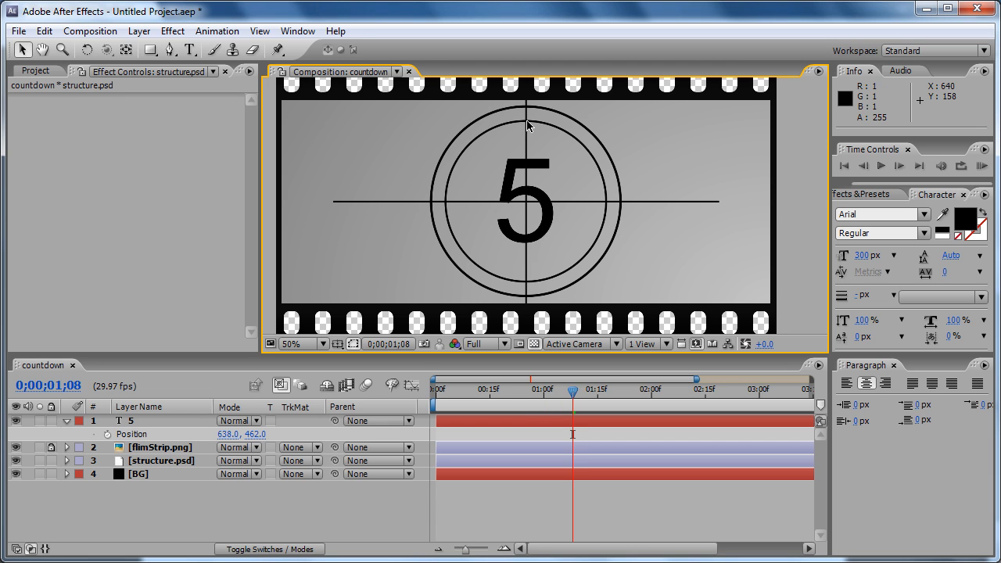
mouse_move(581, 140)
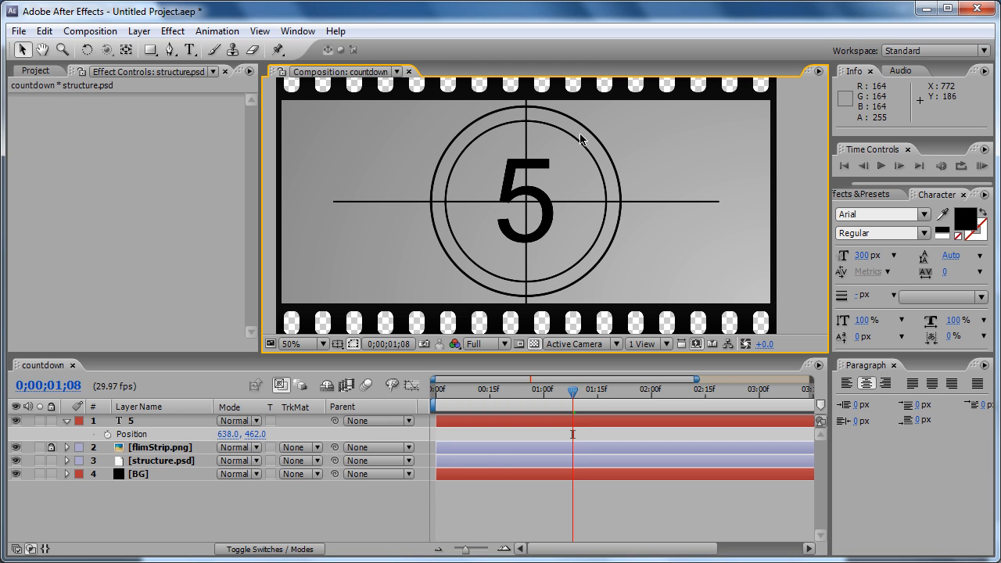
mouse_move(491, 159)
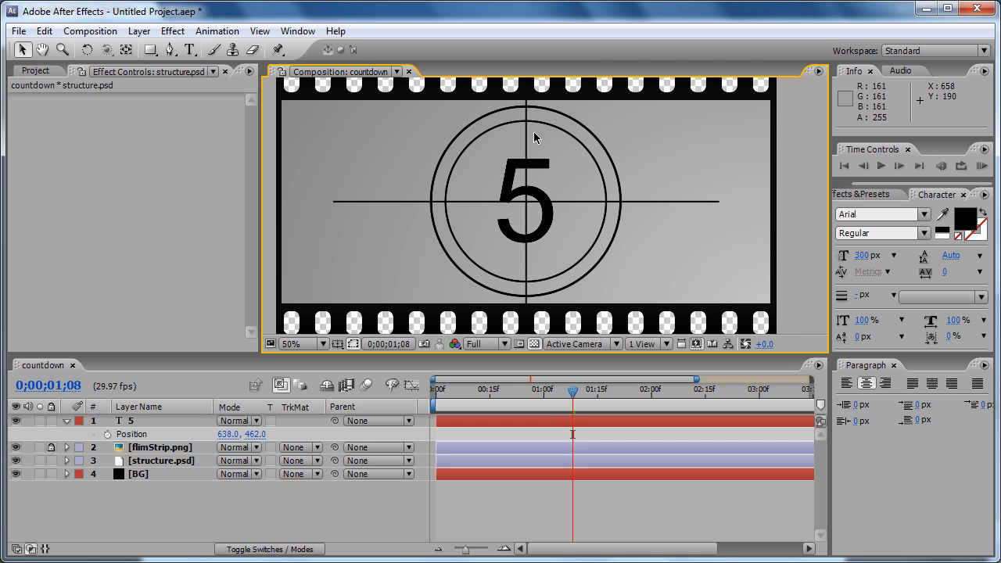
mouse_move(587, 159)
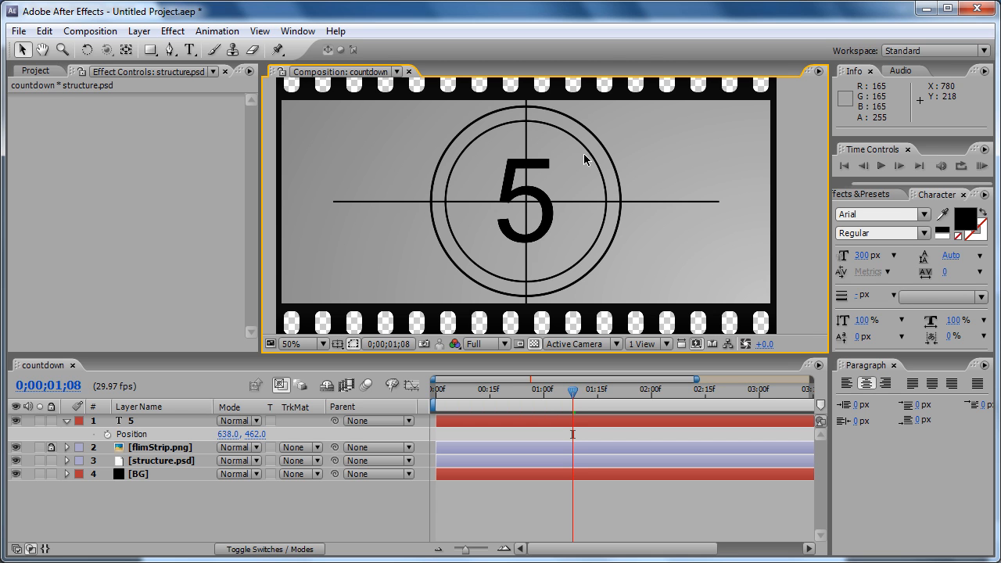
mouse_move(450, 233)
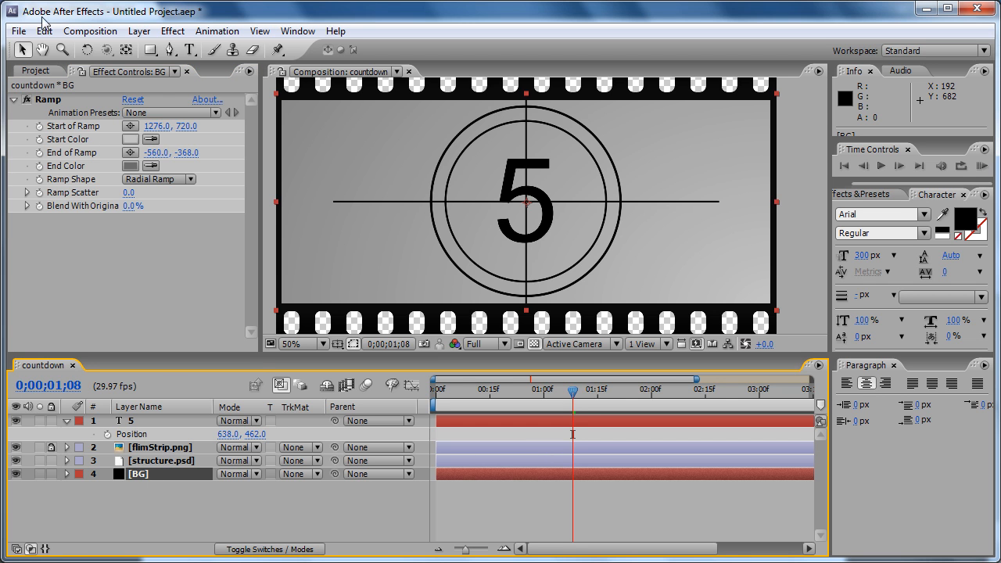
left_click(43, 35)
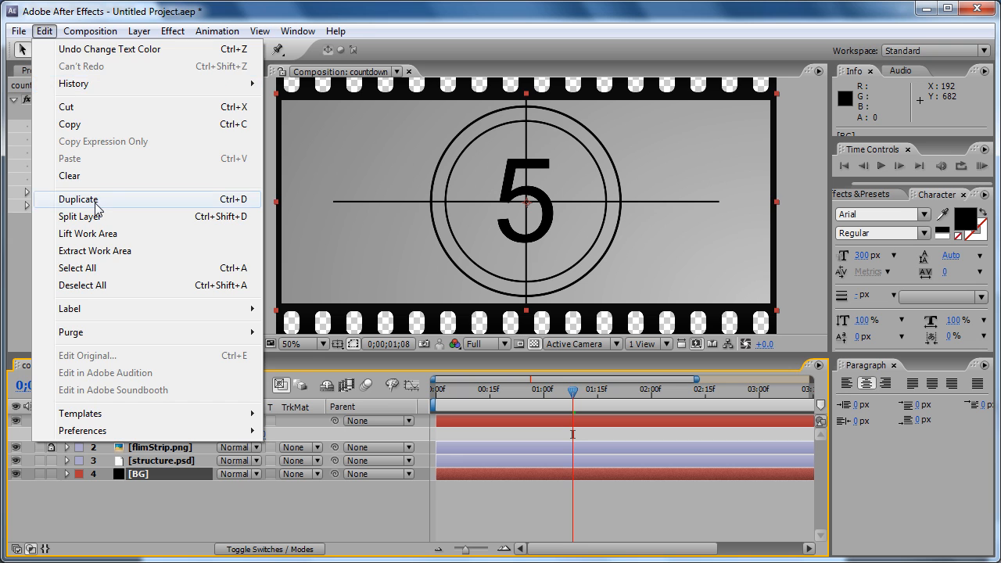
left_click(77, 199)
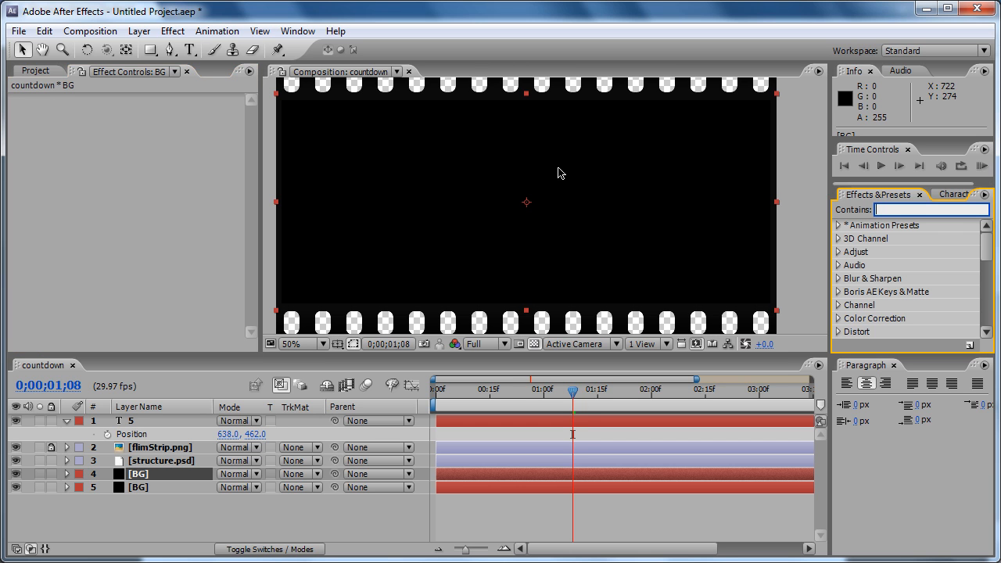
mouse_move(622, 281)
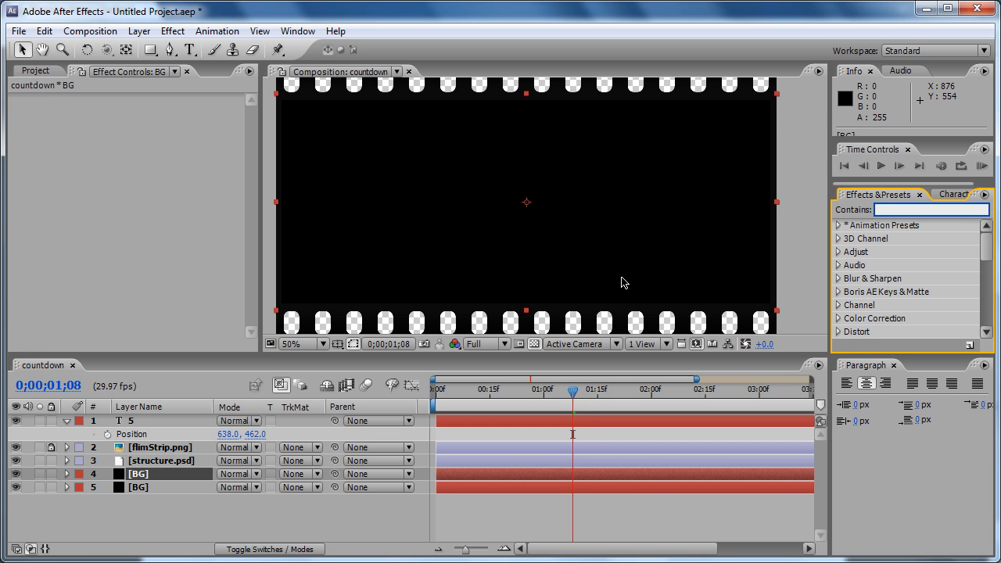
mouse_move(874, 252)
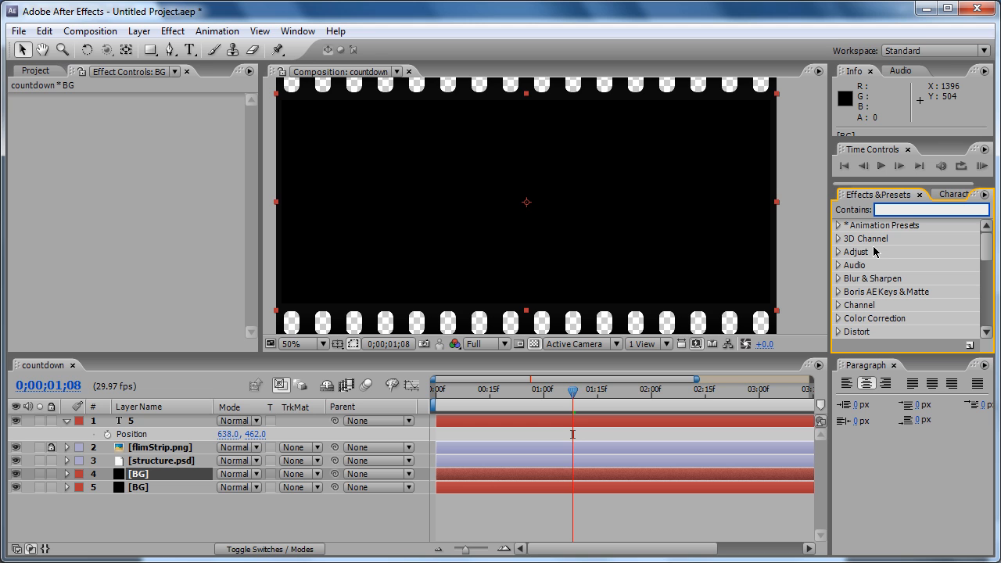
mouse_move(906, 244)
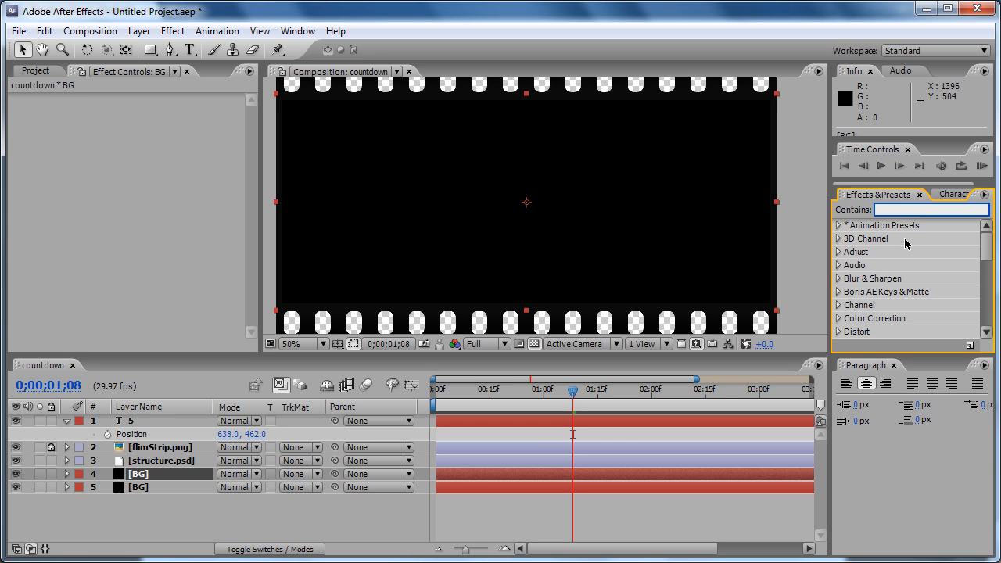
mouse_move(901, 238)
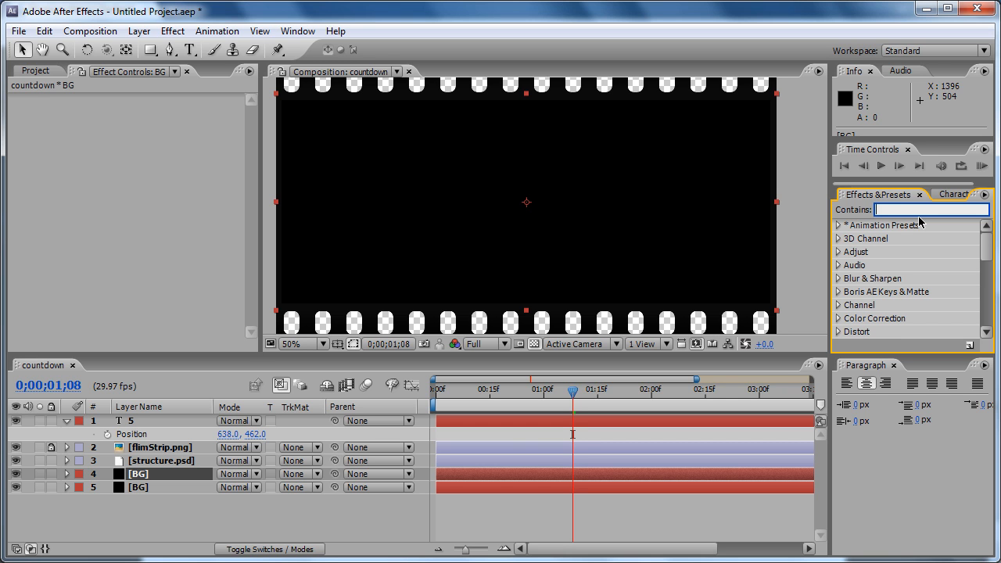
- Search 'radial' under Effect > Transition and apply Radial Wipe to the upper BG layer
type("radial wi")
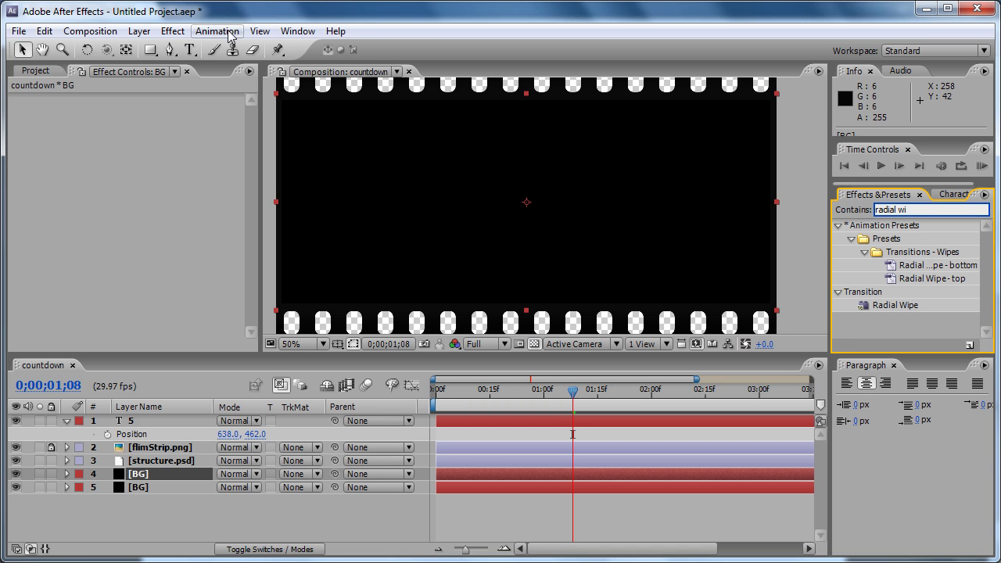
left_click(172, 31)
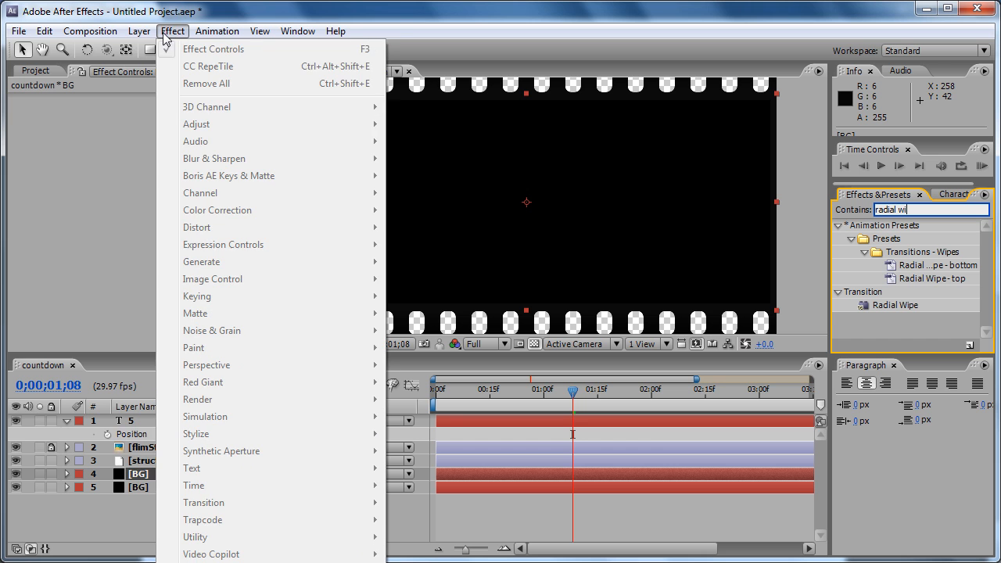
left_click(121, 488)
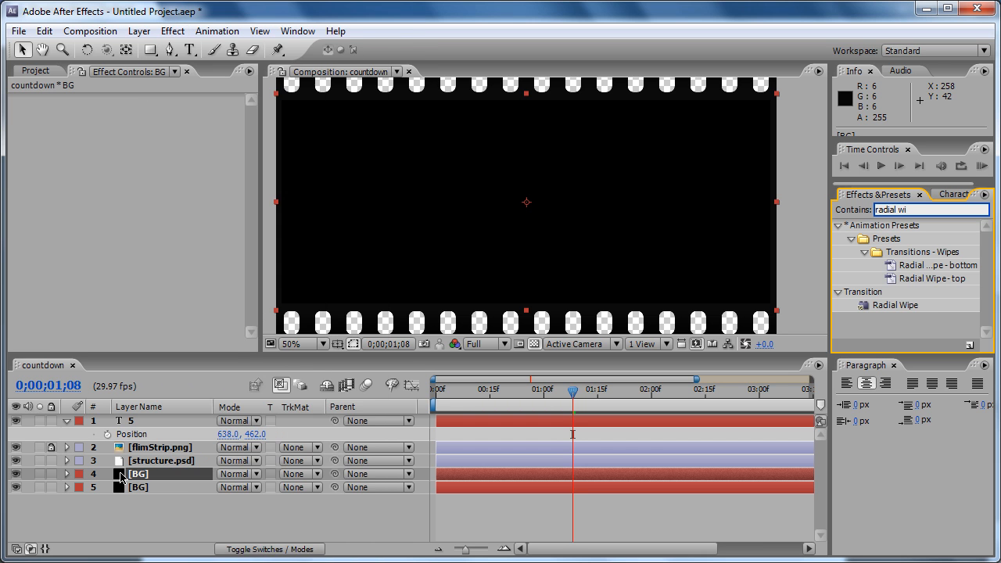
left_click(163, 35)
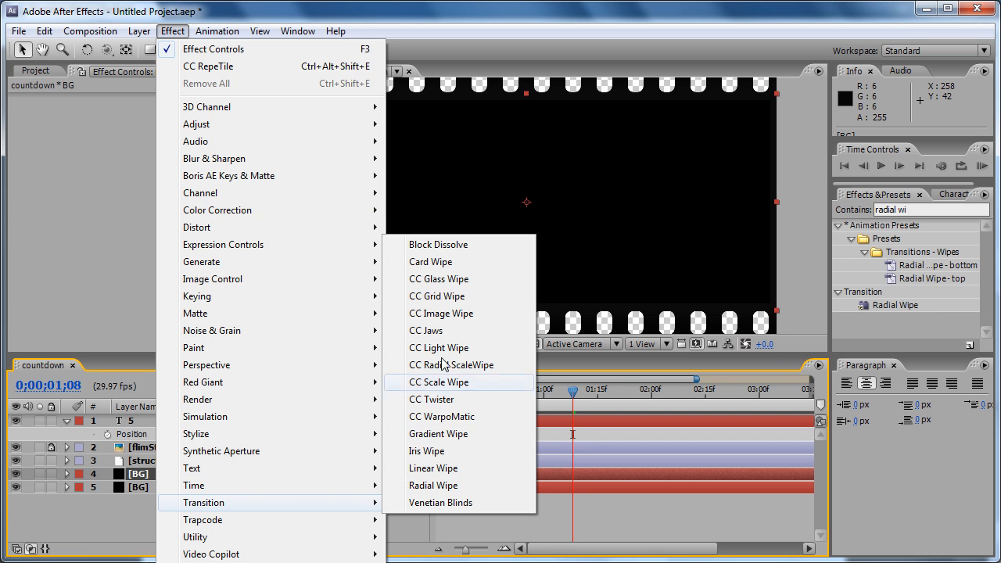
mouse_move(464, 347)
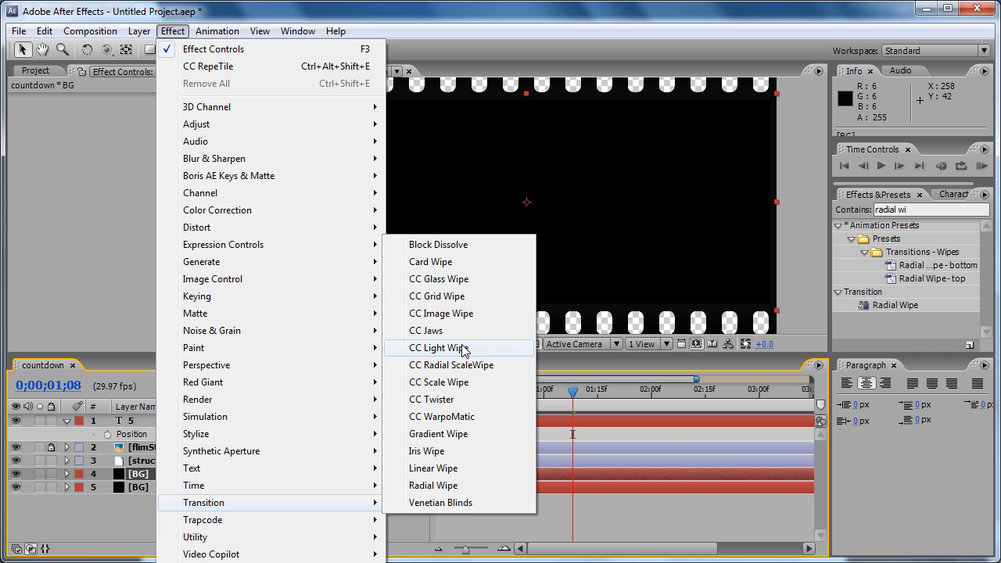
mouse_move(444, 485)
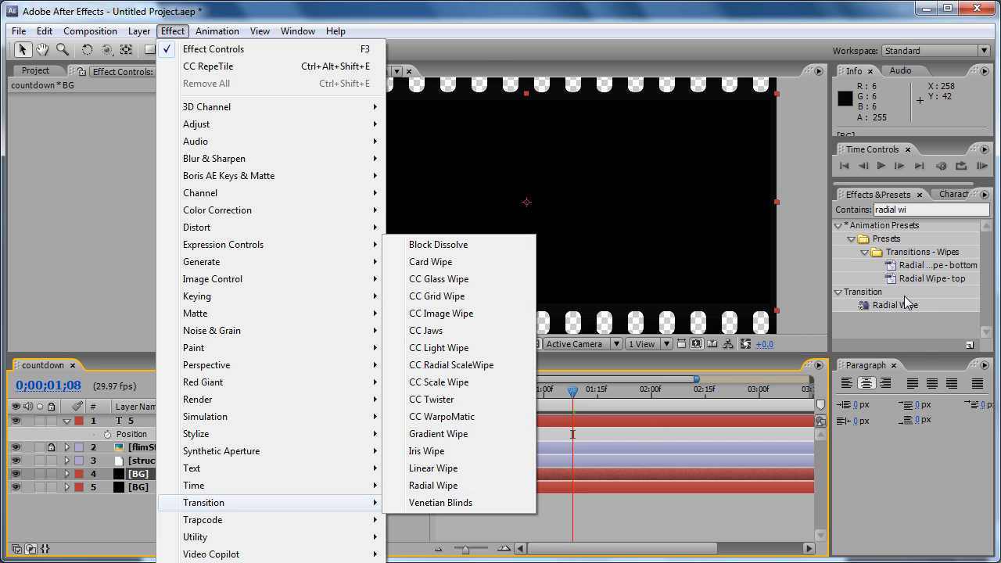
left_click(895, 303)
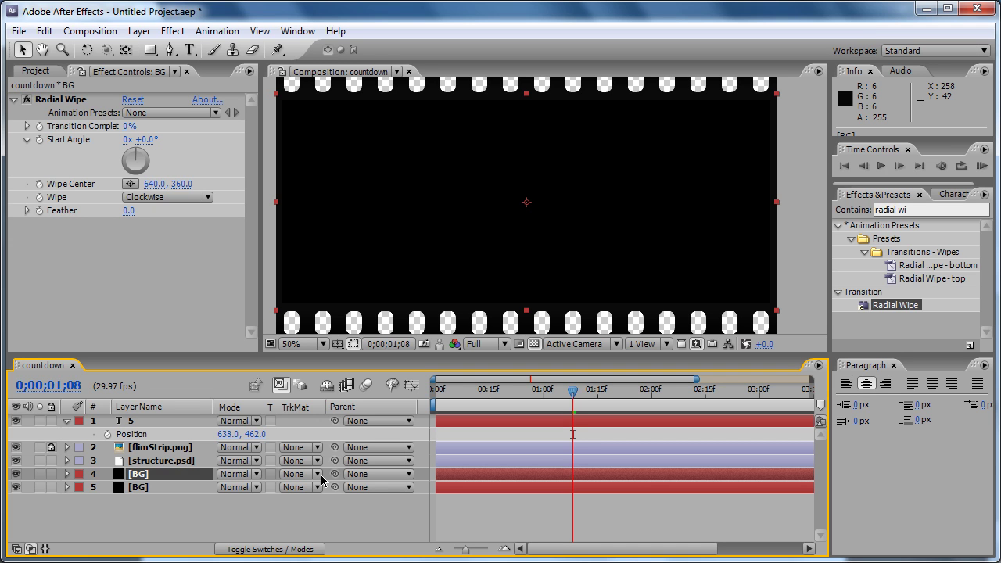
- Rename the upper BG layer to 'shade', preview its wipe, and set the wipe direction to Counterclockwise
double_click(138, 472)
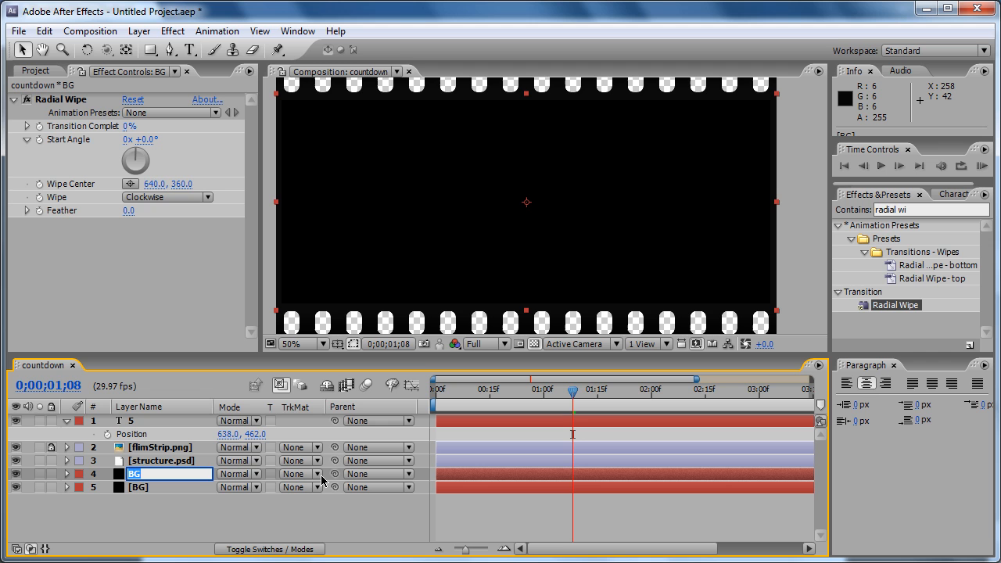
type("shade")
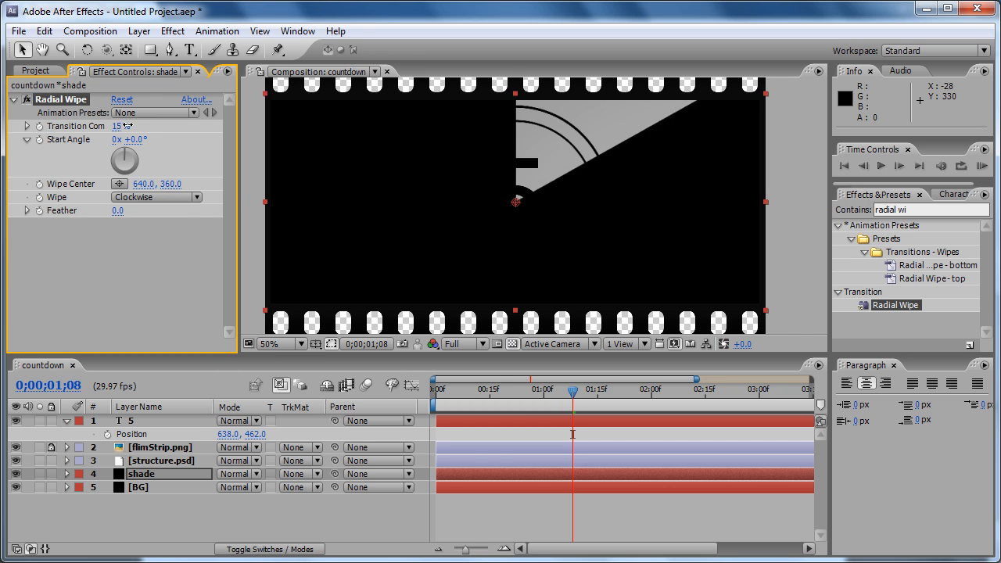
left_click_drag(116, 125, 141, 125)
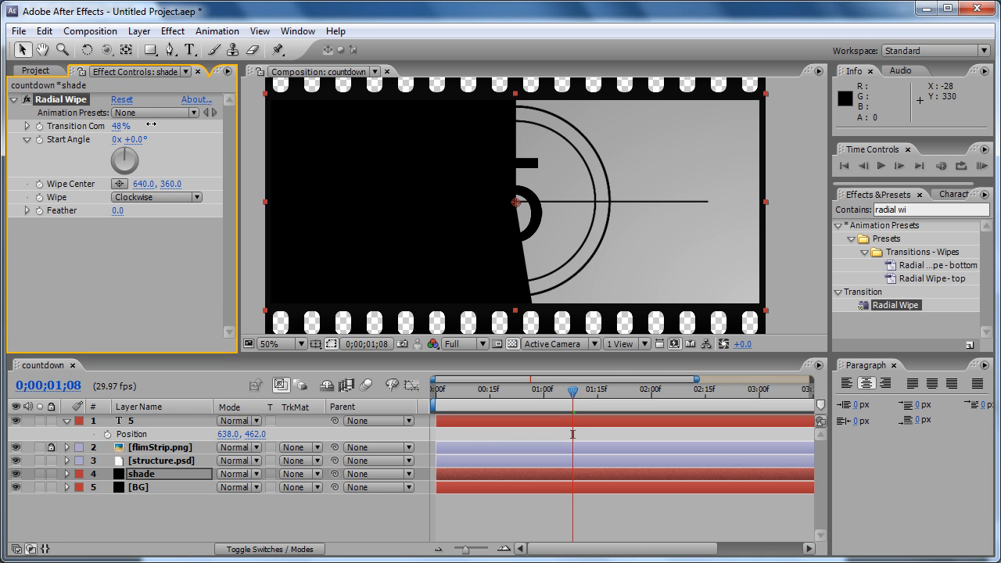
left_click_drag(128, 125, 144, 125)
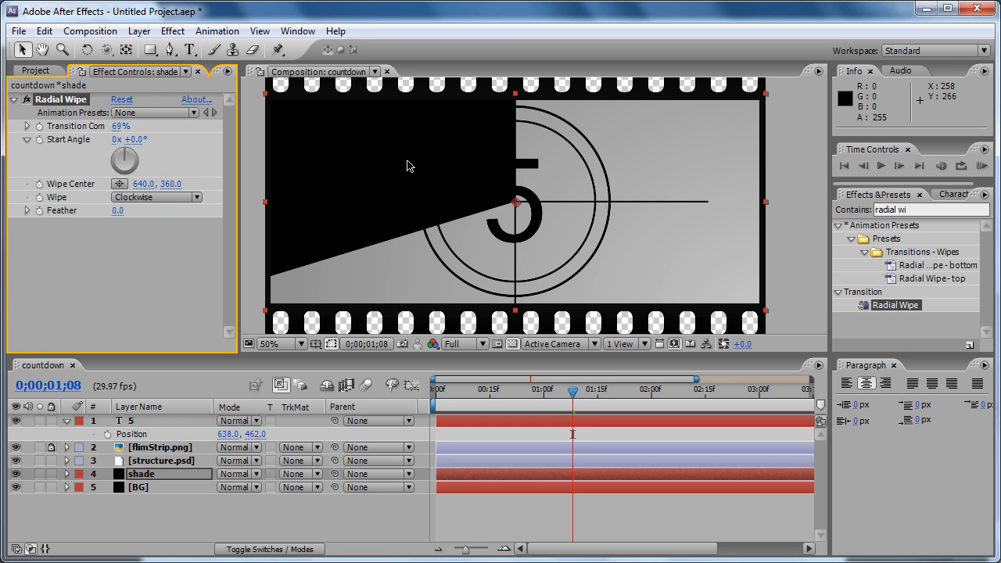
mouse_move(676, 122)
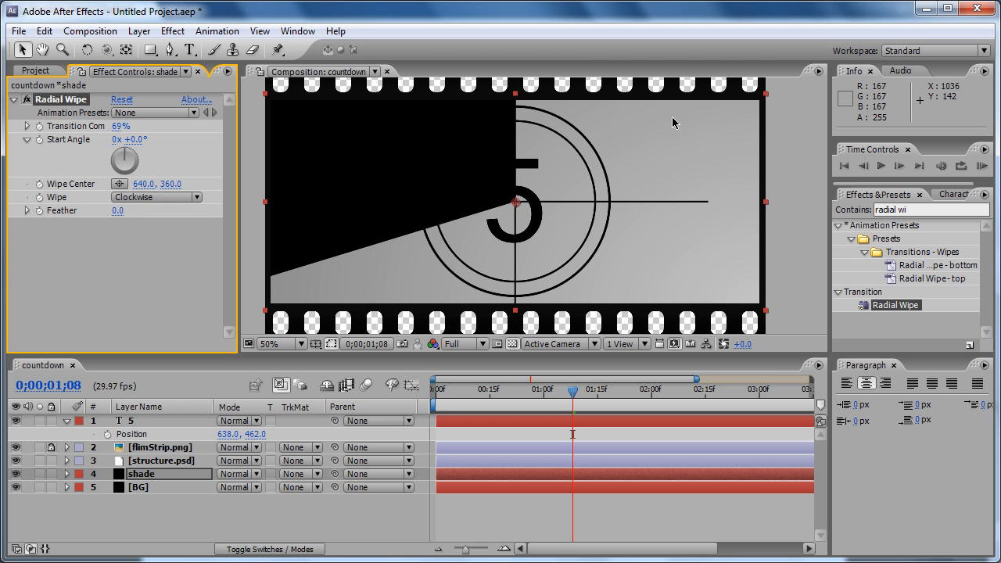
mouse_move(294, 207)
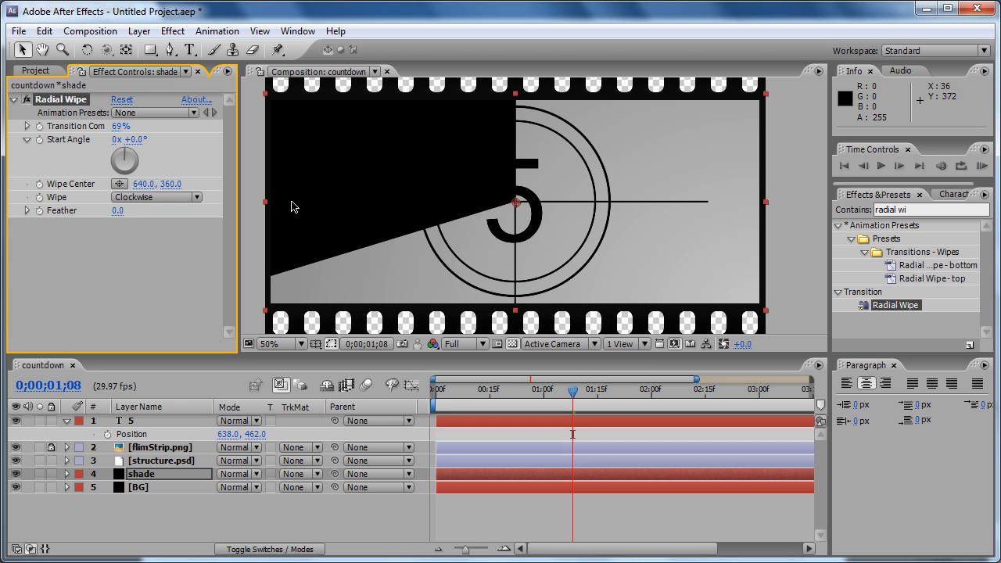
mouse_move(269, 231)
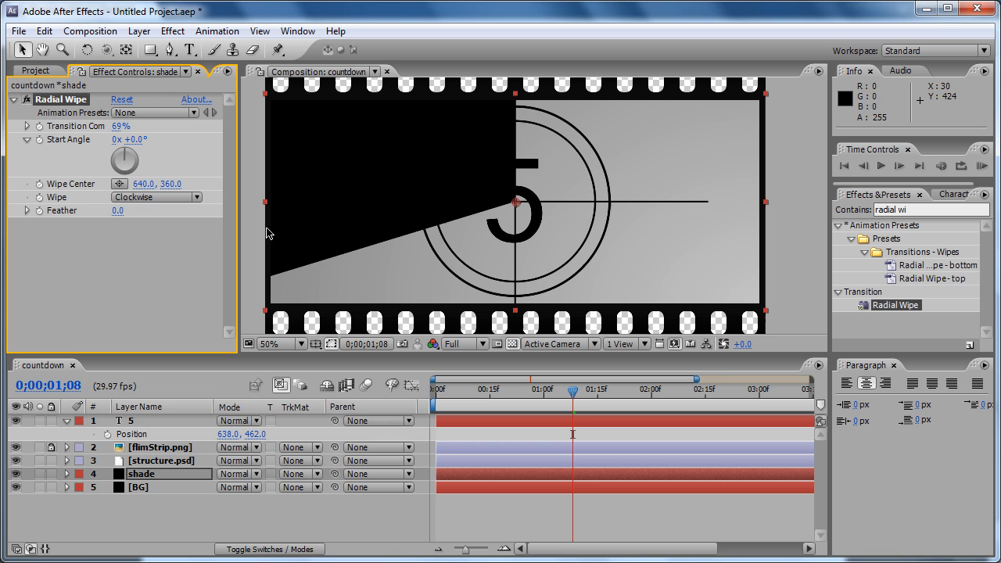
left_click(156, 198)
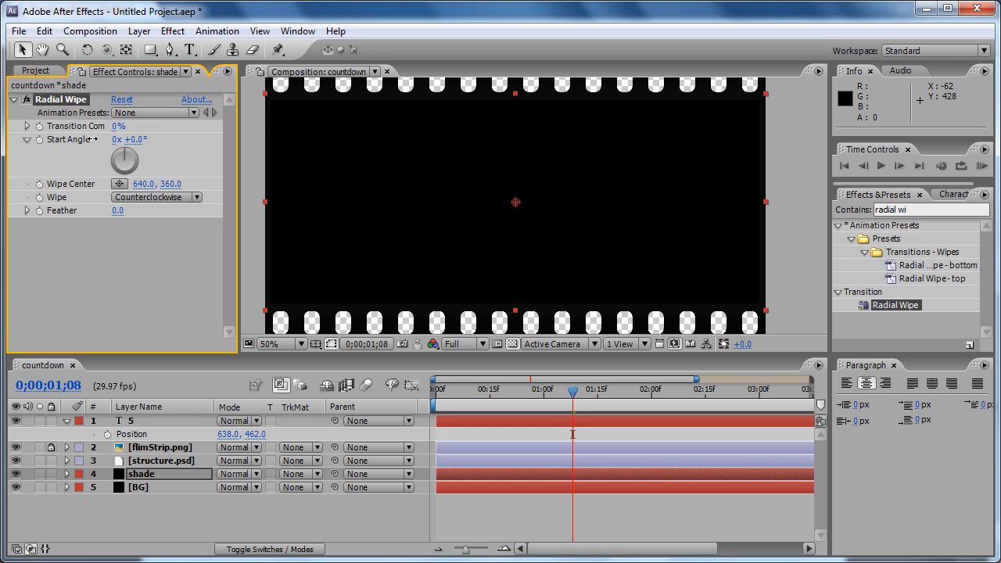
- Raise the shade layer's Transition Completion to 100%
left_click_drag(117, 125, 179, 125)
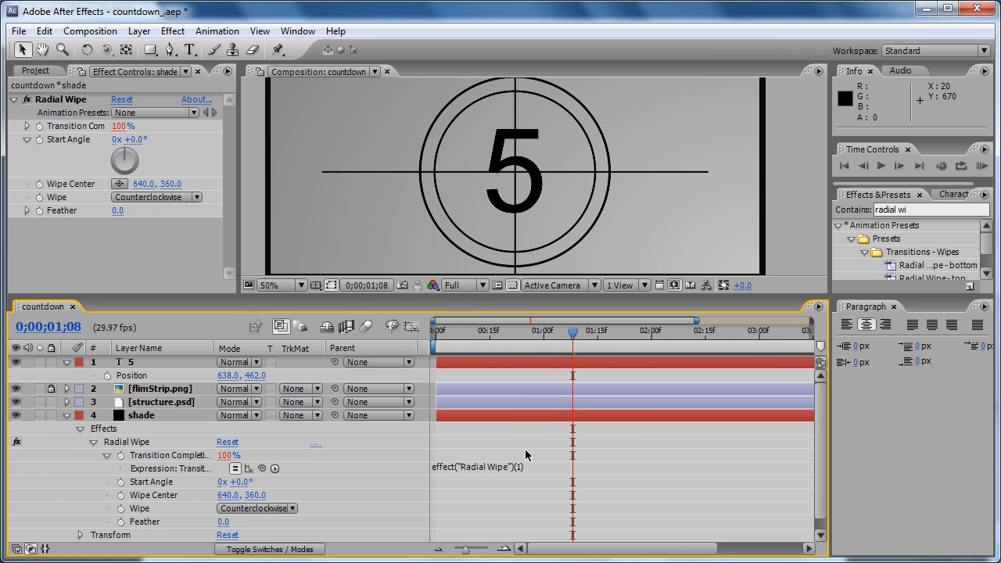
- Enter the expression header for(var t = time; t <= thisComp.duration; t++) on Transition Completion
double_click(472, 466)
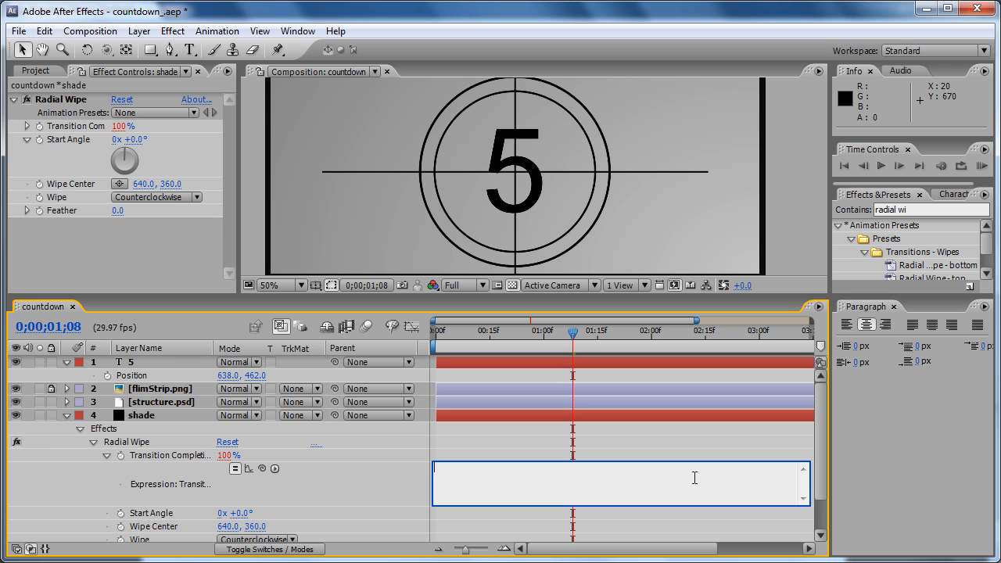
type("for(")
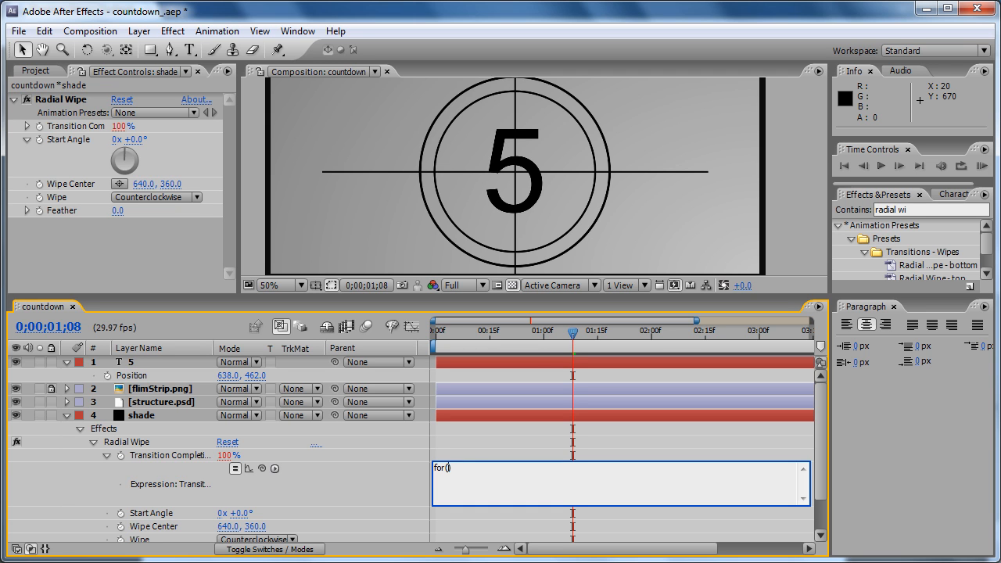
type("val")
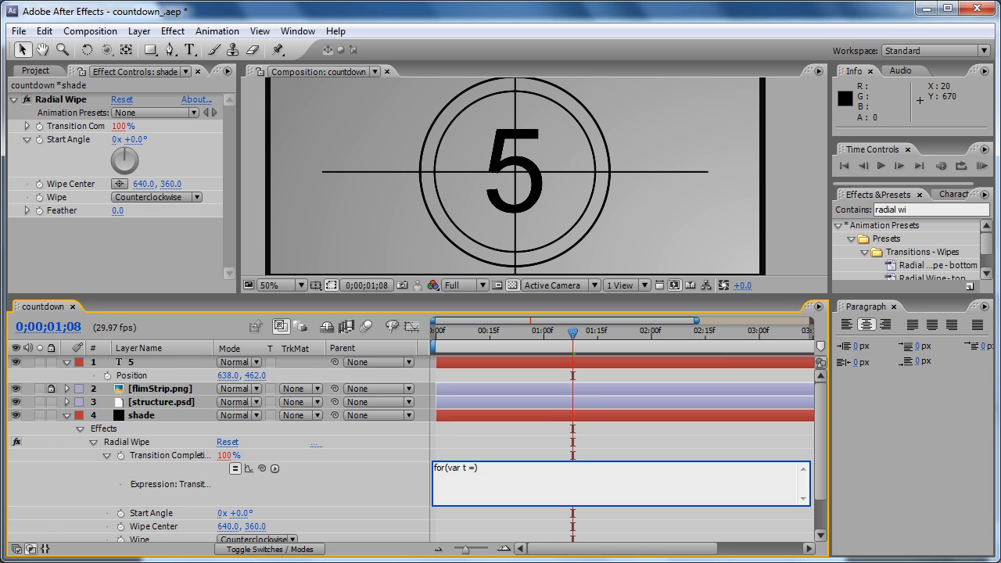
type("time")
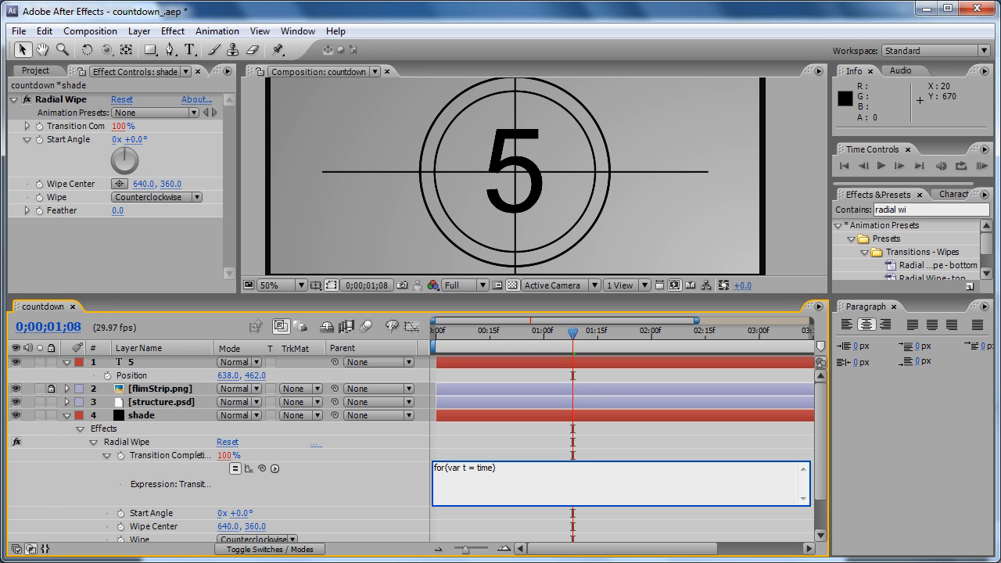
type(";")
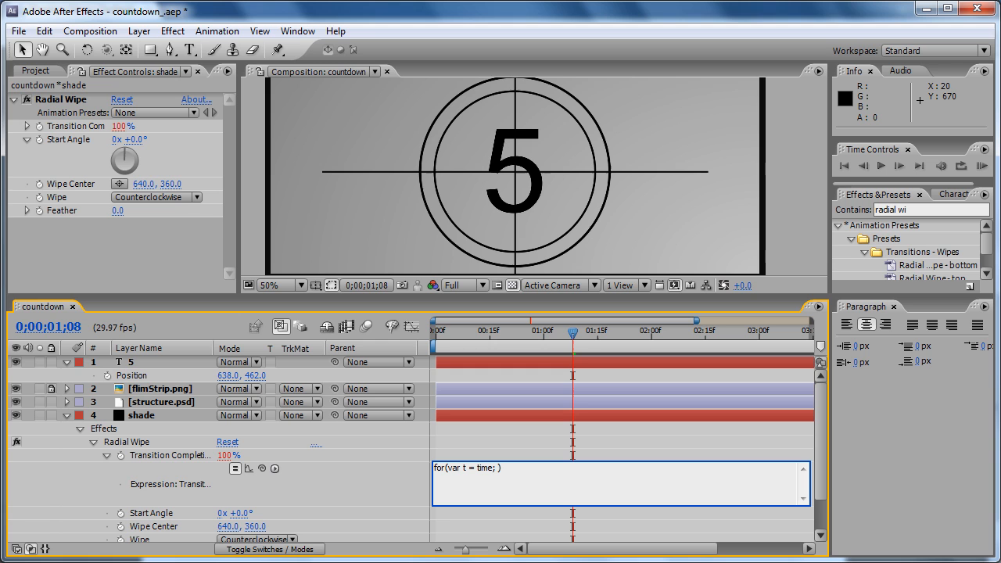
type("t")
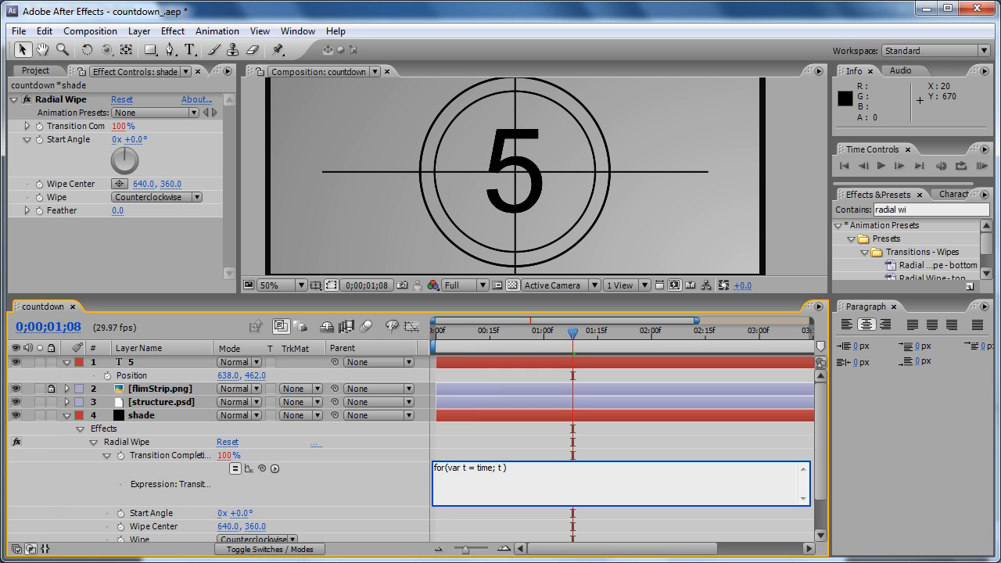
type("<= thi")
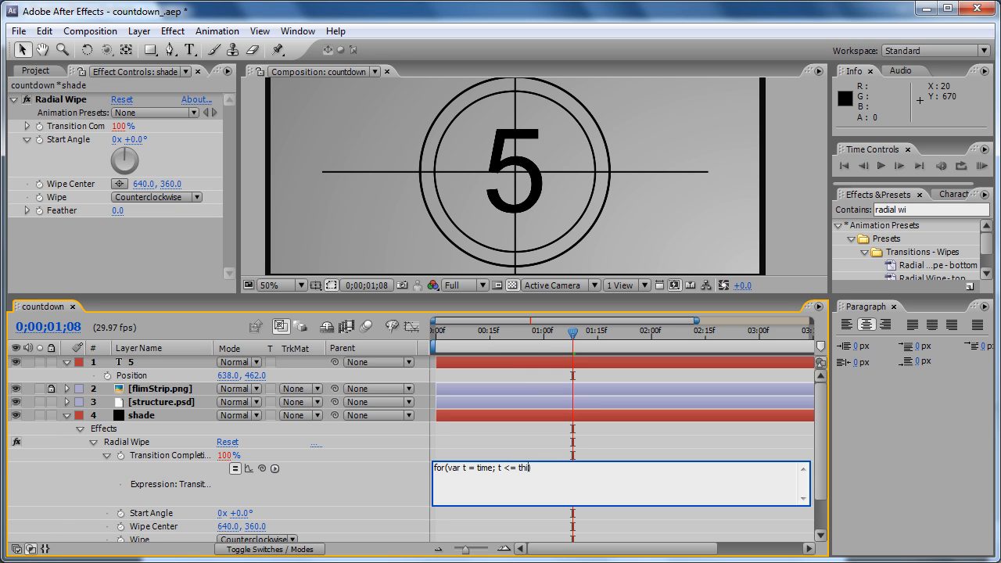
type("sComp.duration")
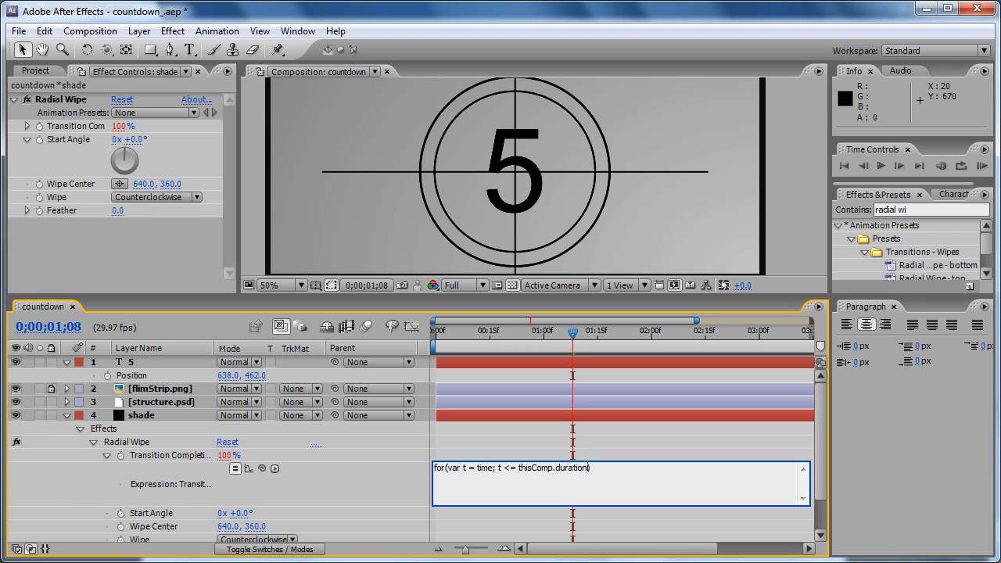
type(";")
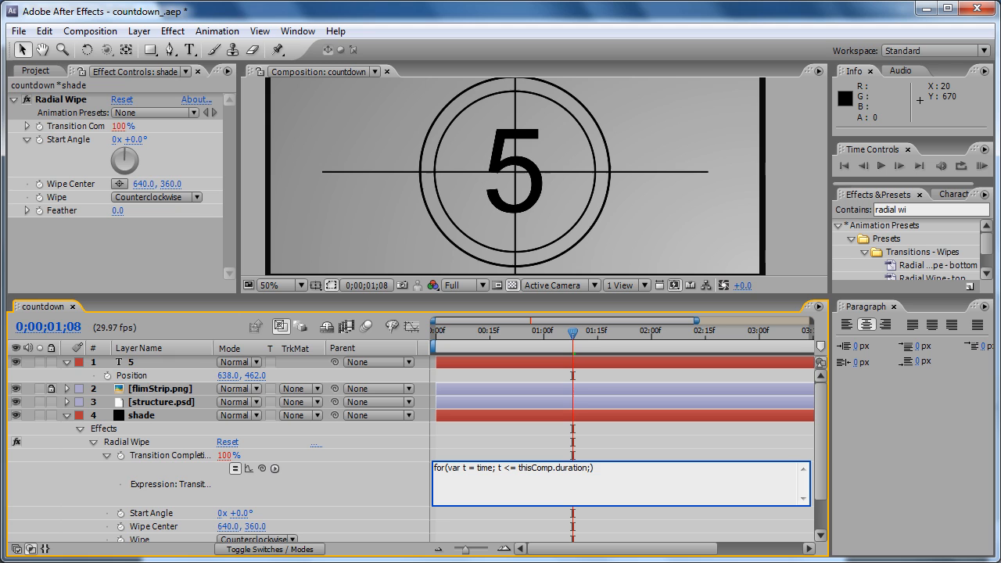
type("t)")
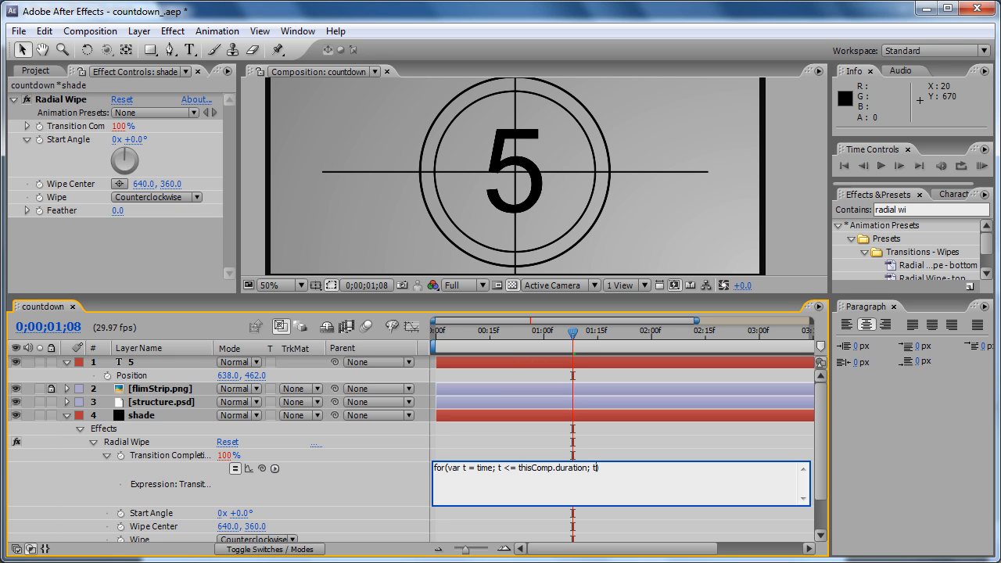
type("++")
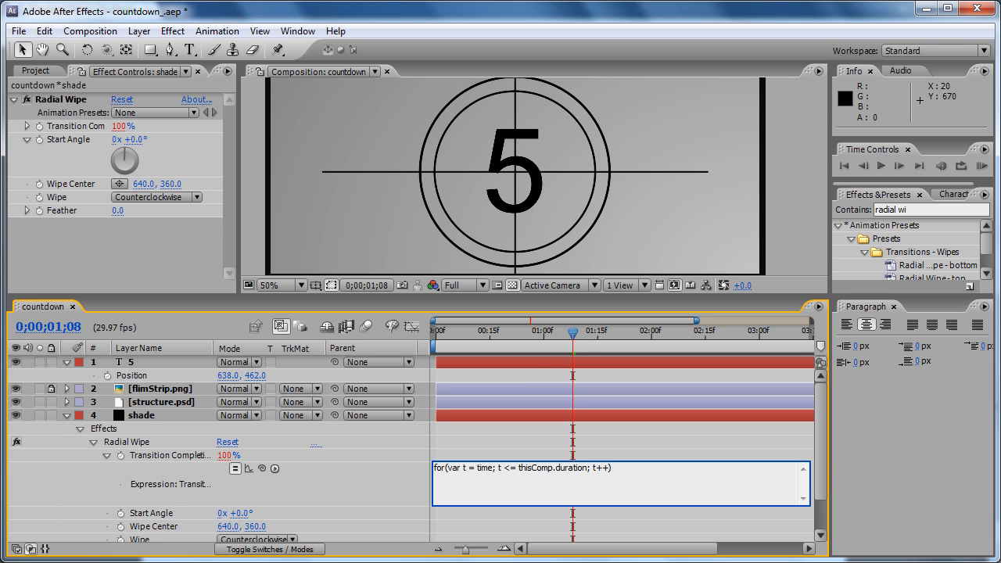